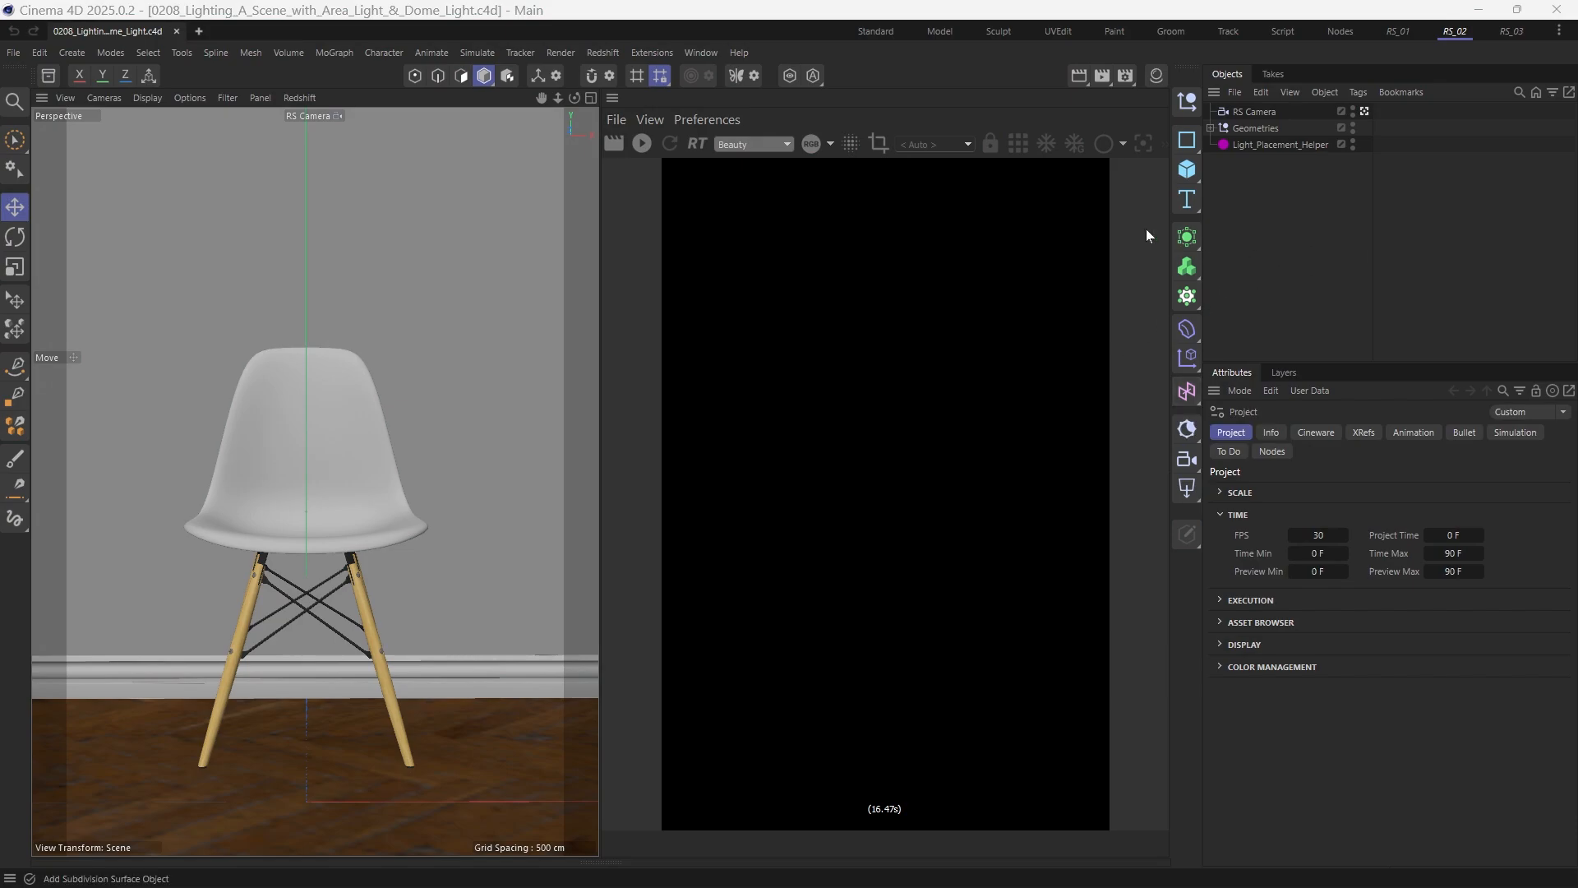
- Start interactive rendering of the white chair scene in the Redshift RenderView
click(641, 143)
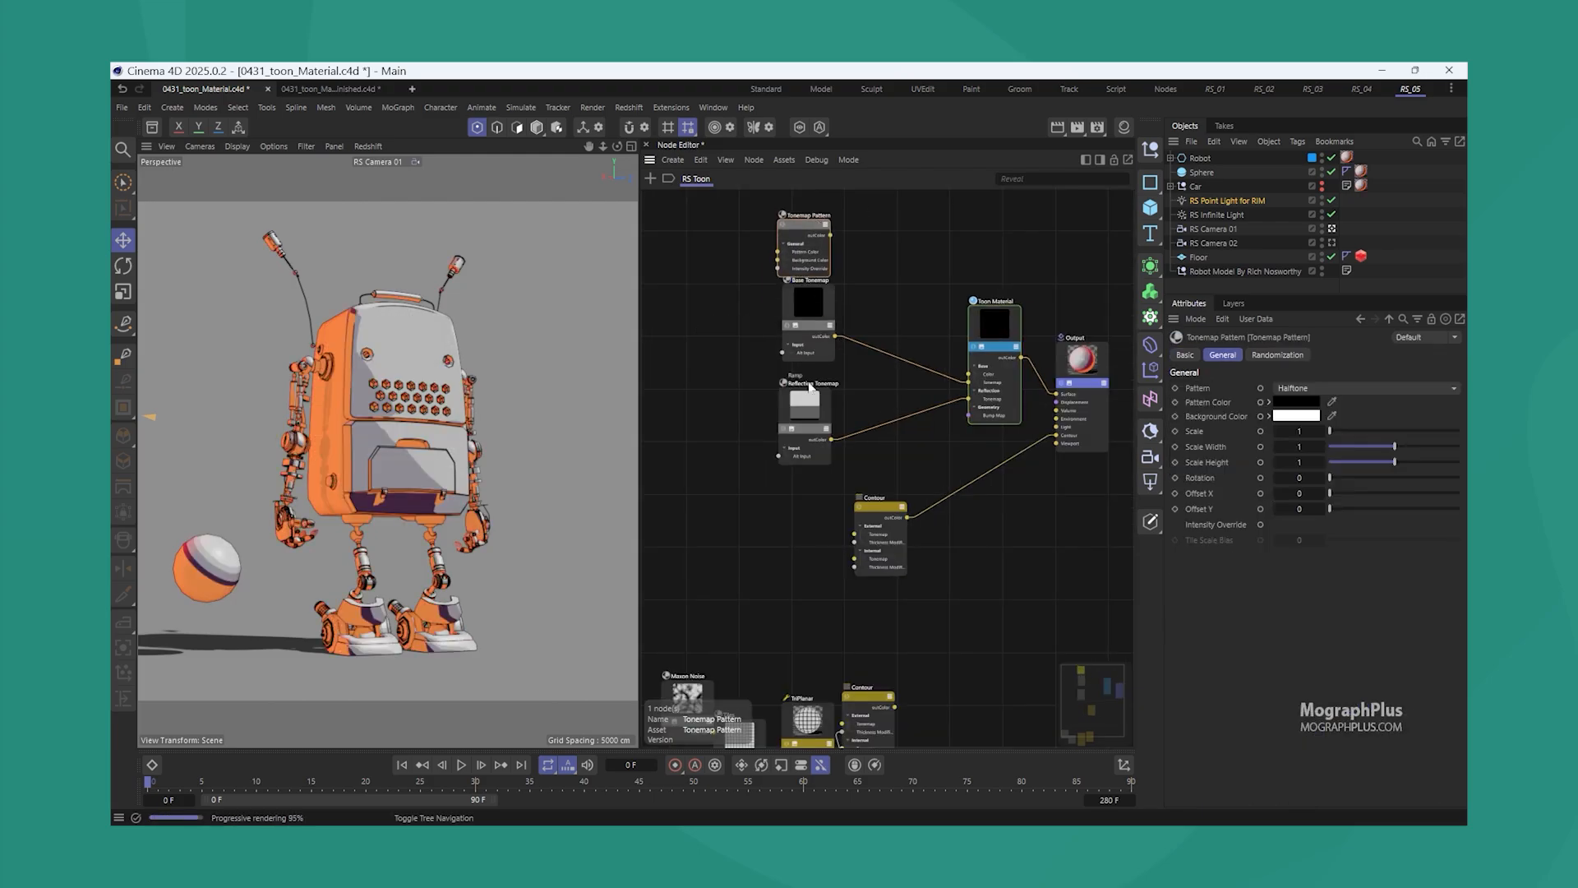
click(1364, 387)
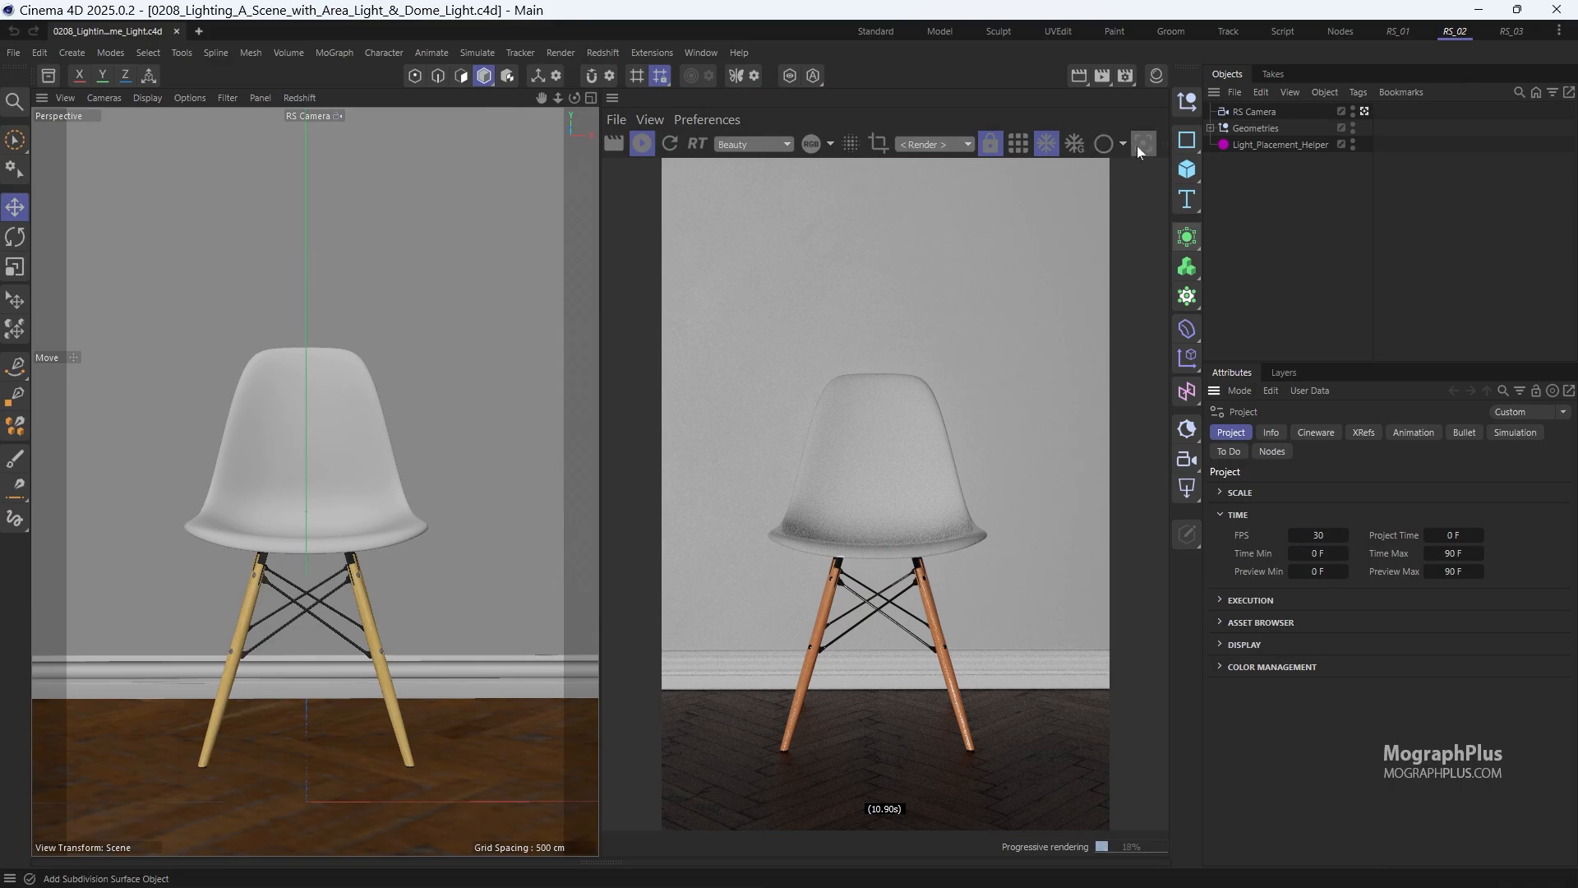
- Open the Redshift render settings once the progressive render has refined
click(1144, 143)
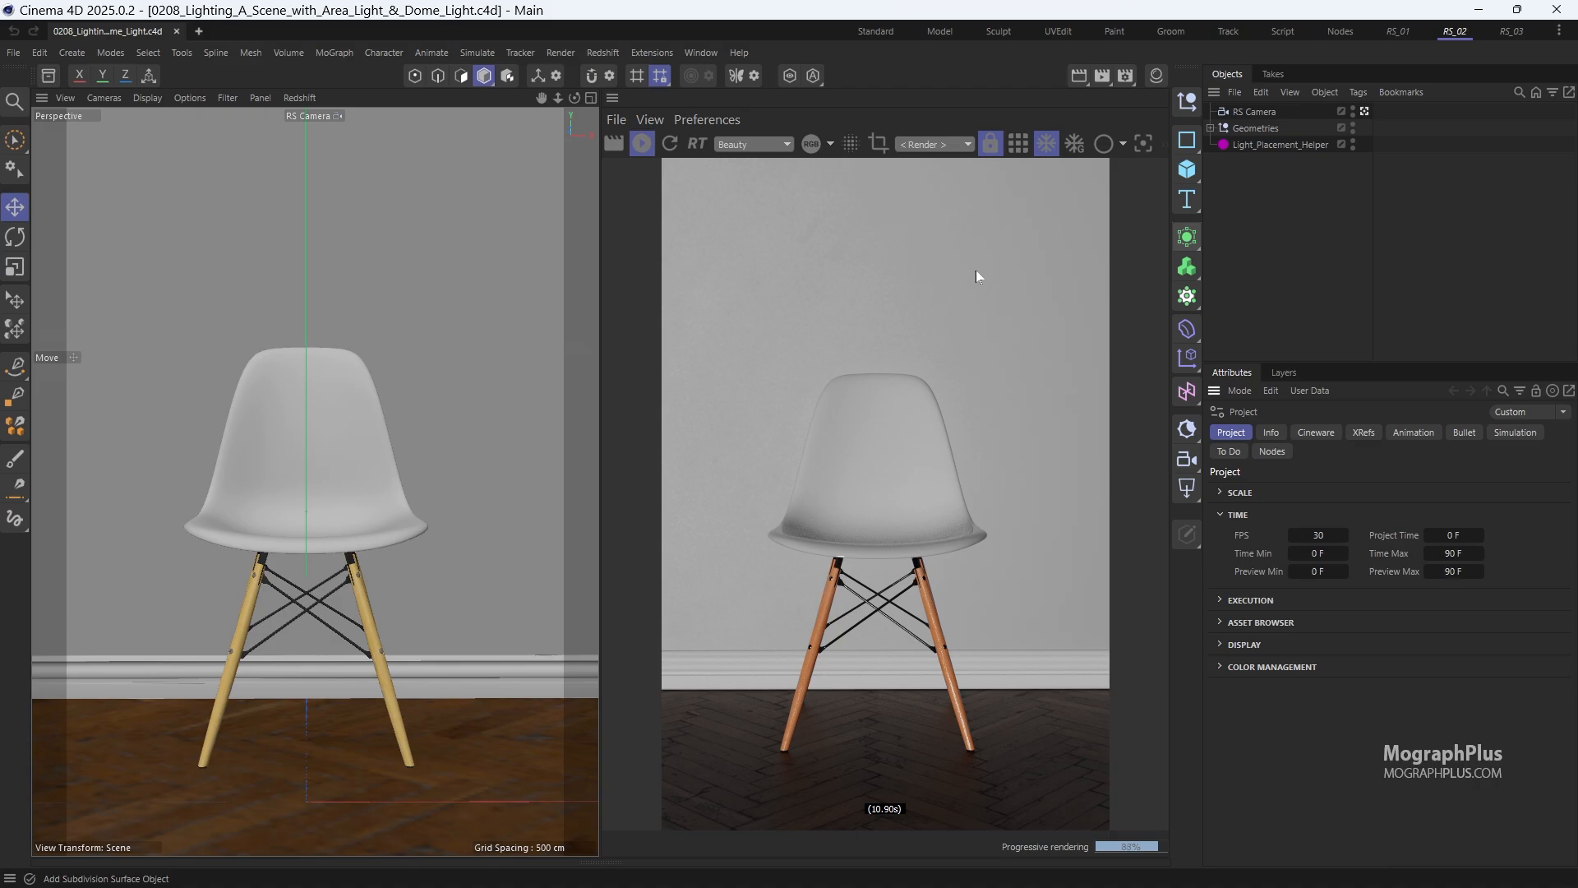
mouse_move(984, 208)
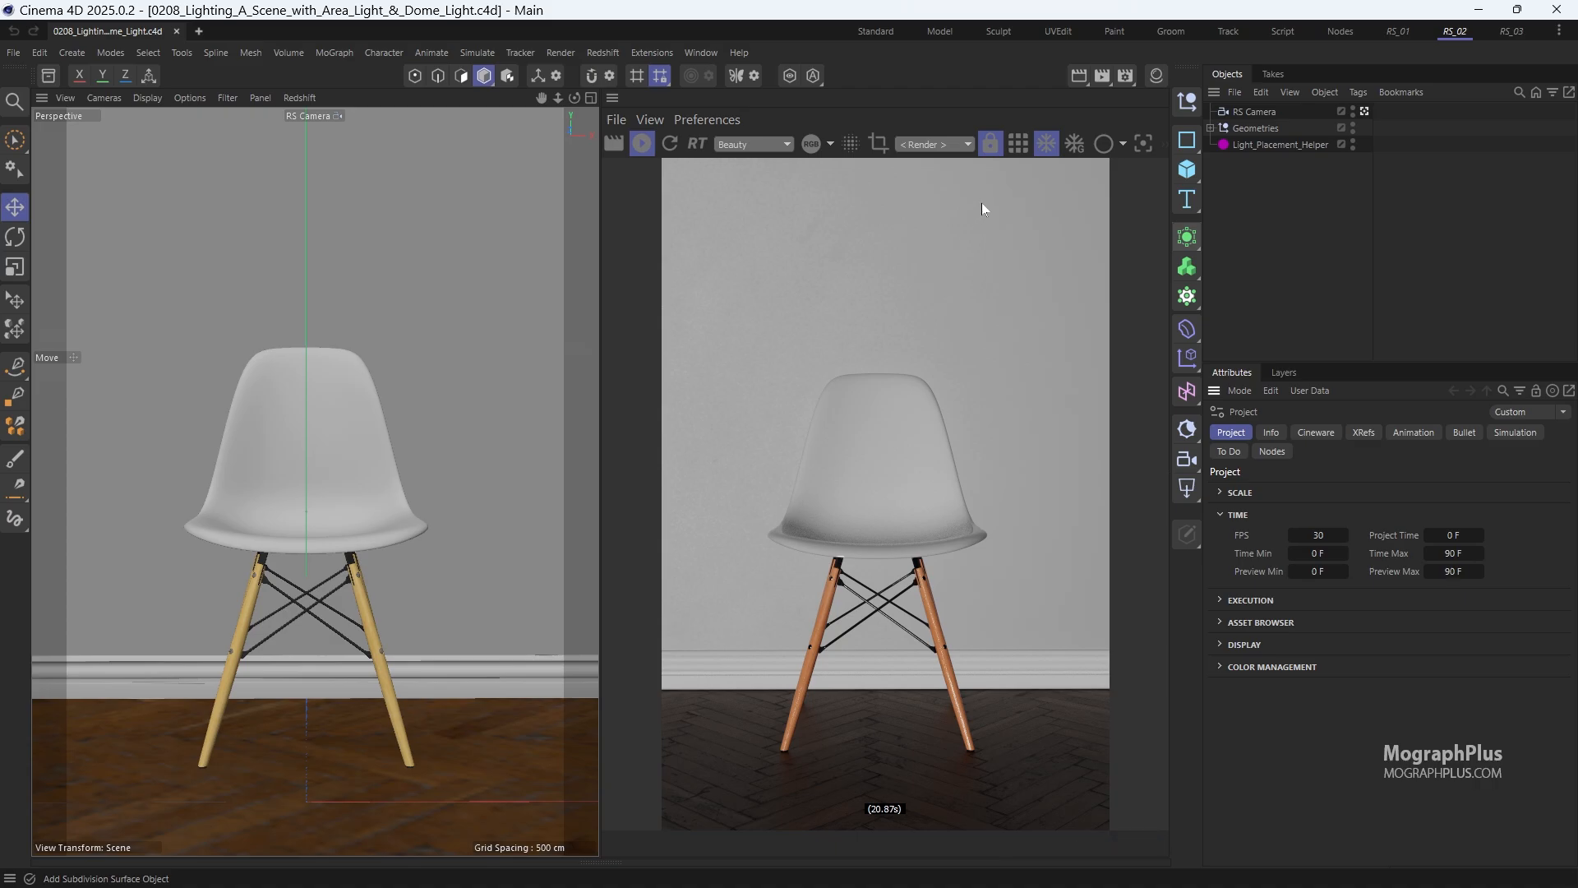
mouse_move(585, 190)
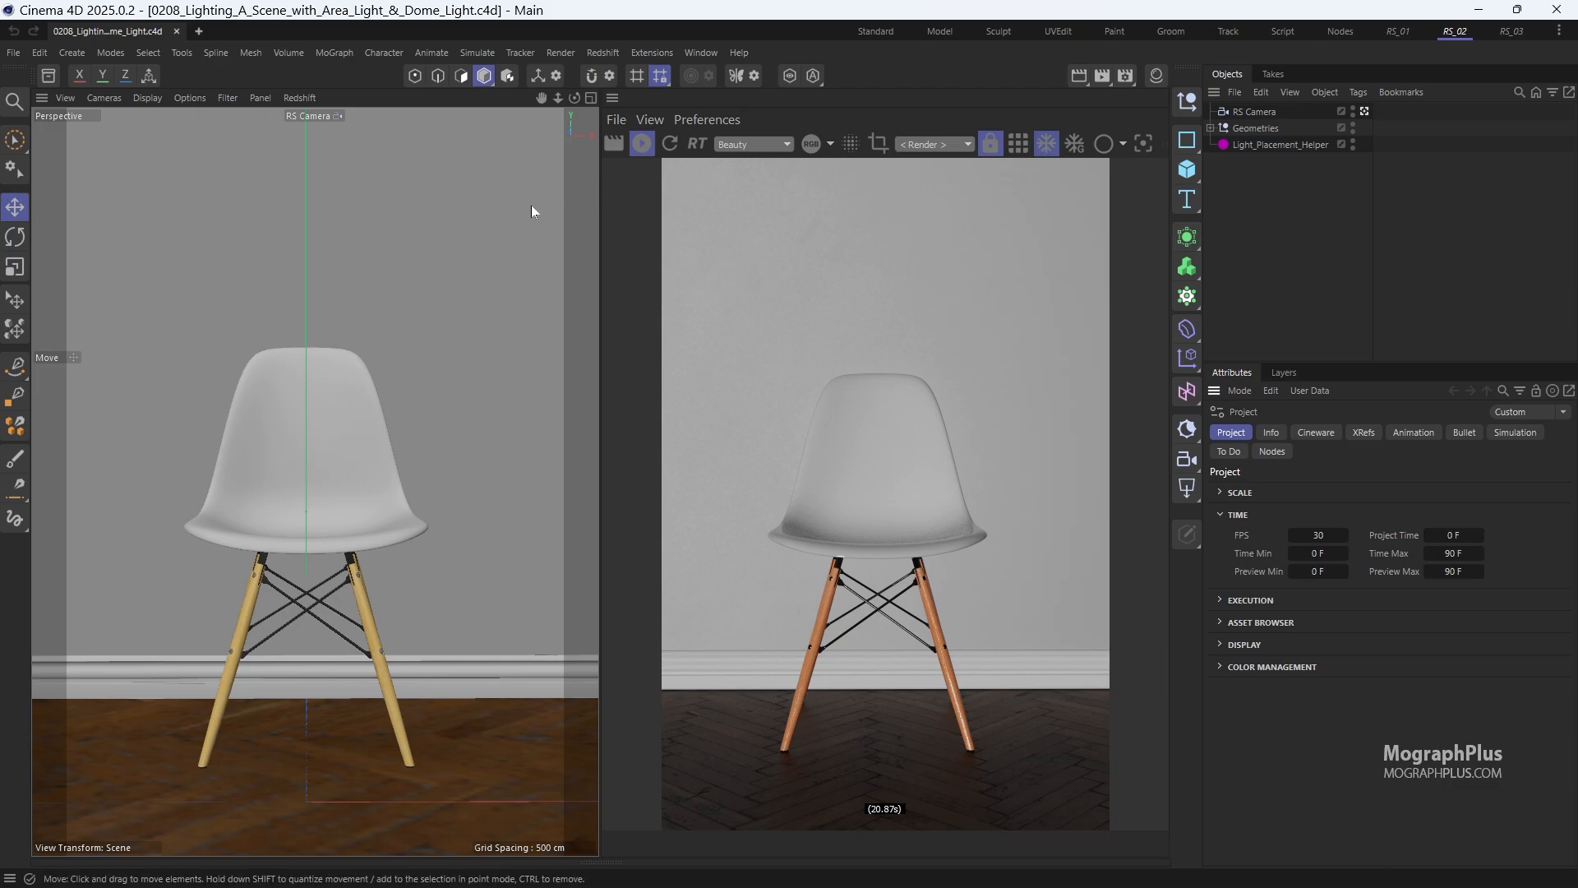
mouse_move(721, 220)
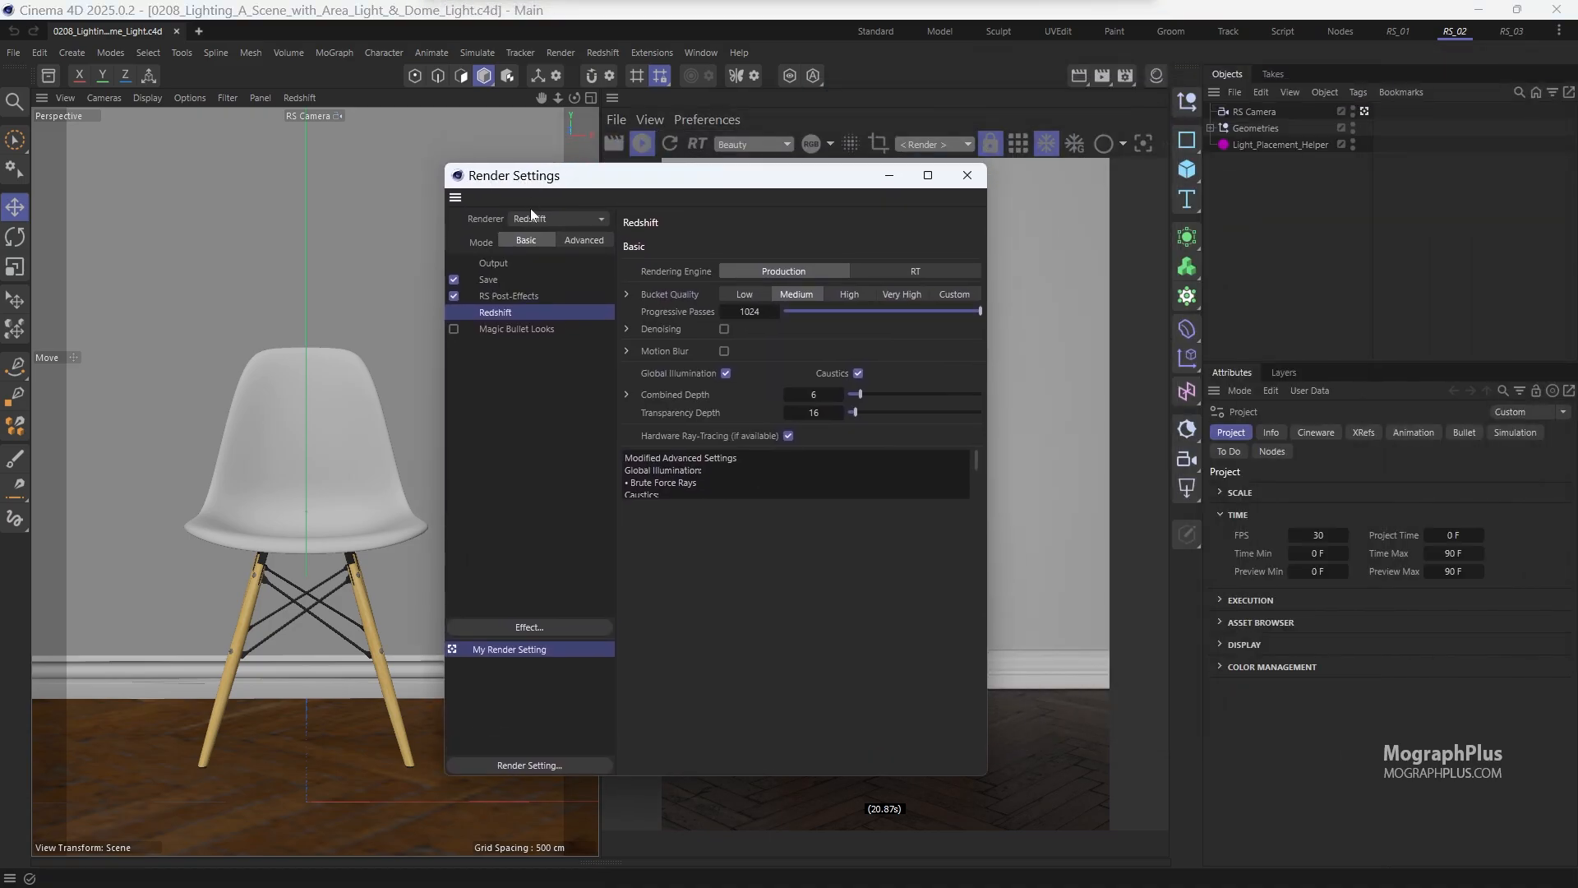
- Switch the render settings to Advanced, uncheck Default Light, and close the window
click(582, 242)
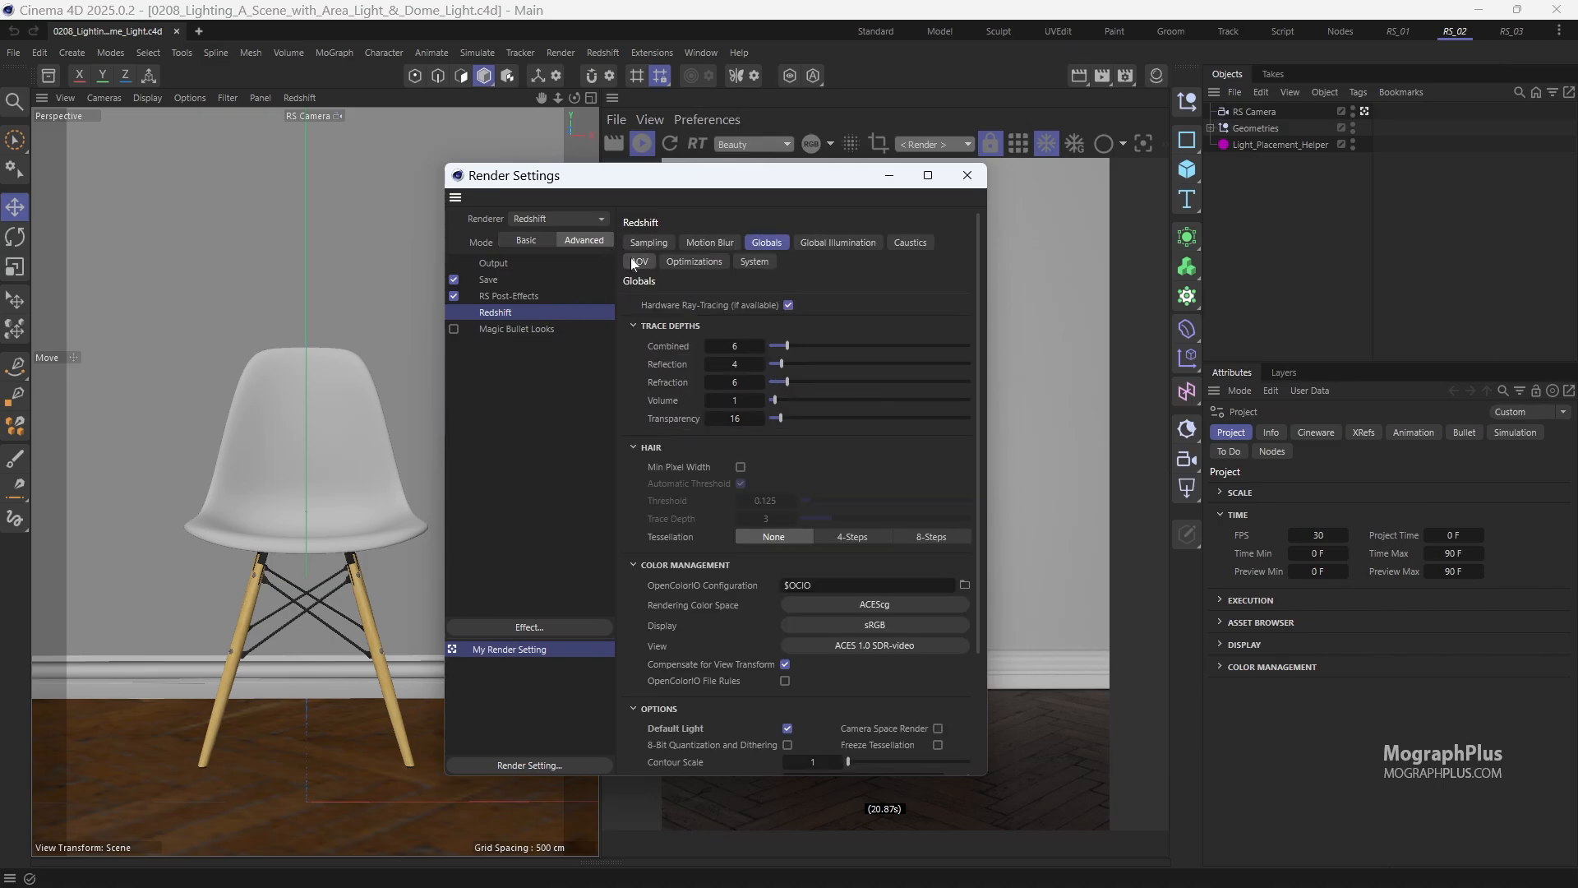
scroll(down, 3)
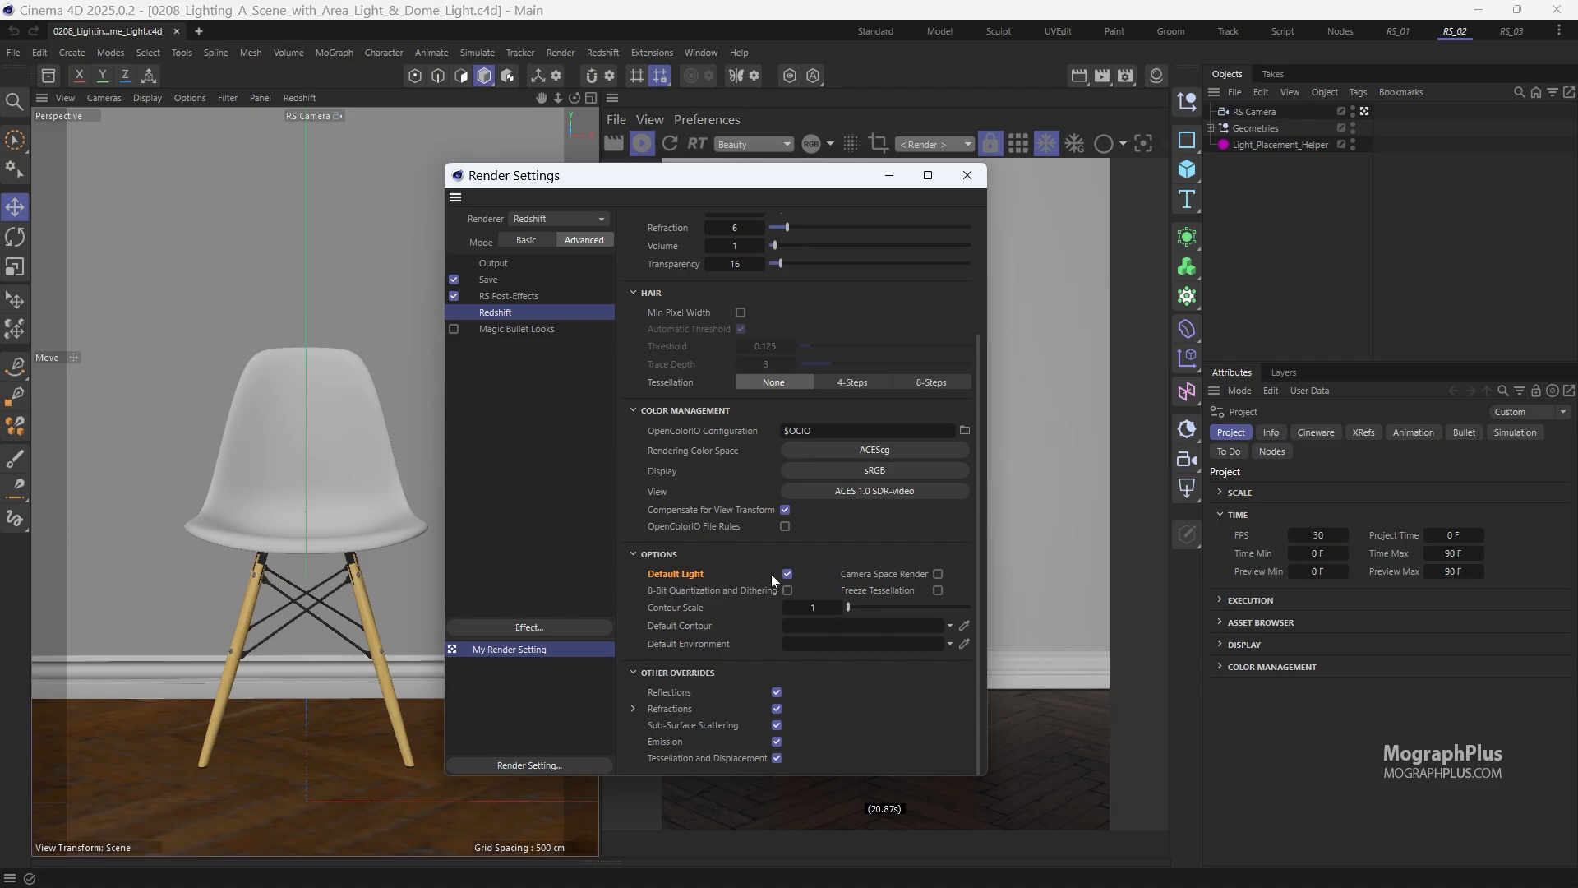
click(786, 573)
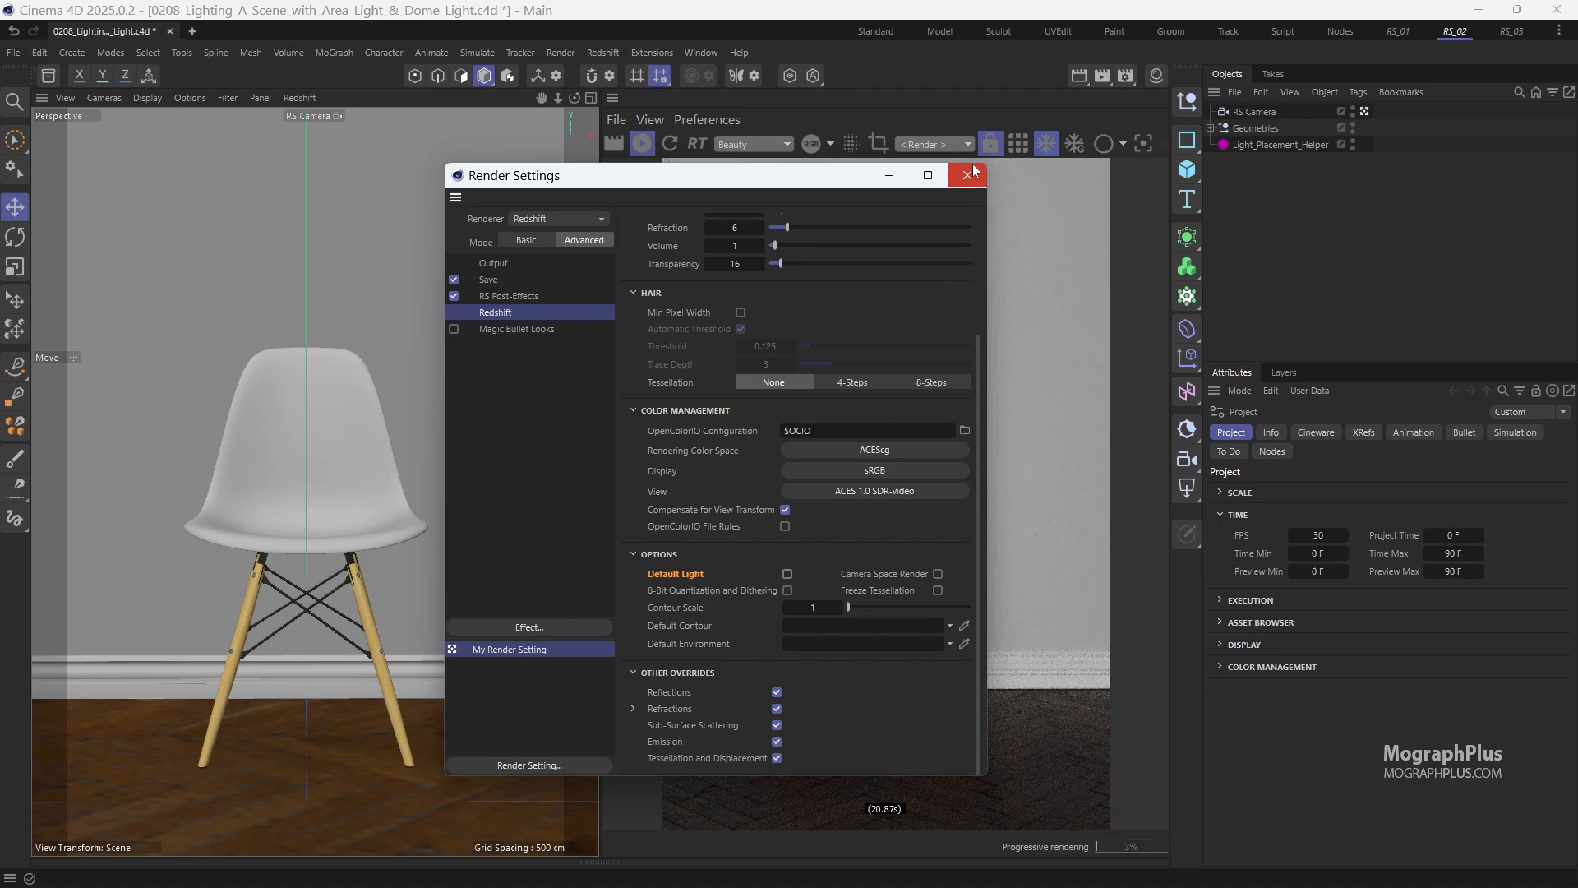
click(965, 175)
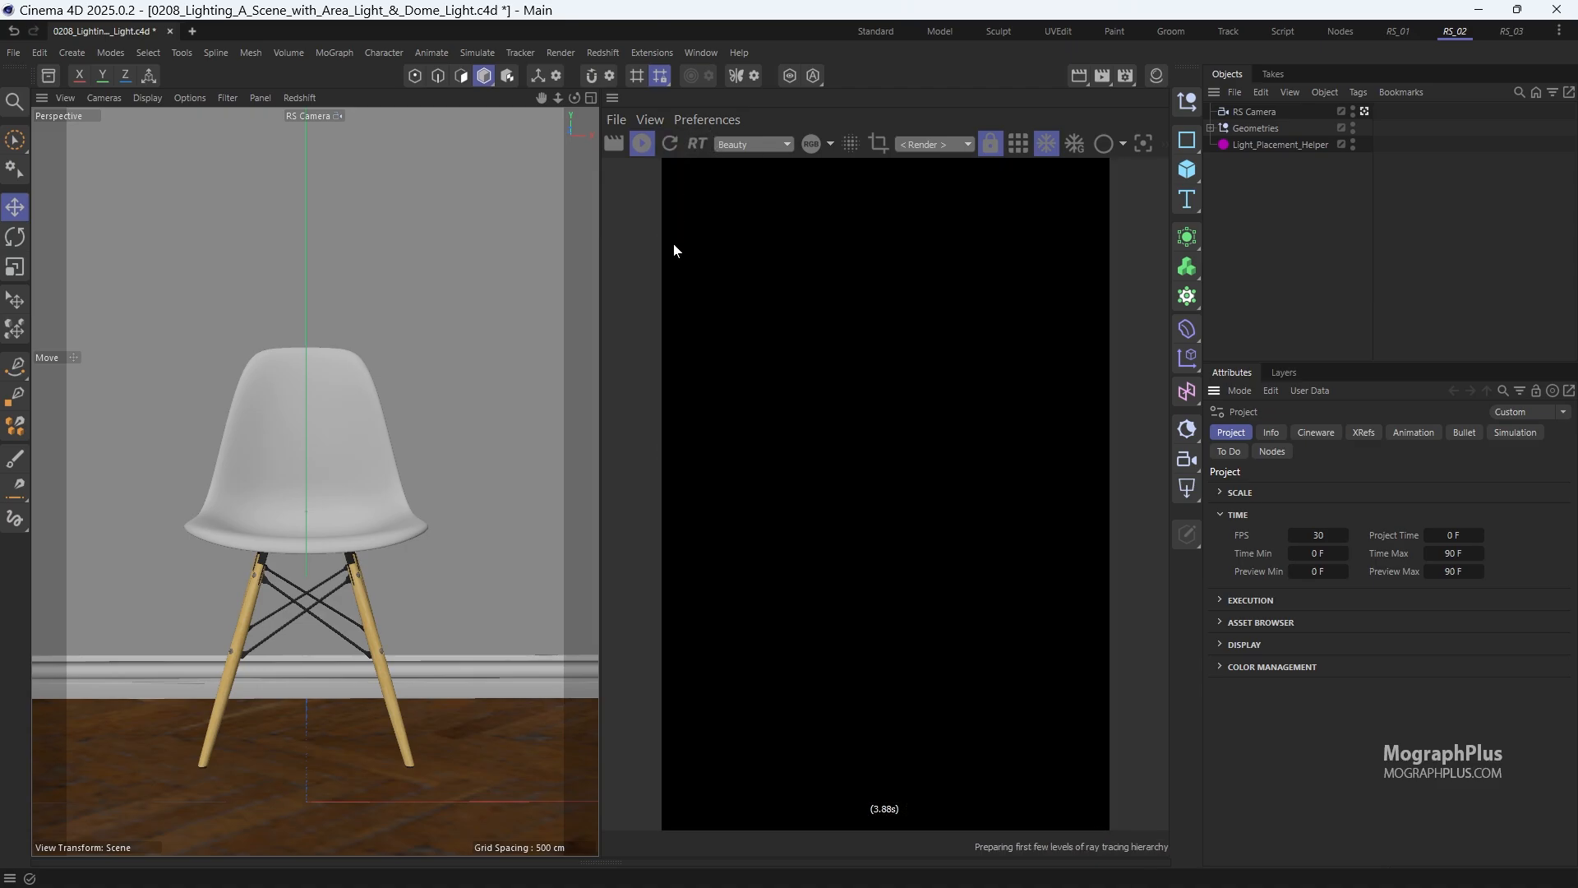
mouse_move(710, 311)
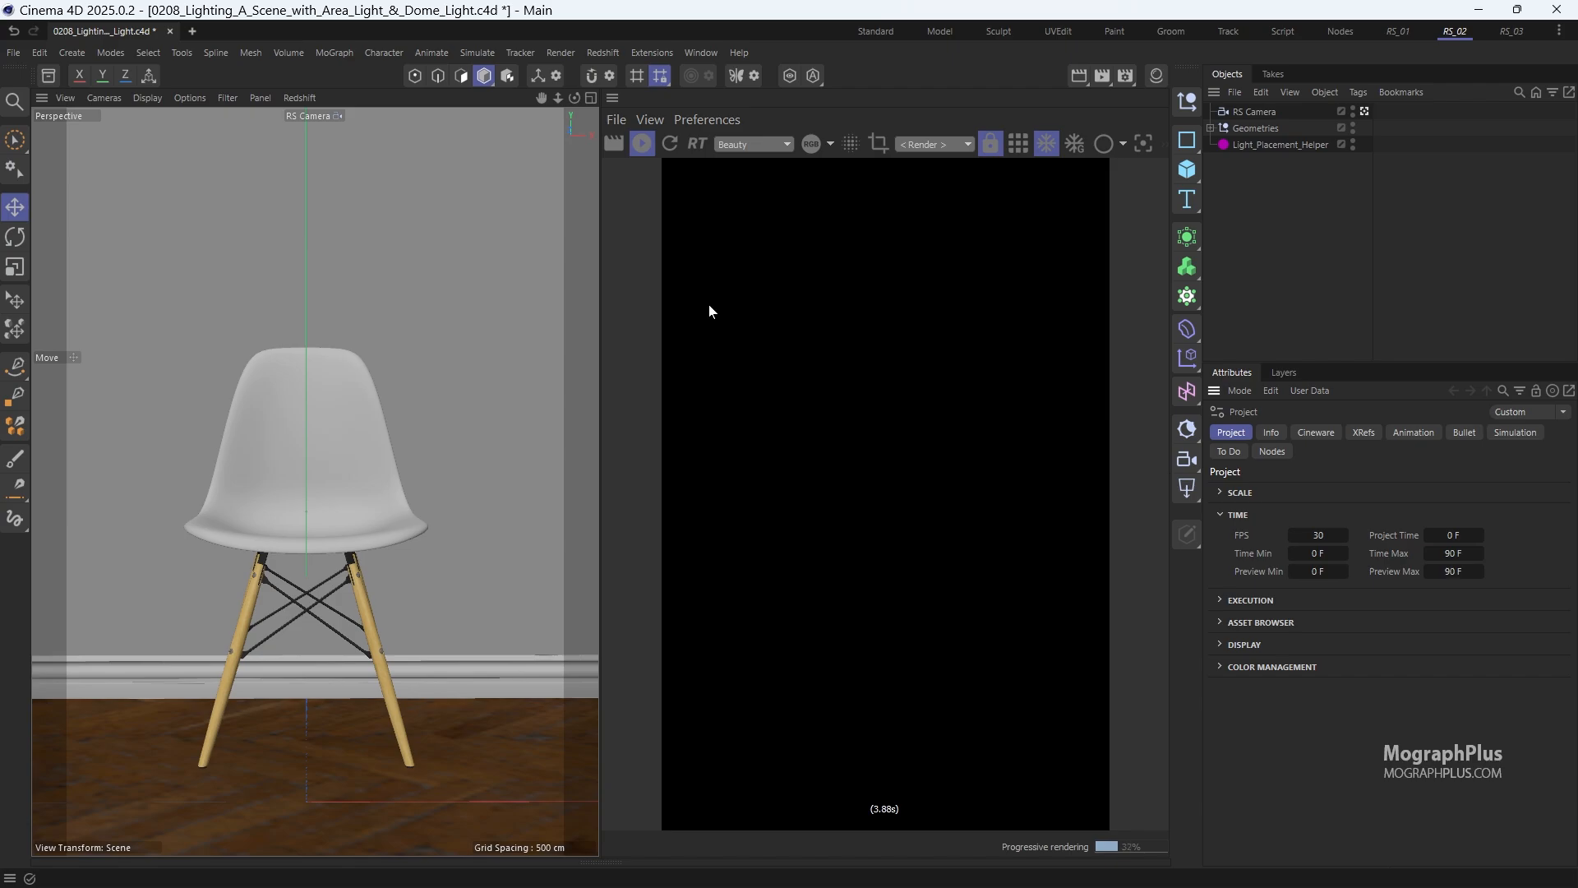
mouse_move(1187, 140)
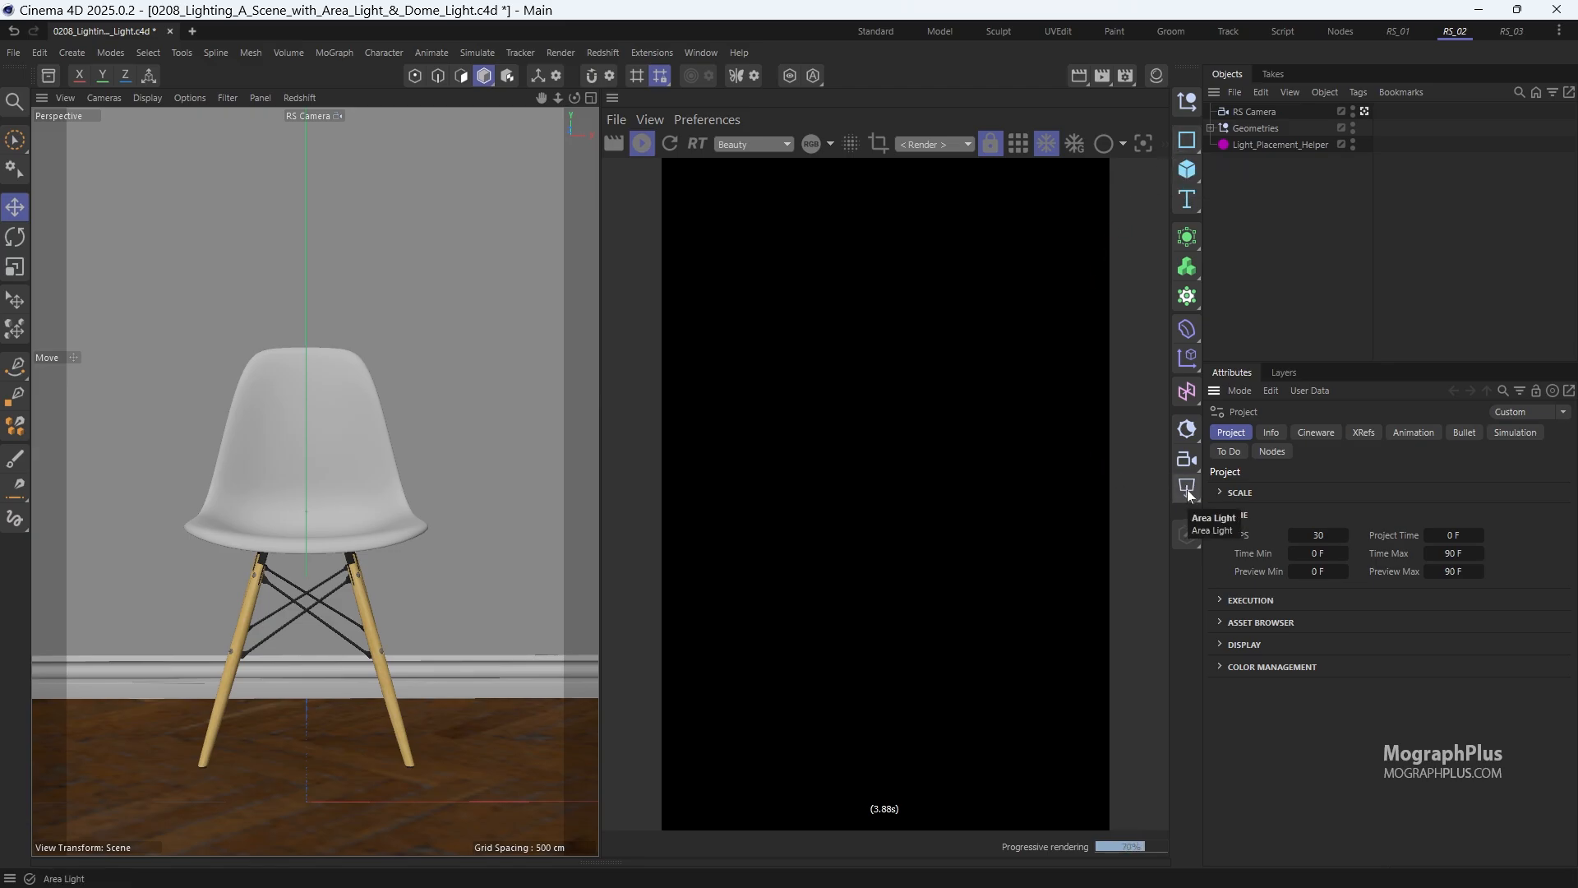
- Add a Redshift area light and view the scene through the Default Camera
click(1188, 489)
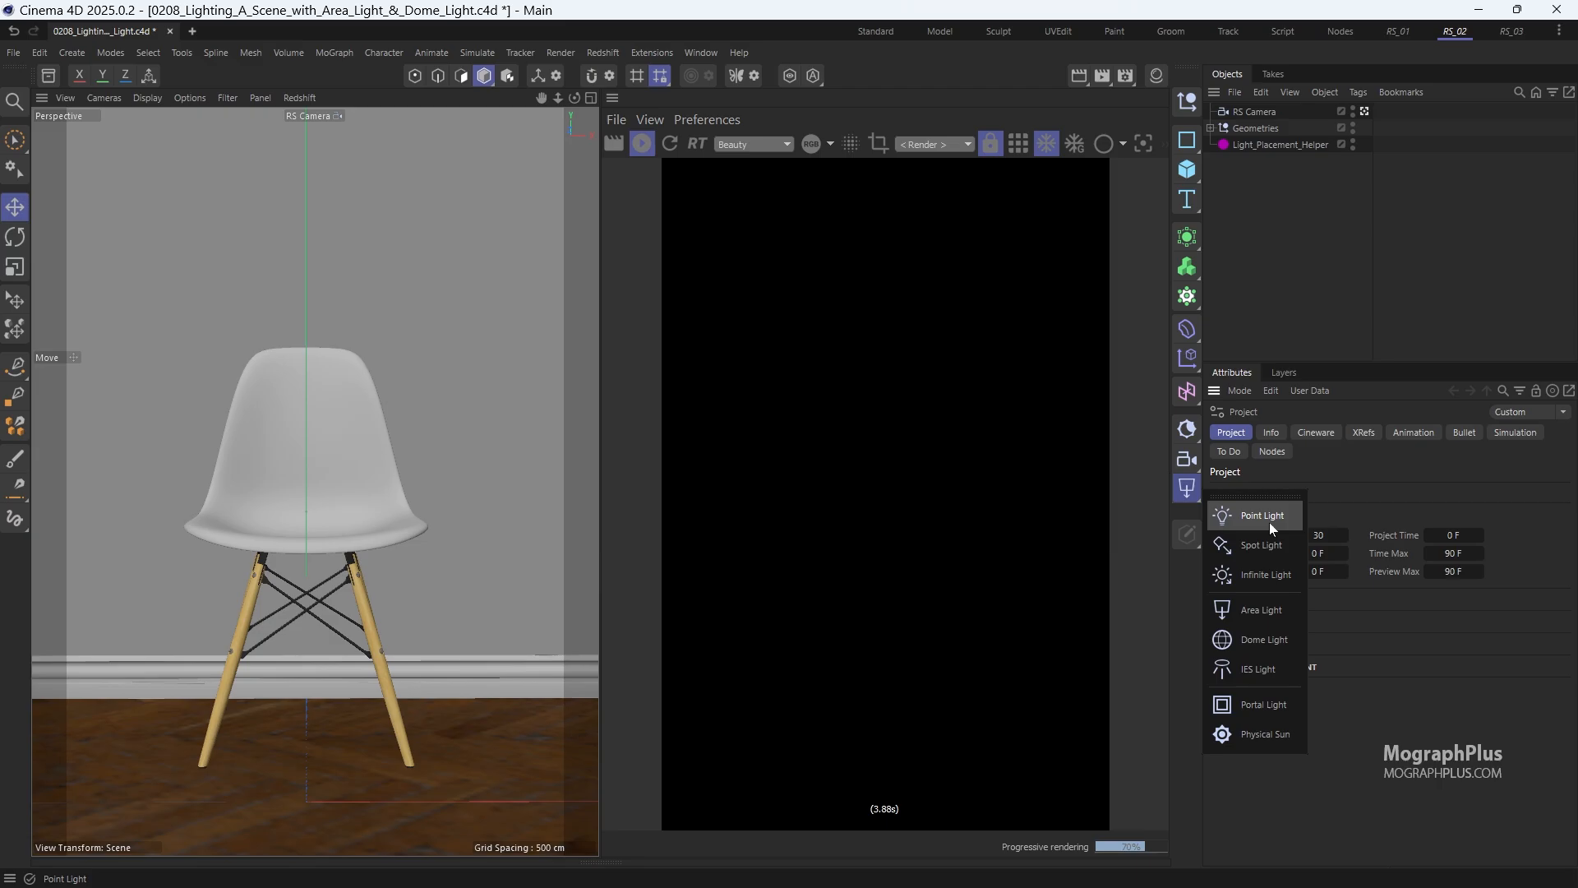
click(1260, 611)
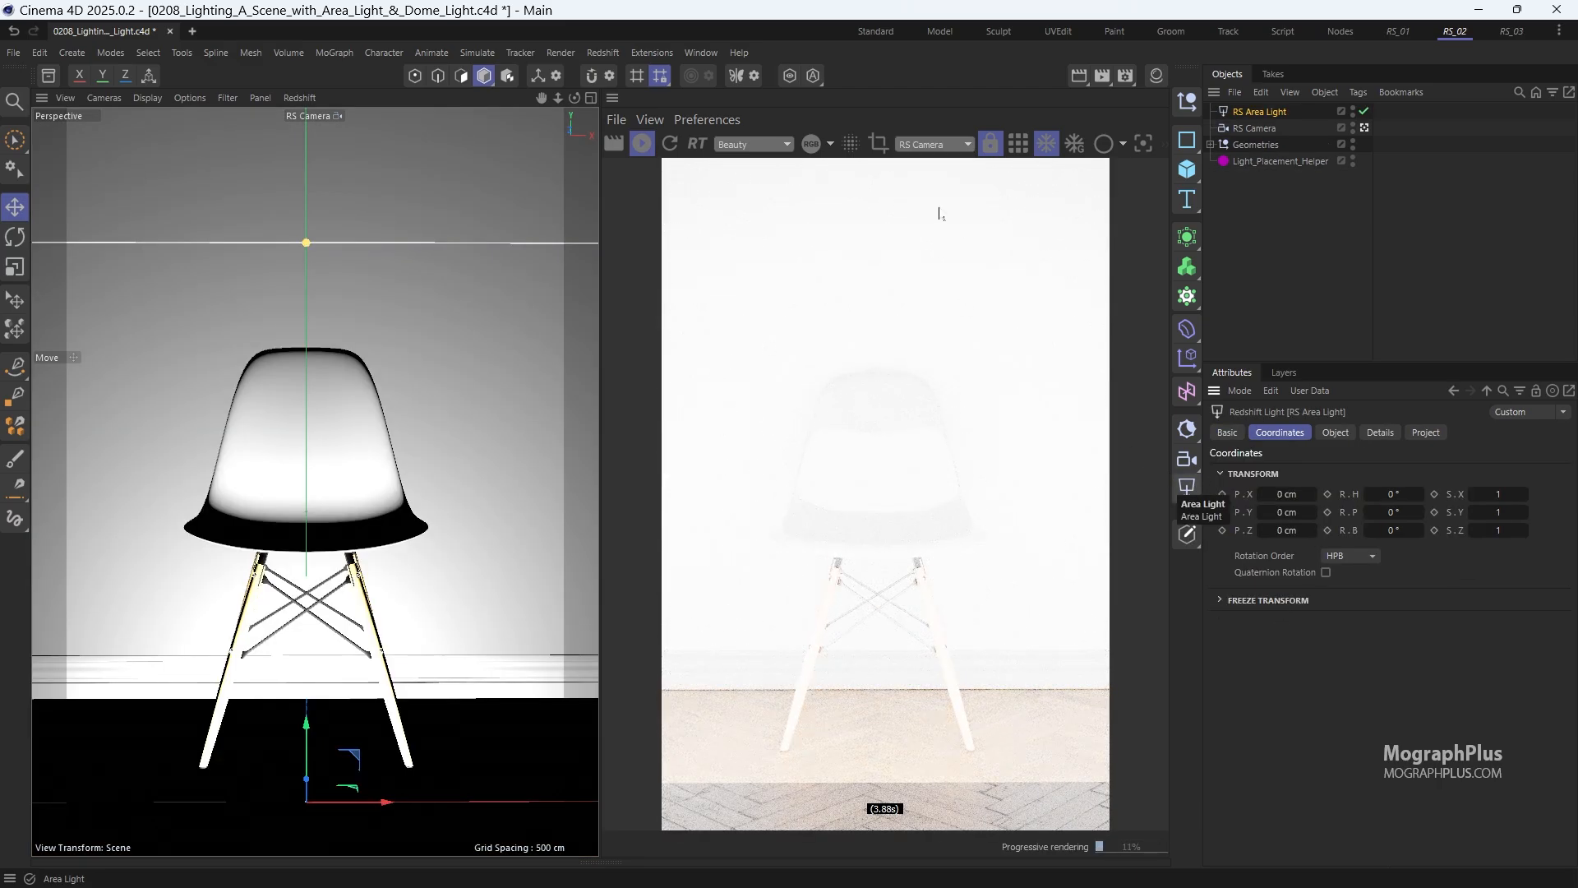
click(313, 116)
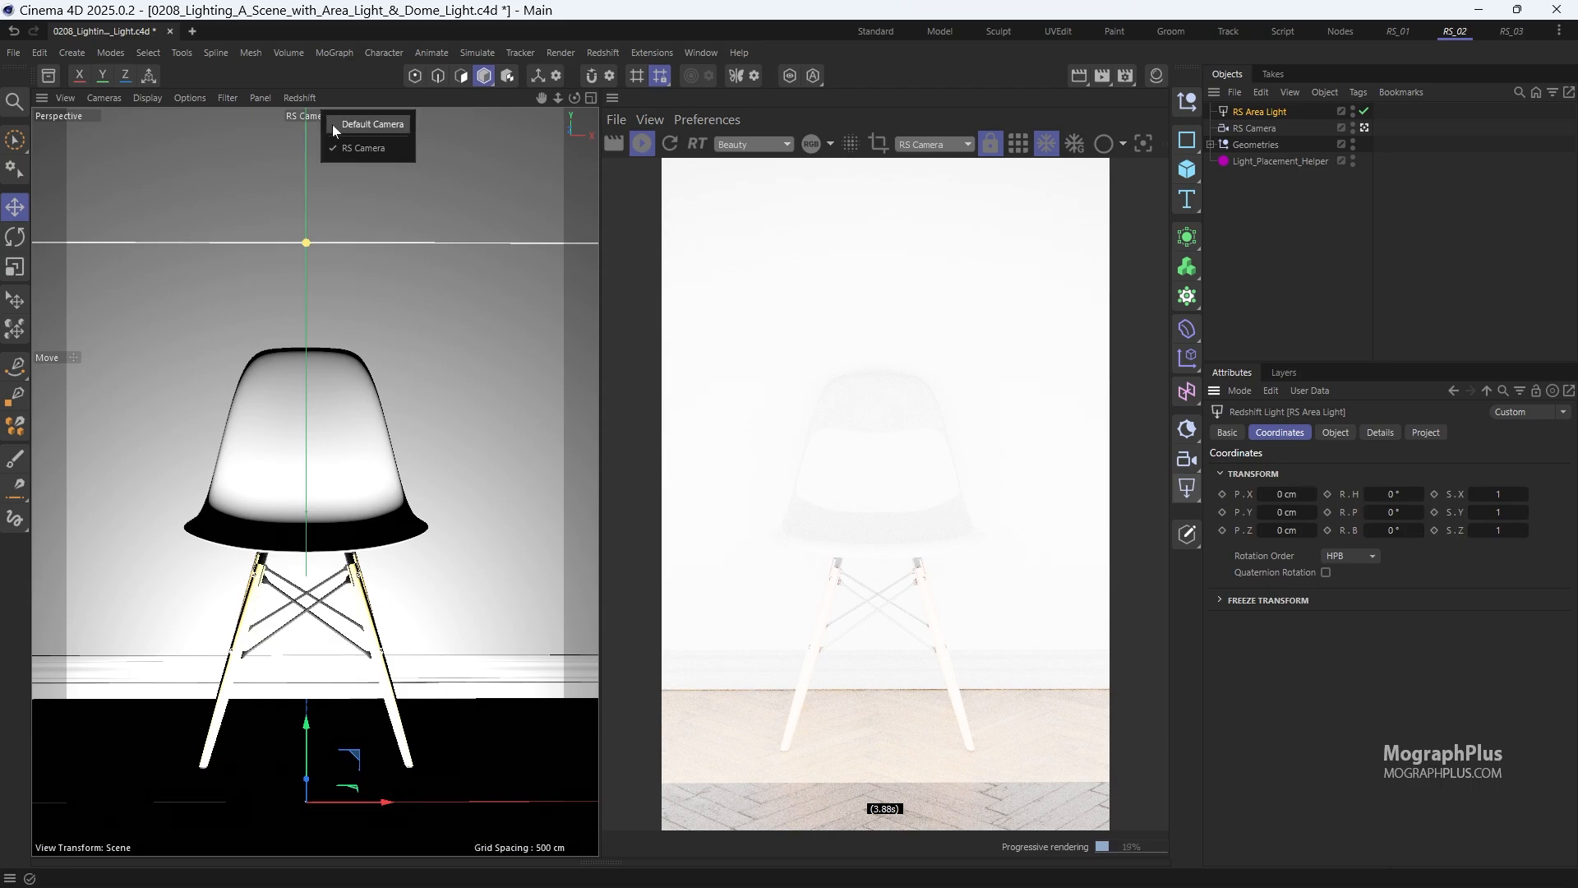
click(373, 124)
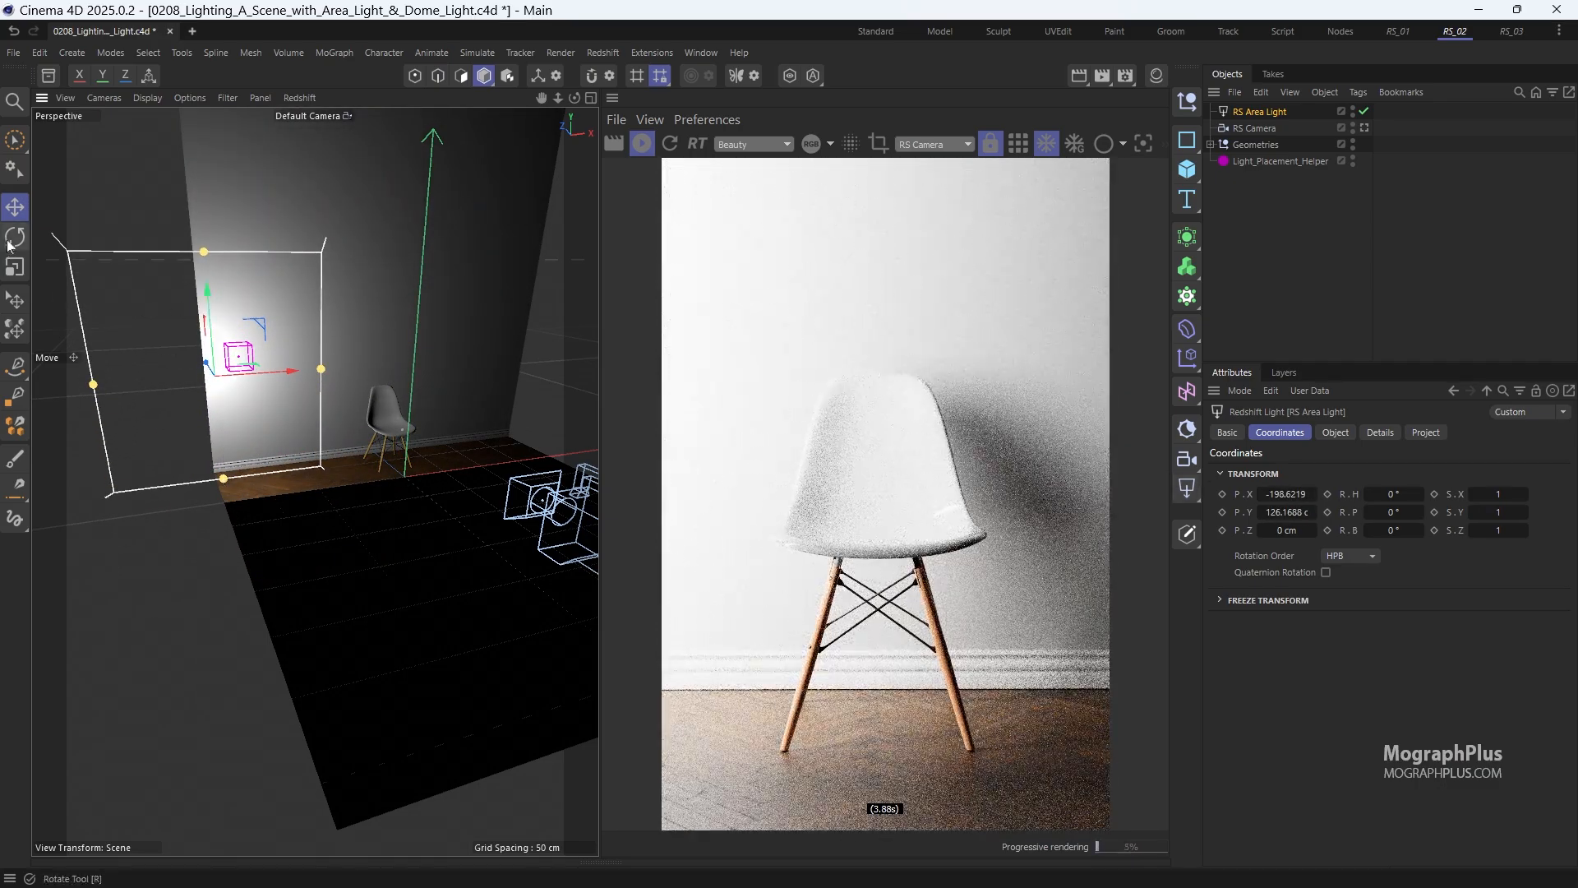
- Rotate the area light to a heading of -90° so it faces the chair
click(14, 236)
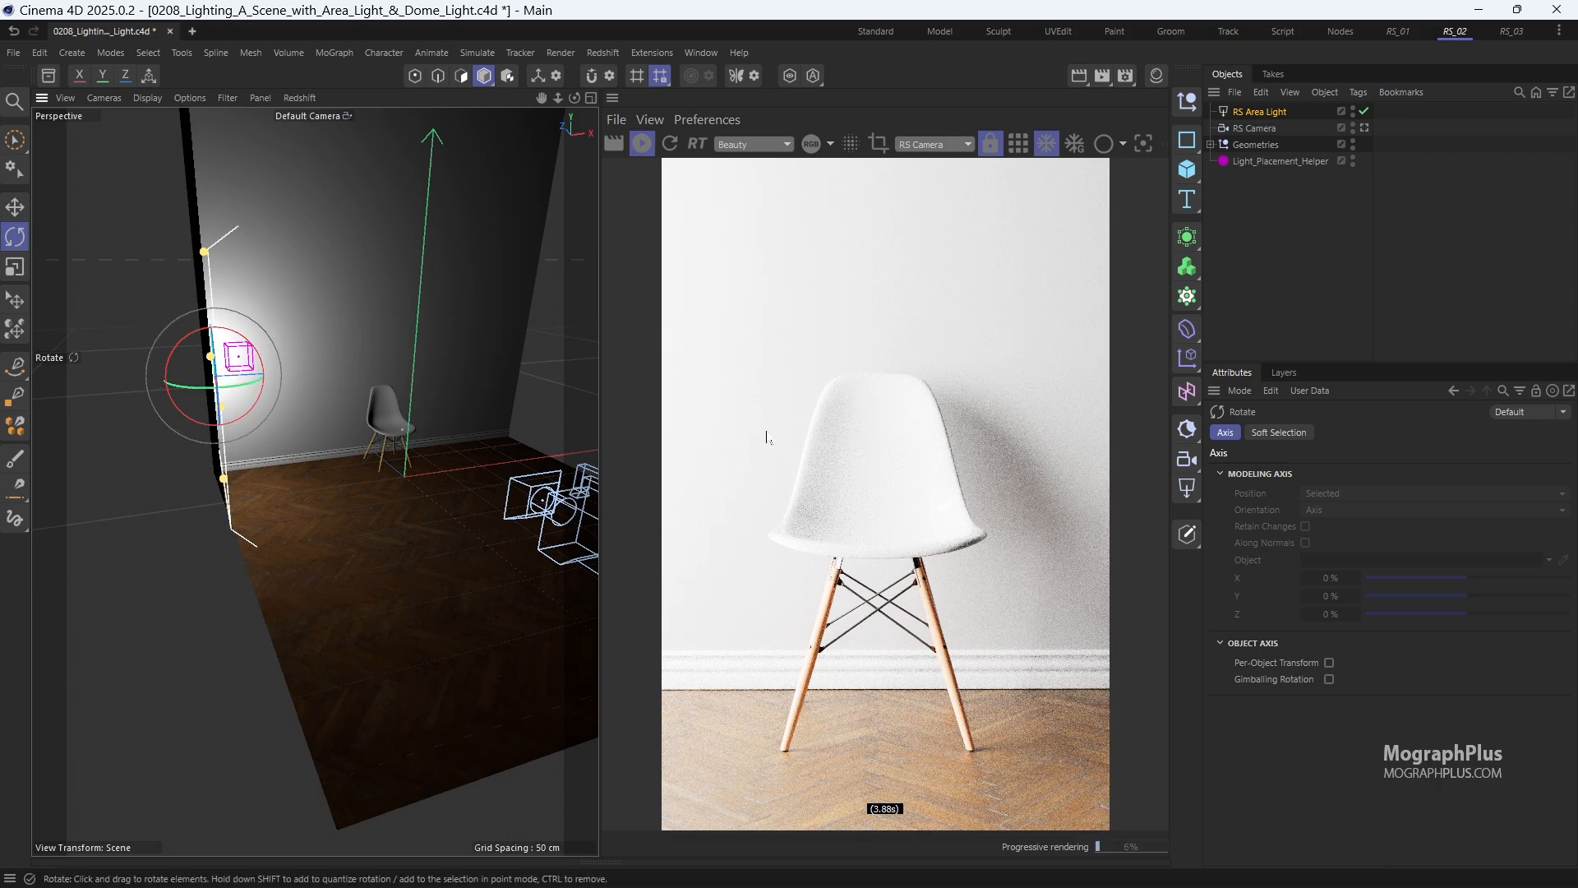
click(1280, 432)
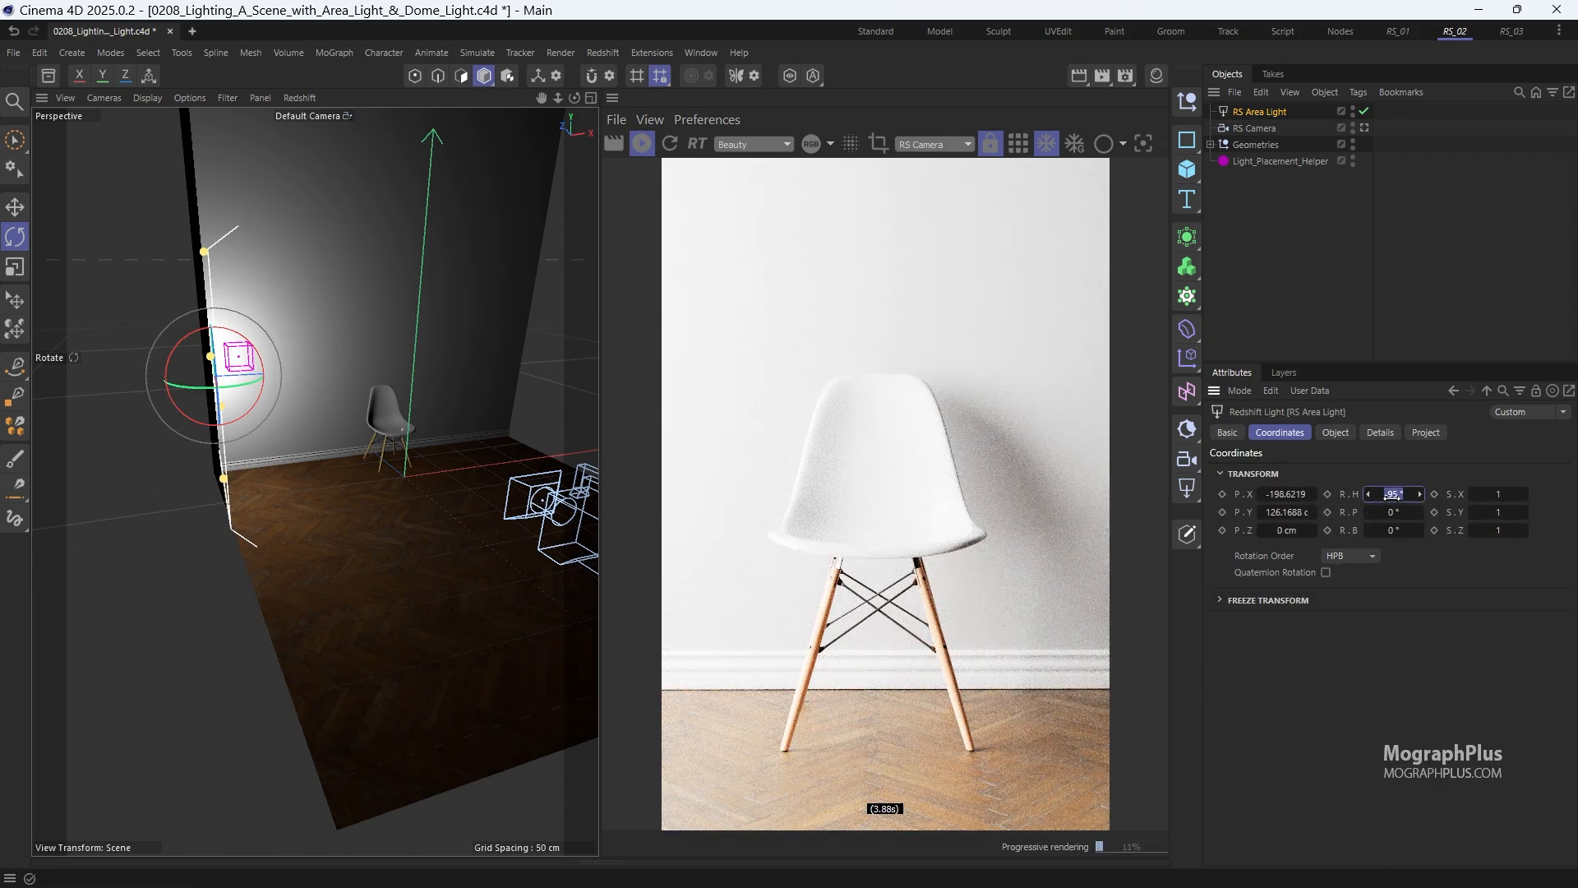
text(-90)
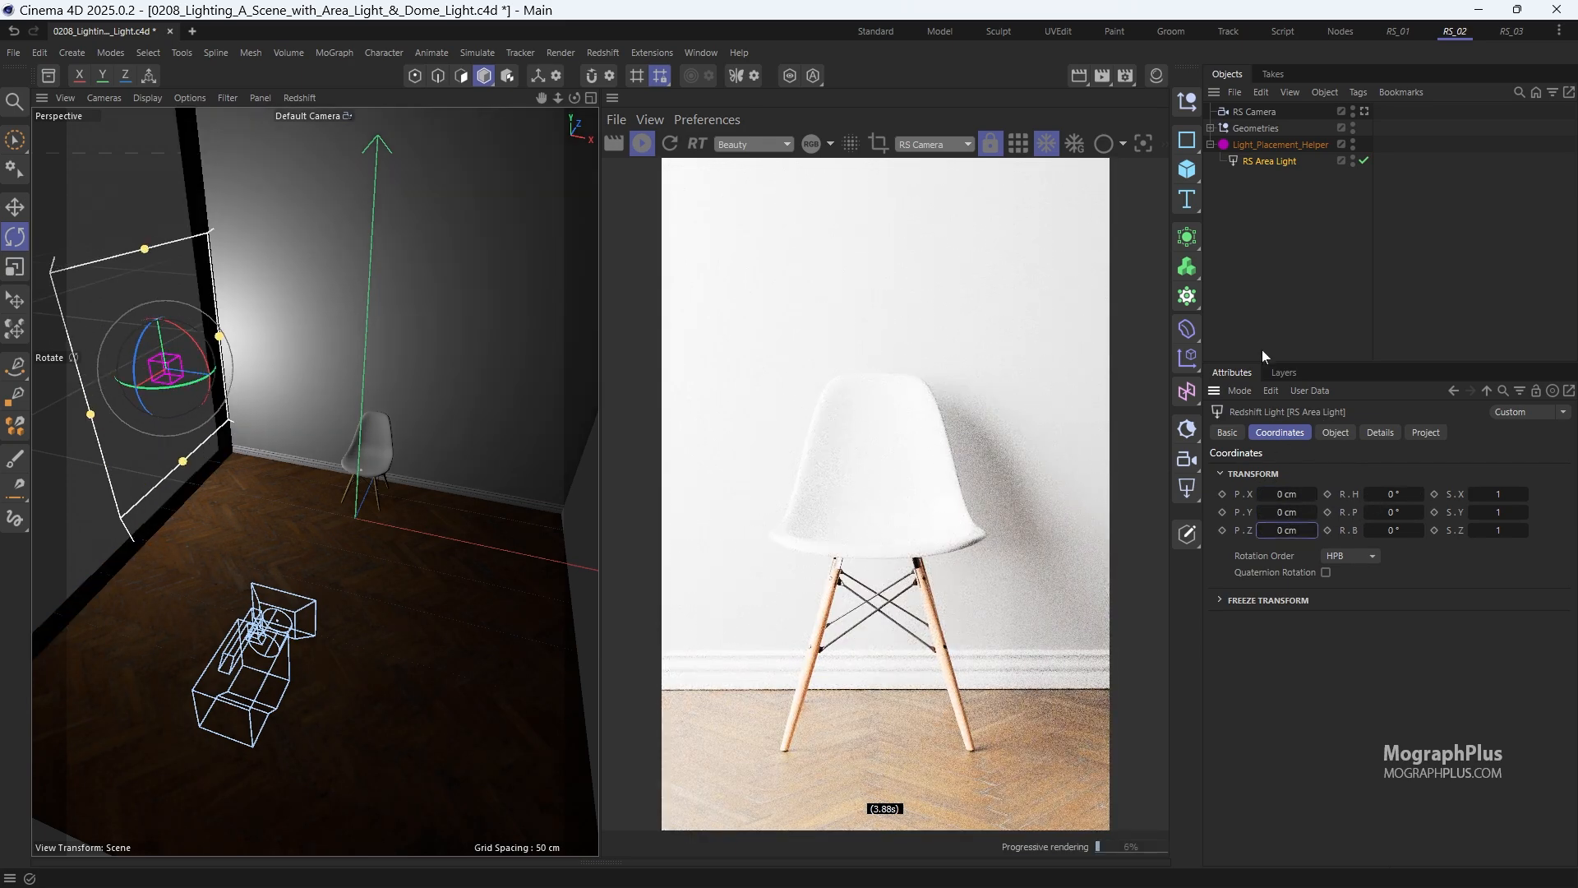
click(1278, 144)
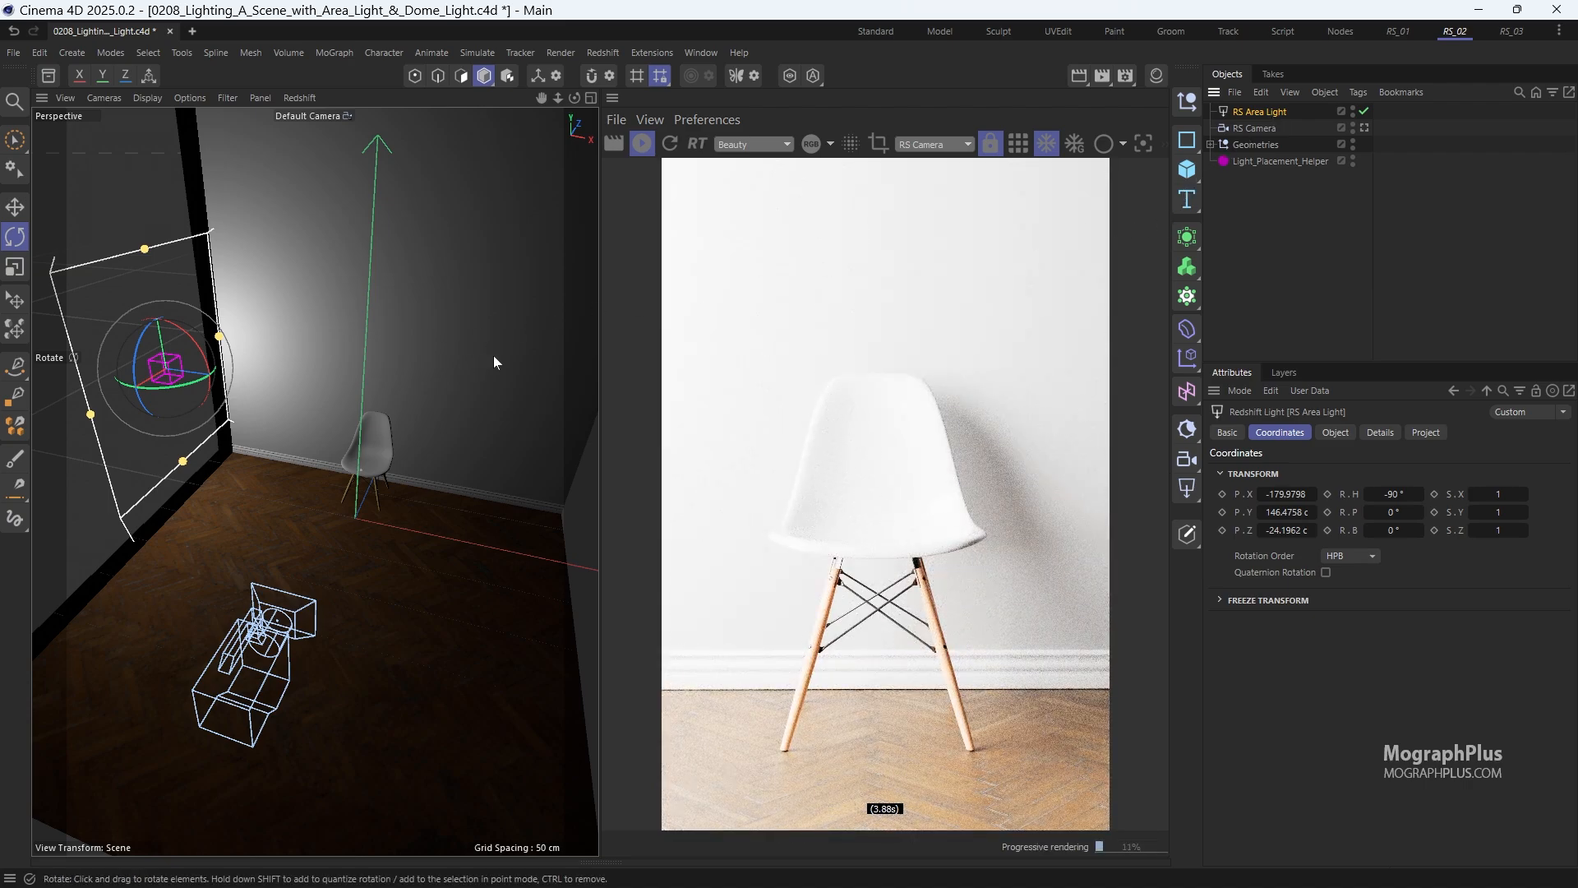
click(1336, 431)
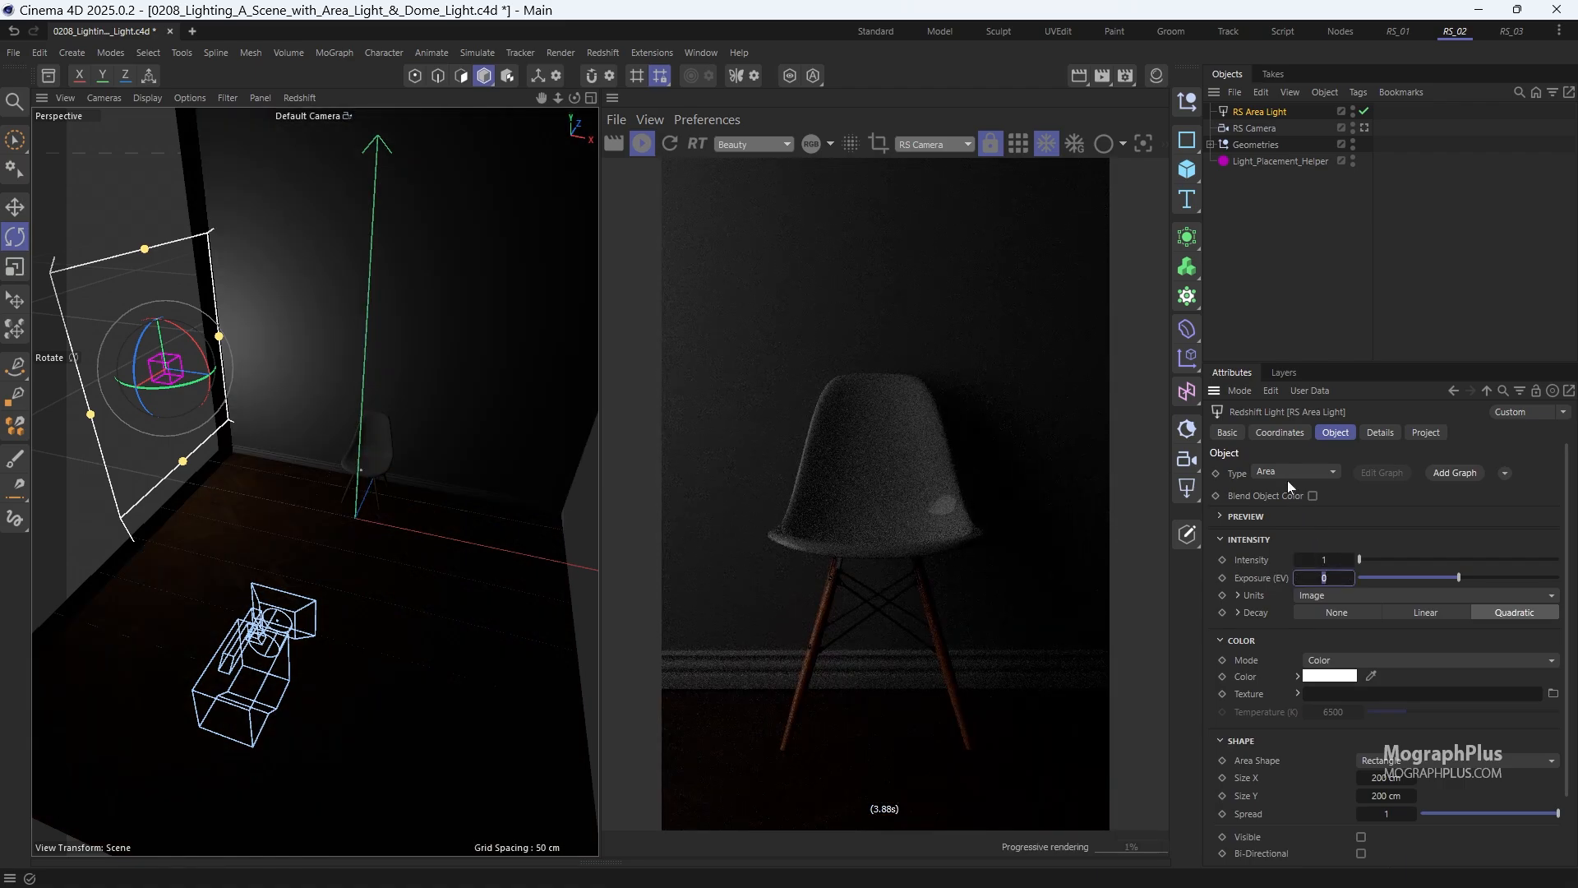
- Give the area light exposure 4.5 and a 160 by 160 cm size
text(4.5)
click(1387, 778)
text(160)
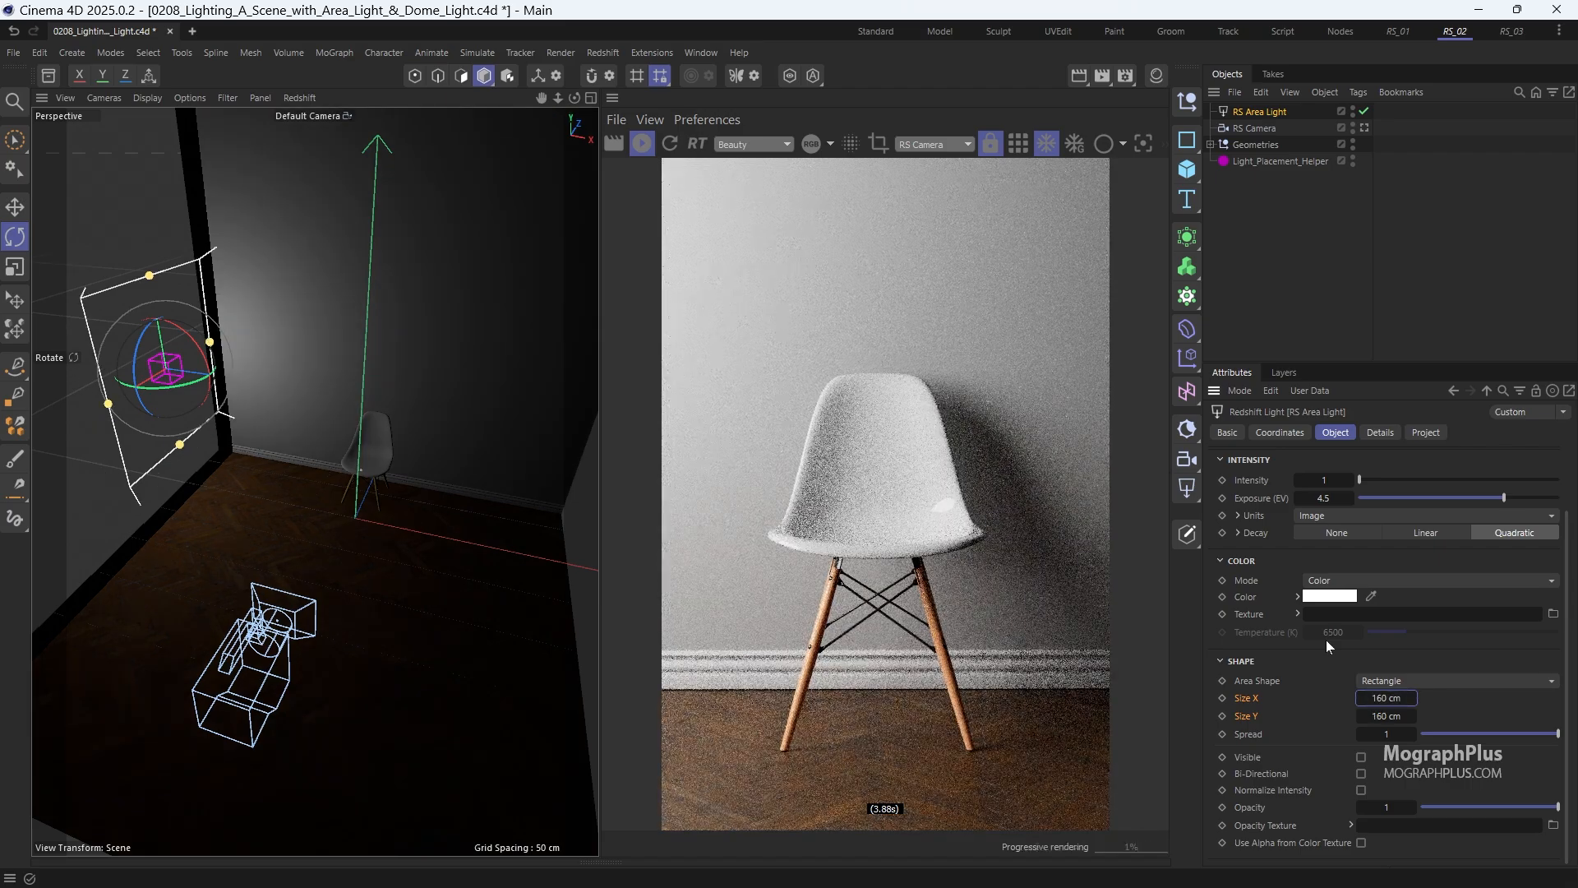
click(1387, 698)
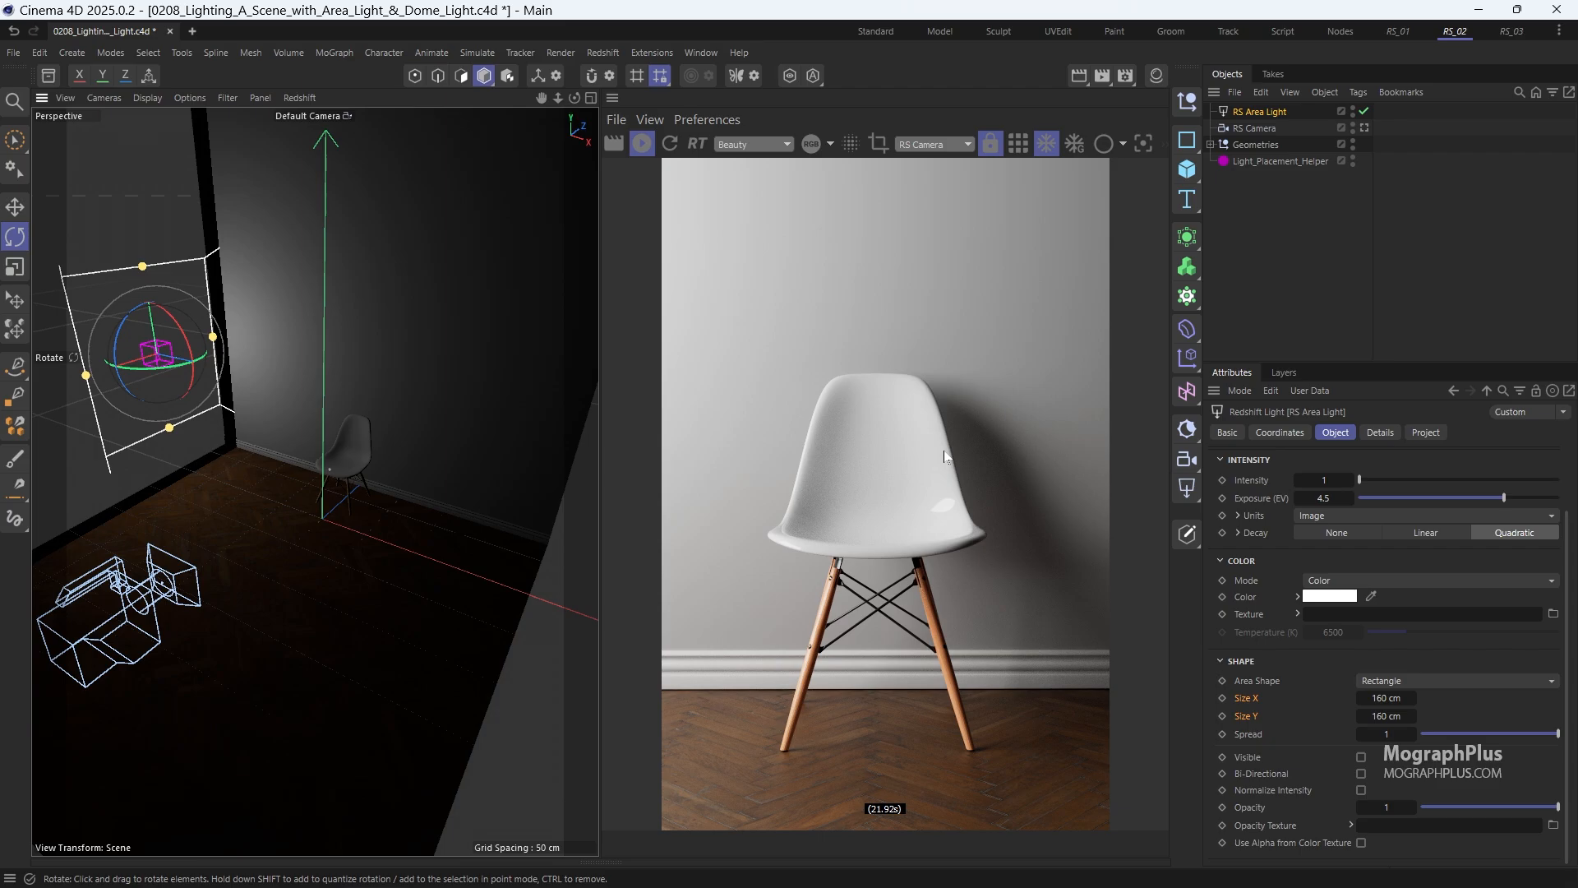
click(602, 51)
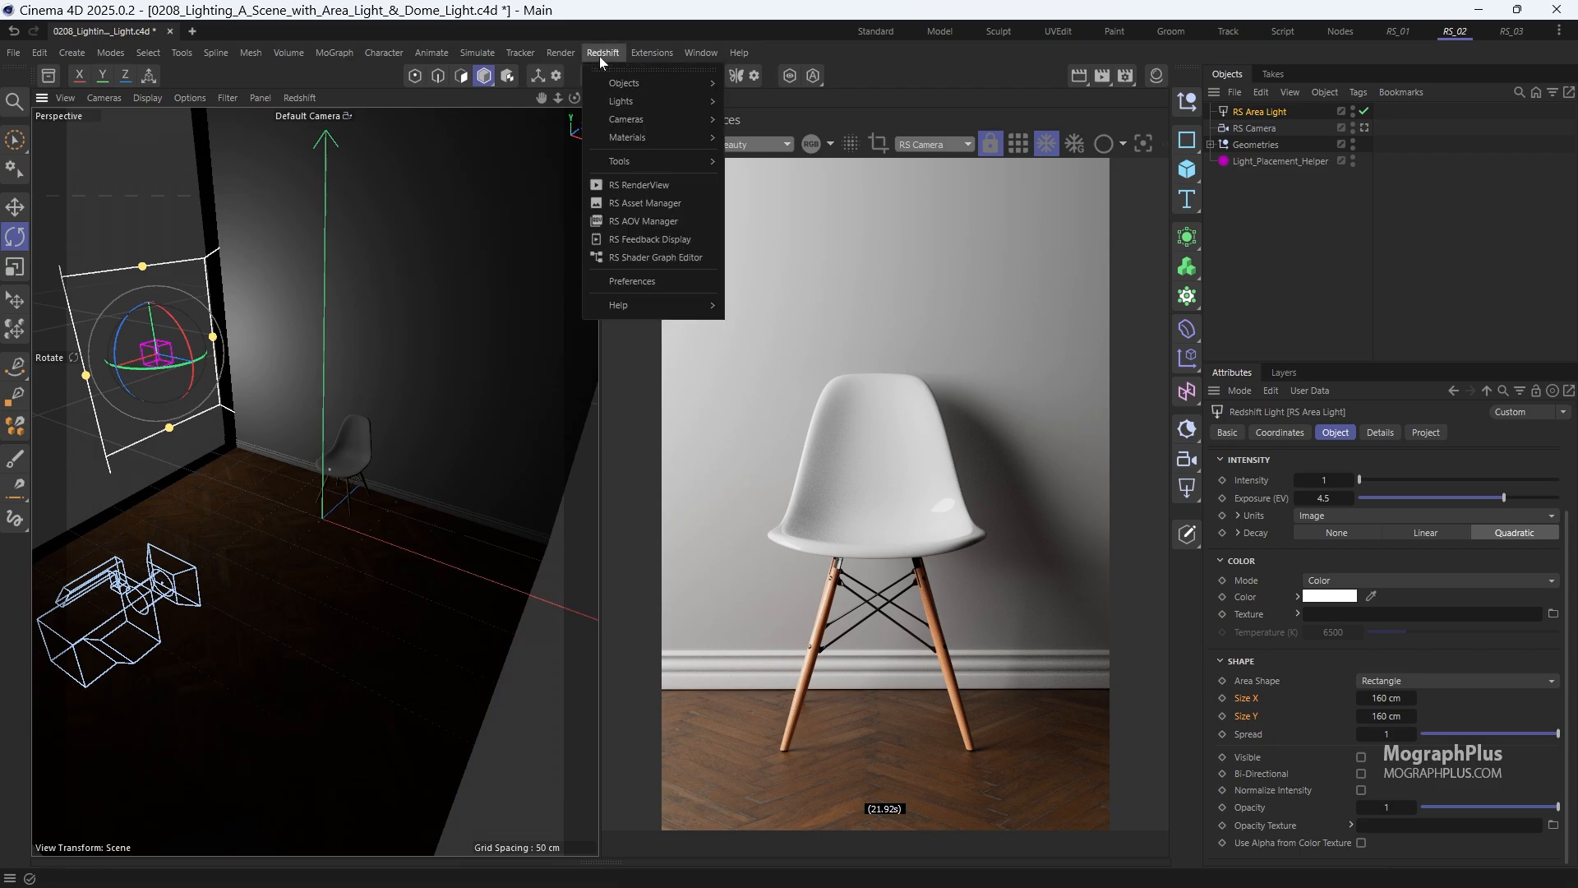
mouse_move(622, 100)
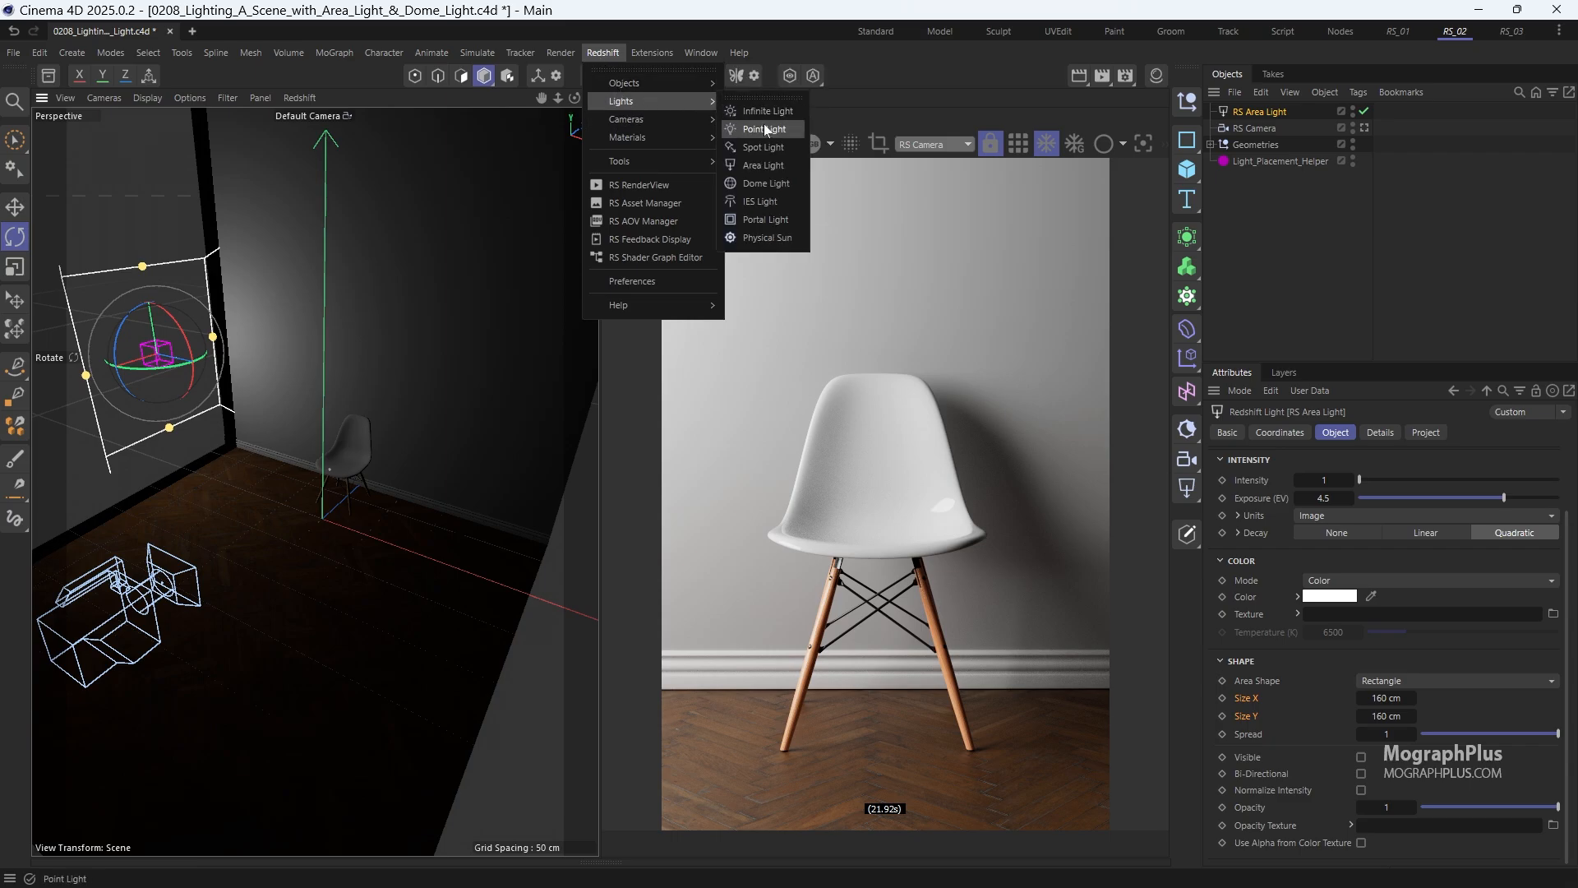
mouse_move(766, 183)
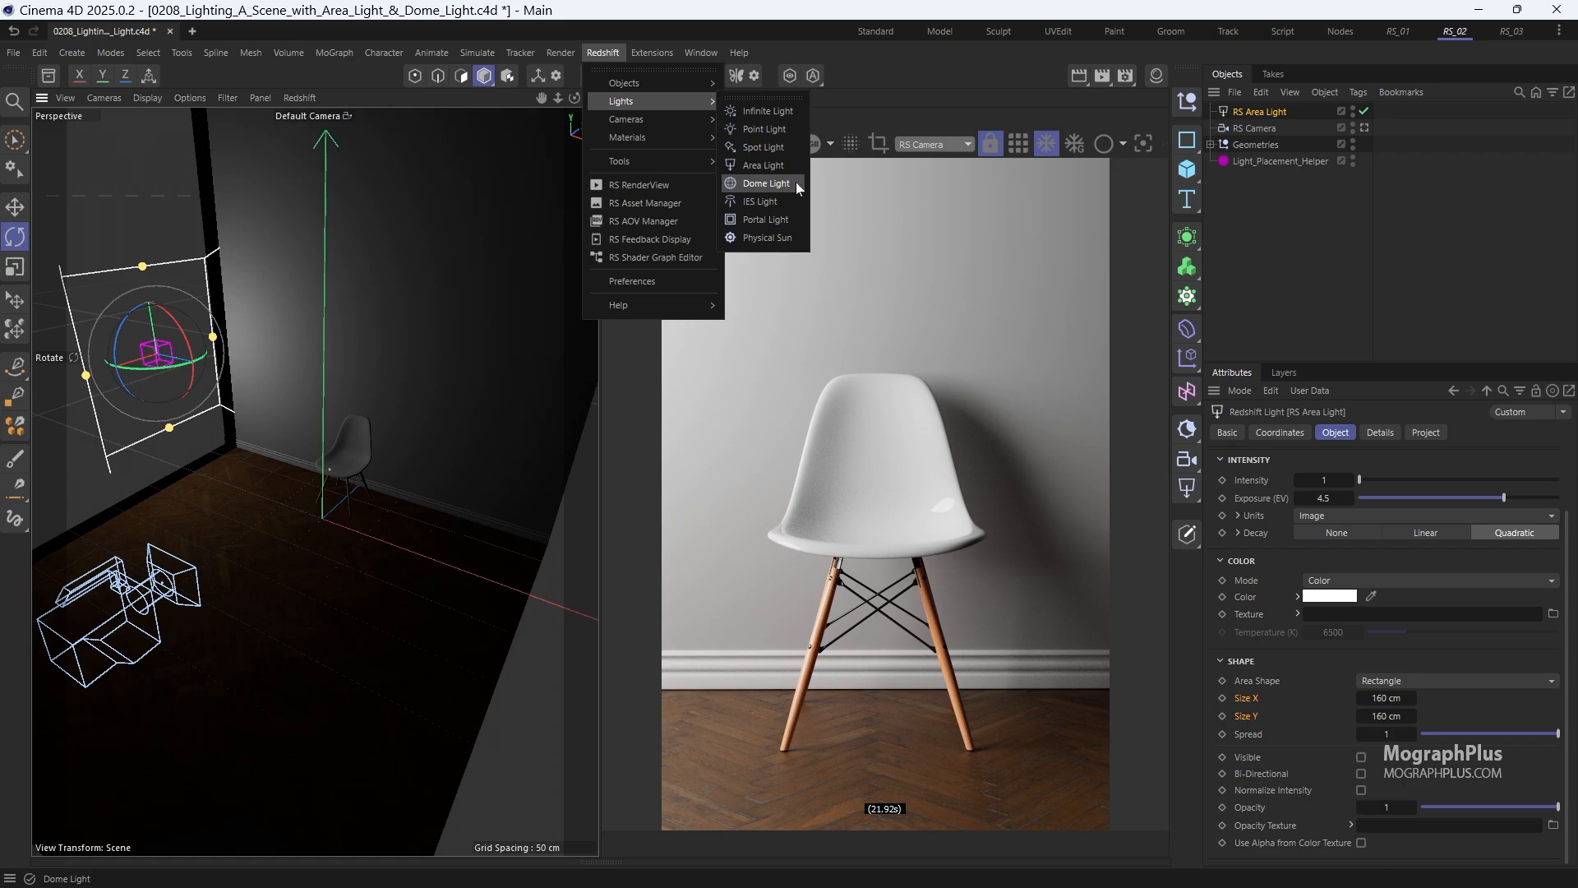
- Add a Redshift dome light and browse for its texture image
click(767, 183)
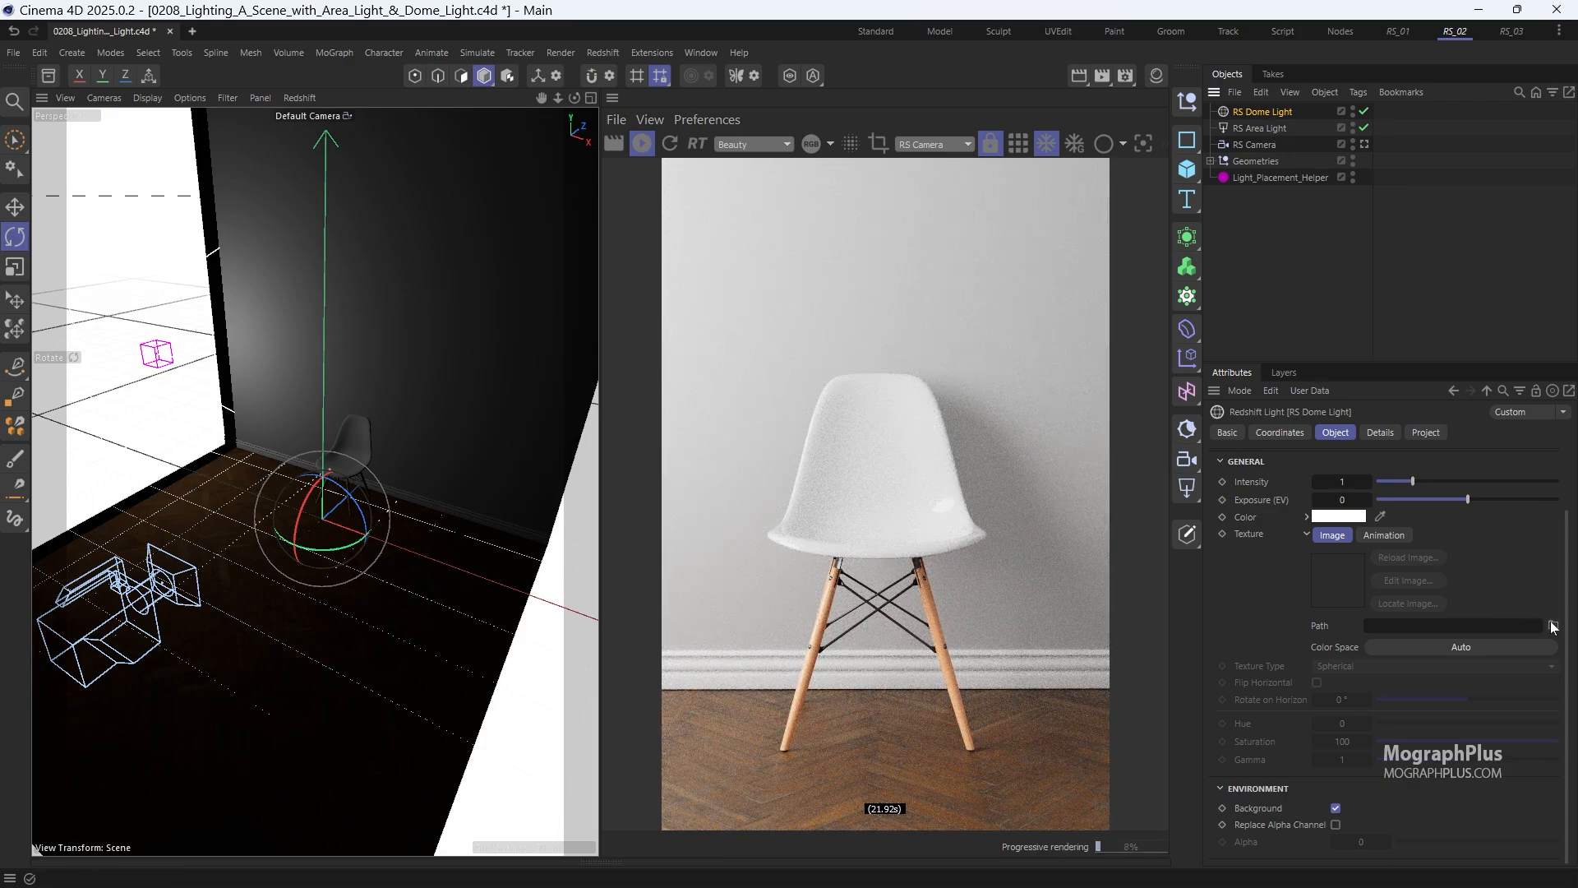
click(1551, 624)
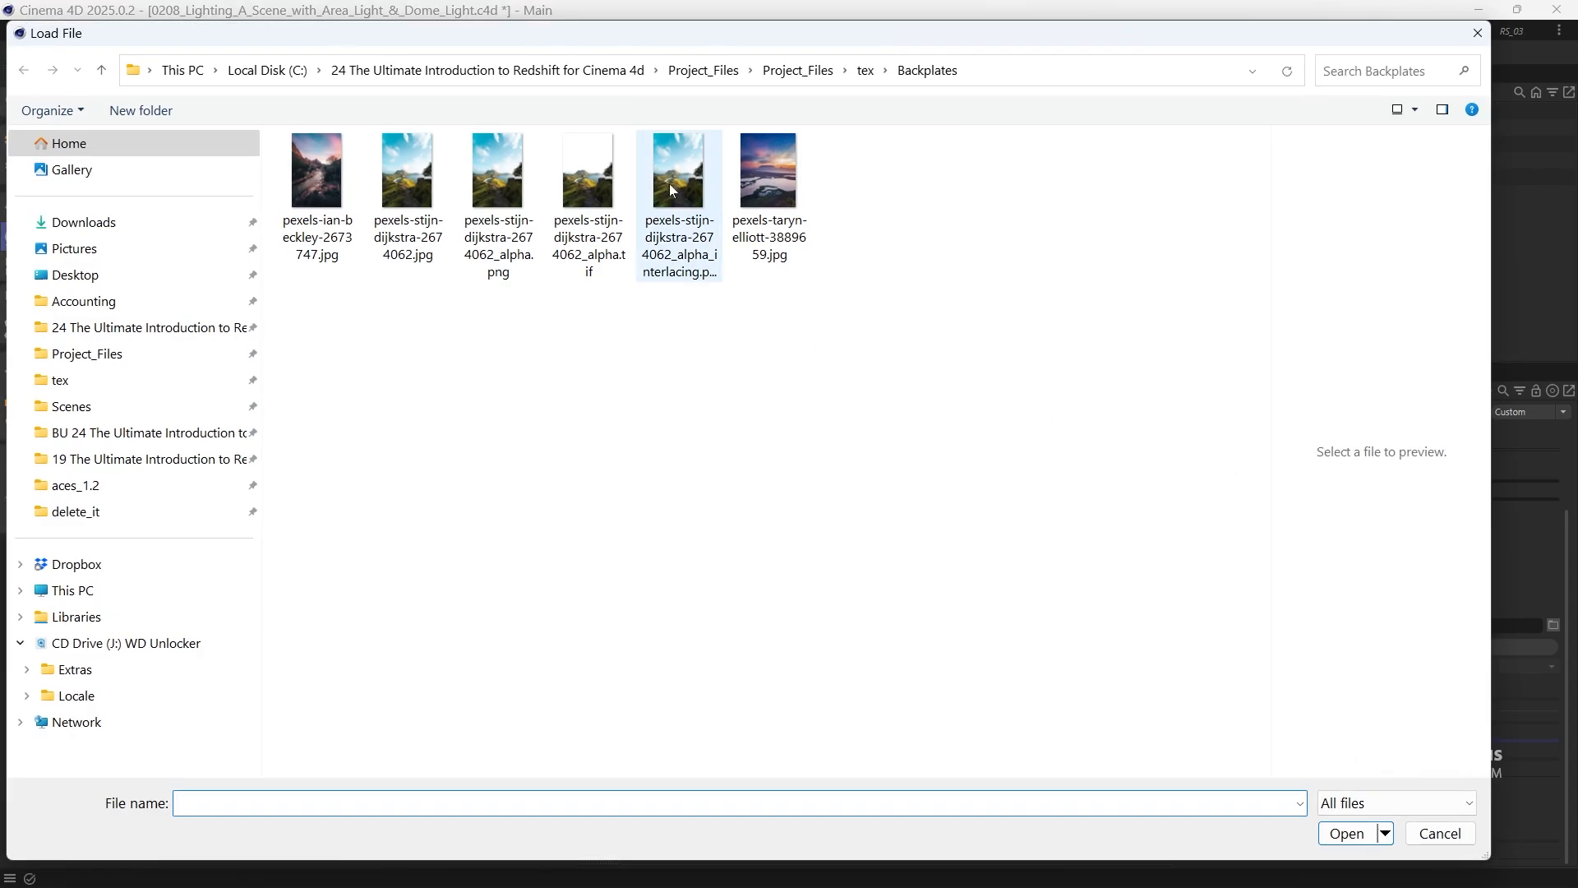
- Load the bathroom HDR from the tex folder with scene-linear Rec.709-sRGB colour space
click(864, 71)
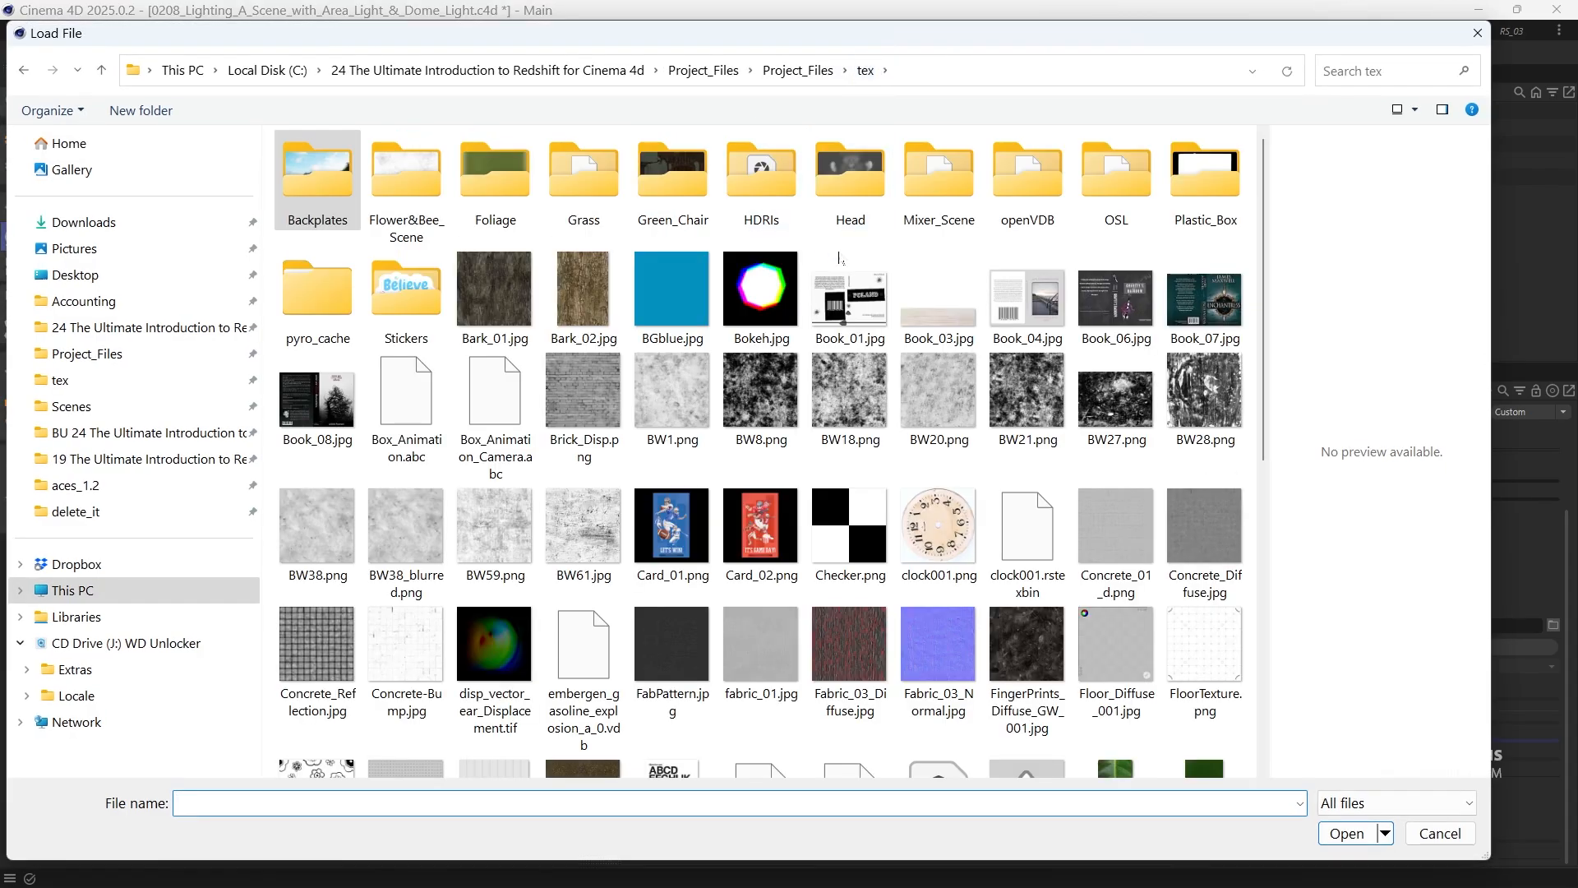
click(759, 176)
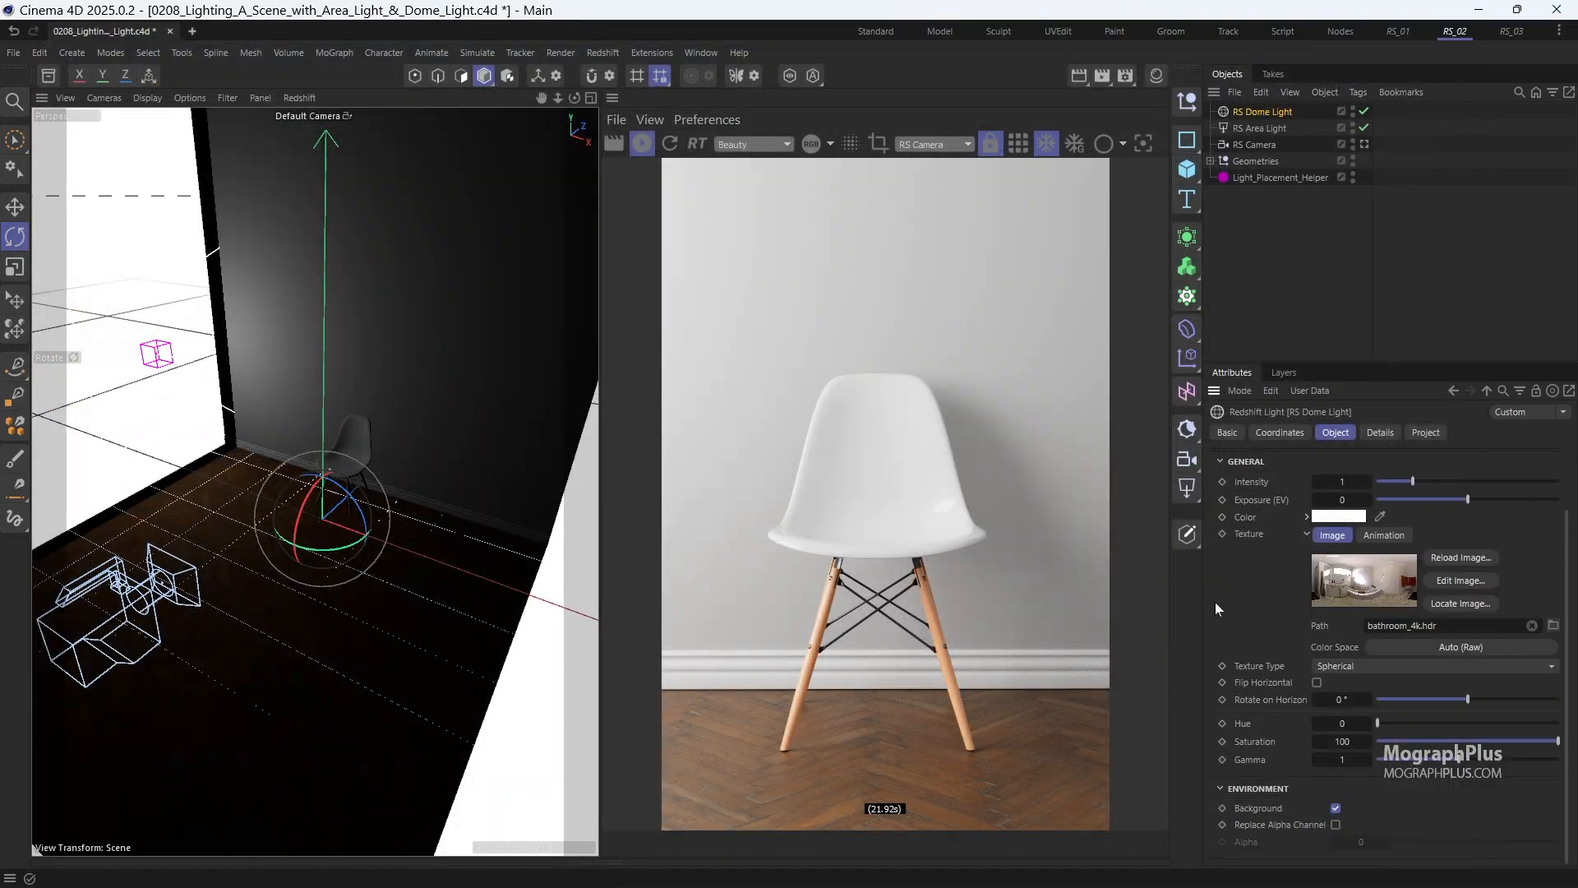
click(1465, 646)
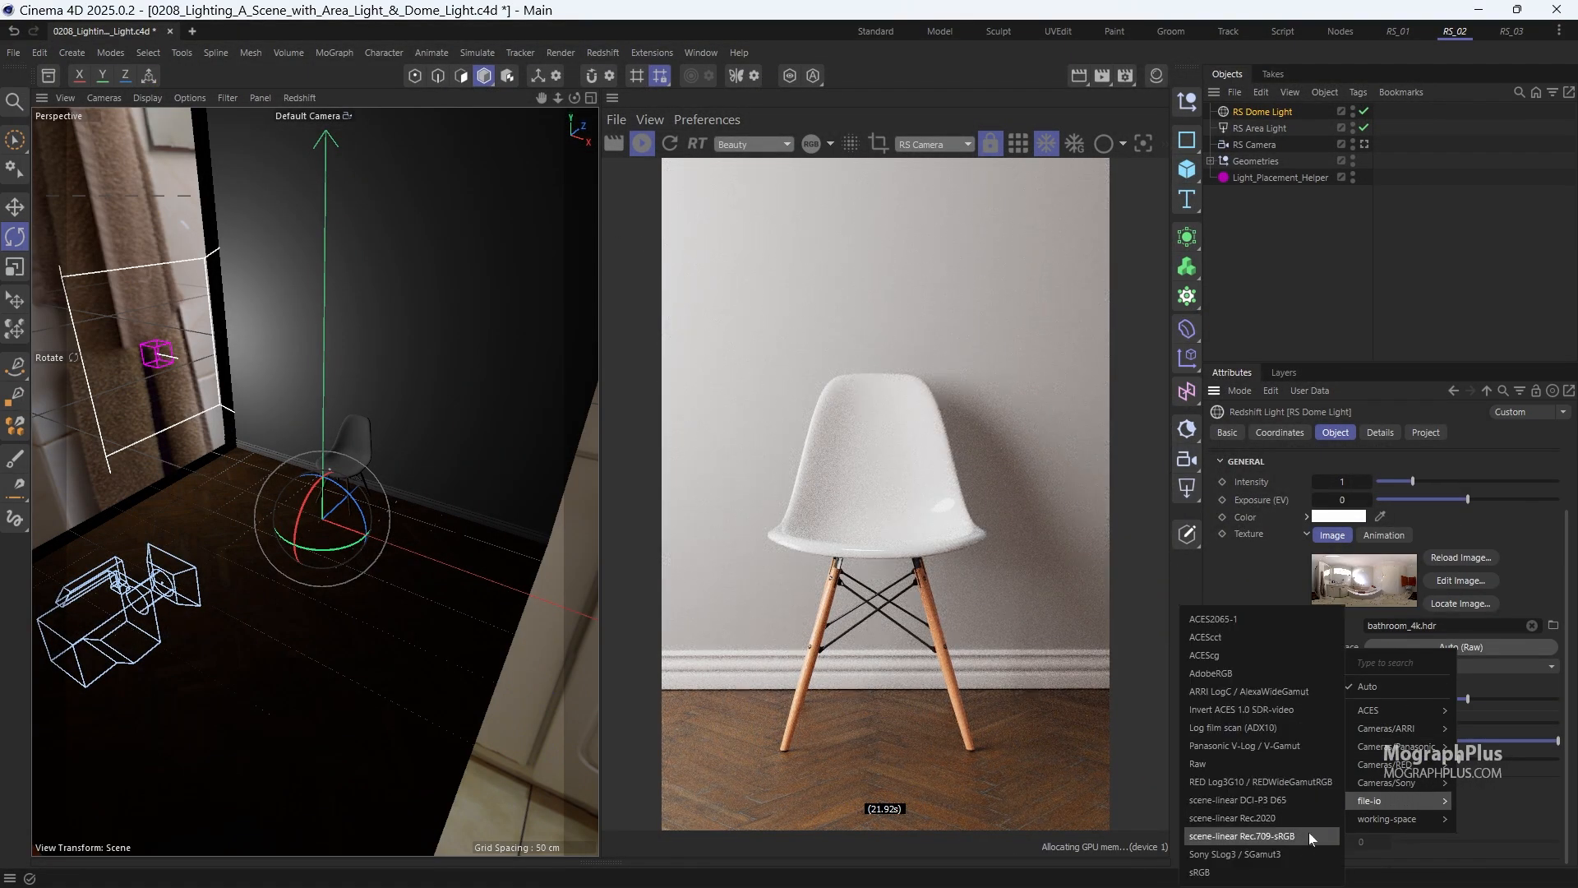
click(1242, 835)
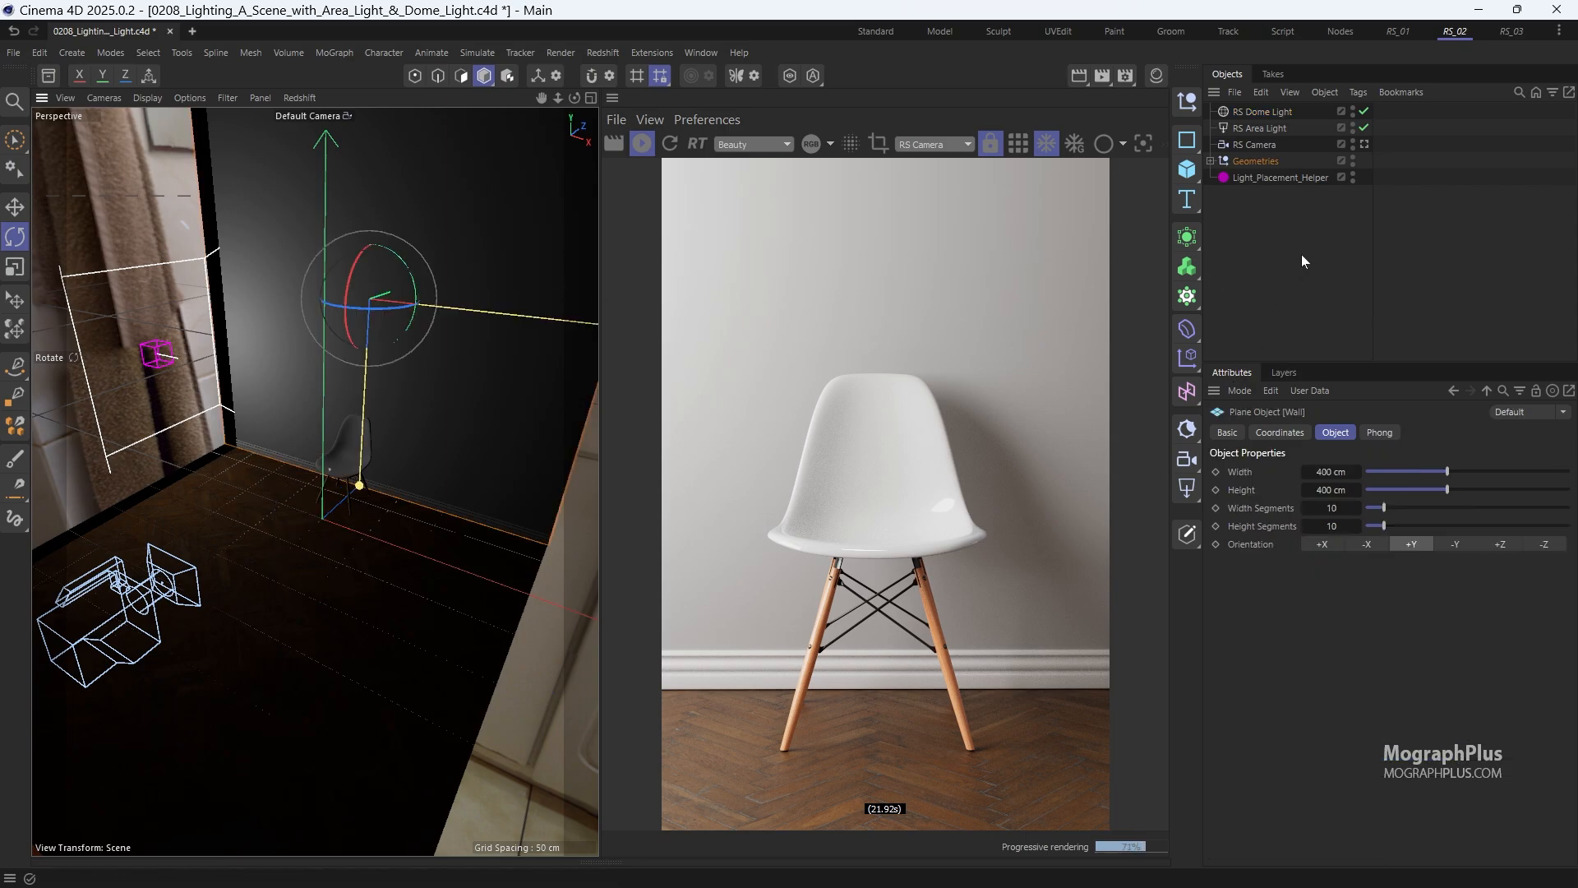
- Hide the Wall from render and rotate the bathroom HDRI to about -165° on the horizon
click(1220, 161)
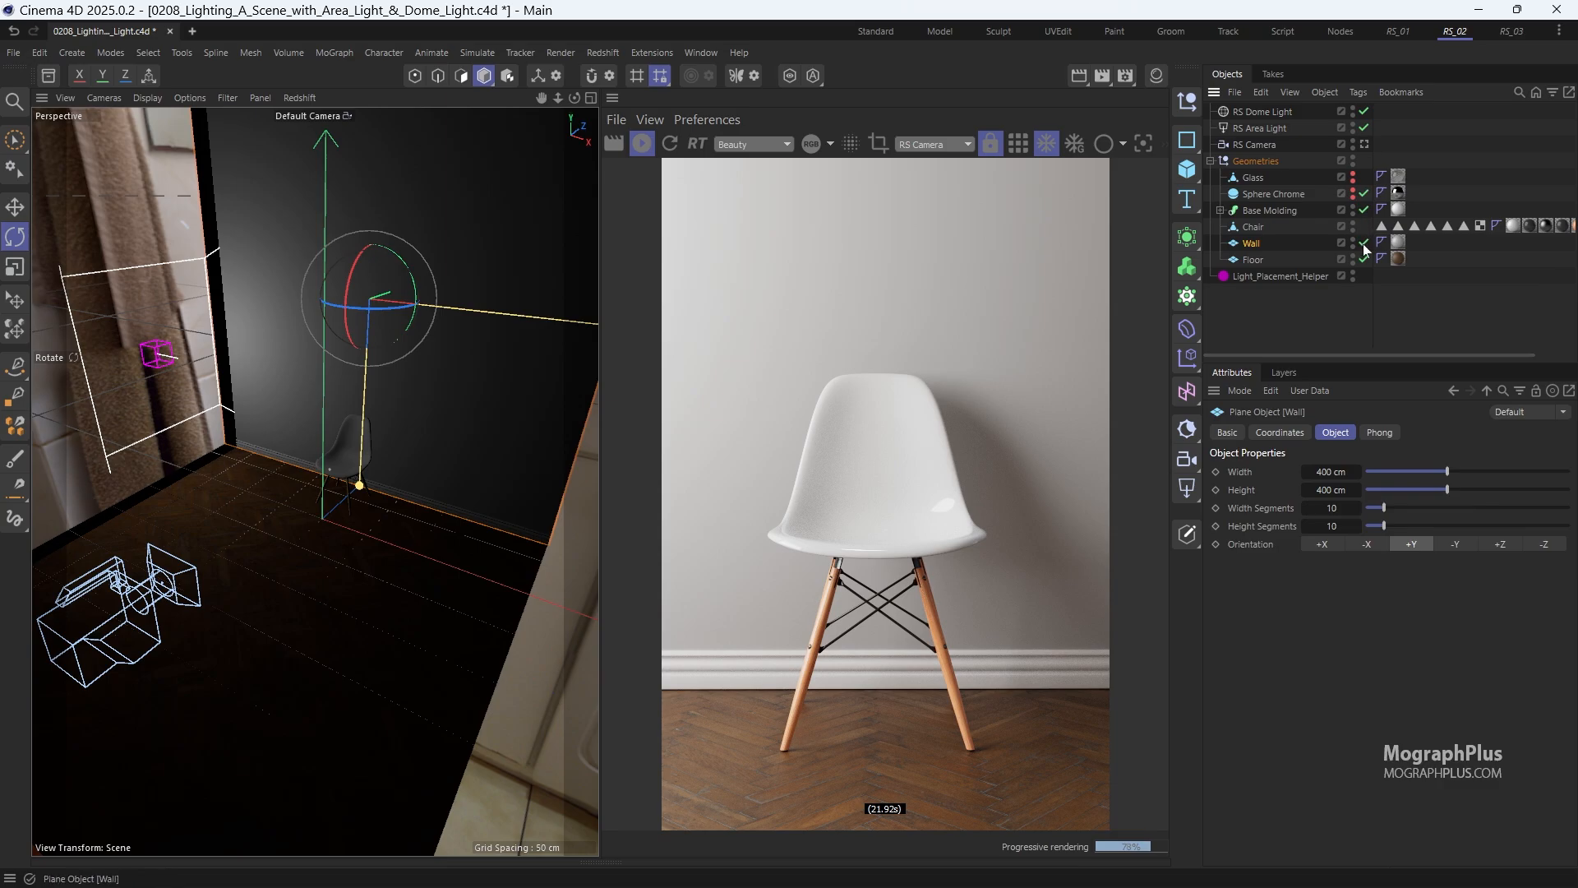
click(1266, 111)
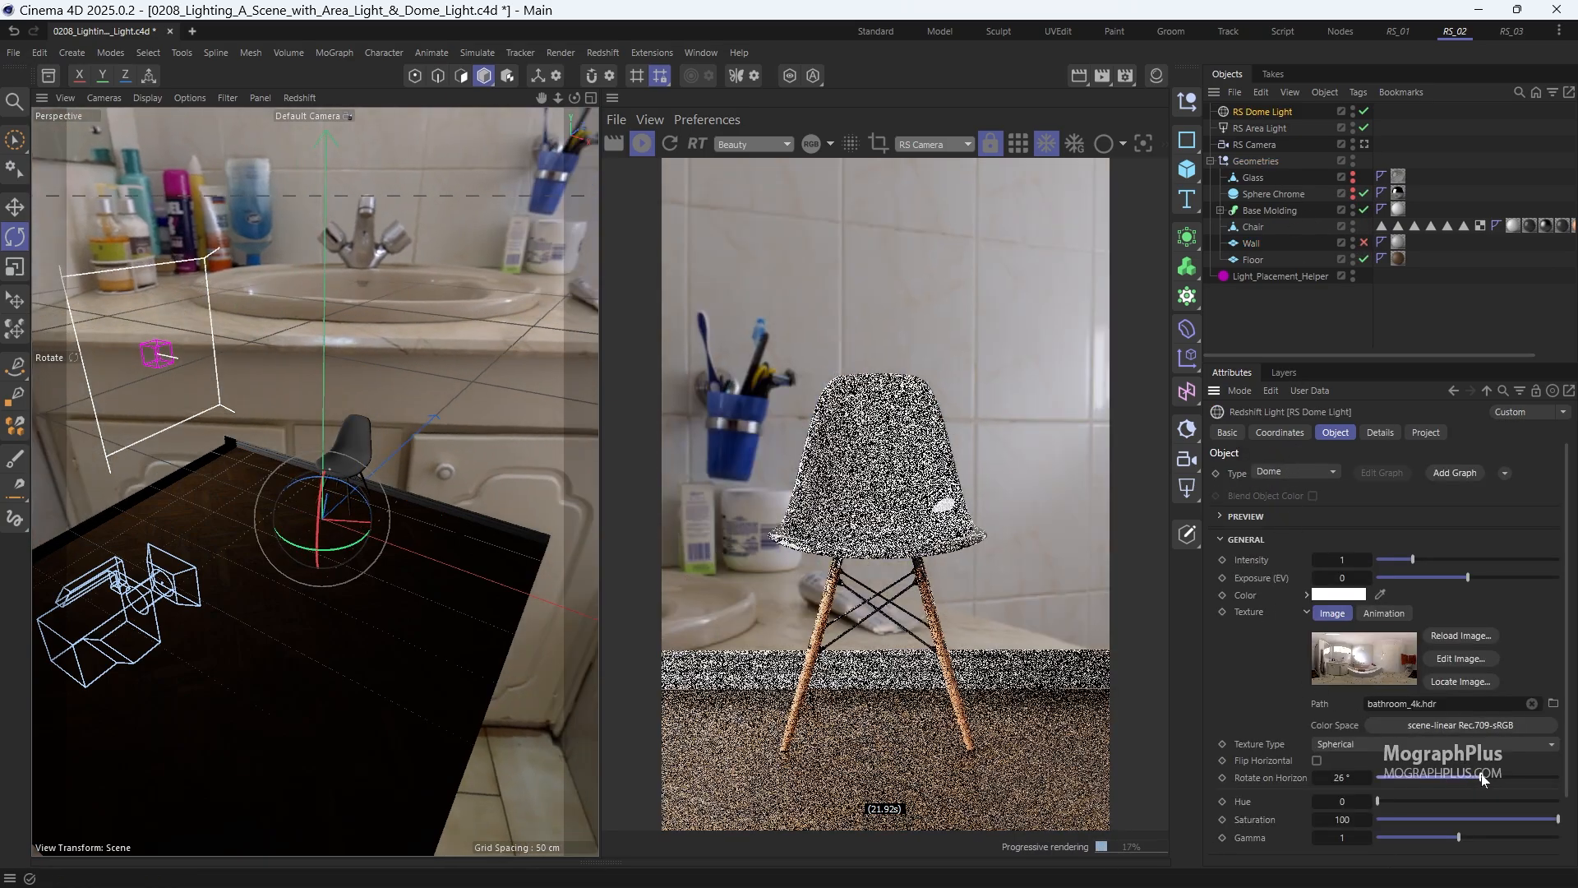
drag(1339, 777, 1470, 777)
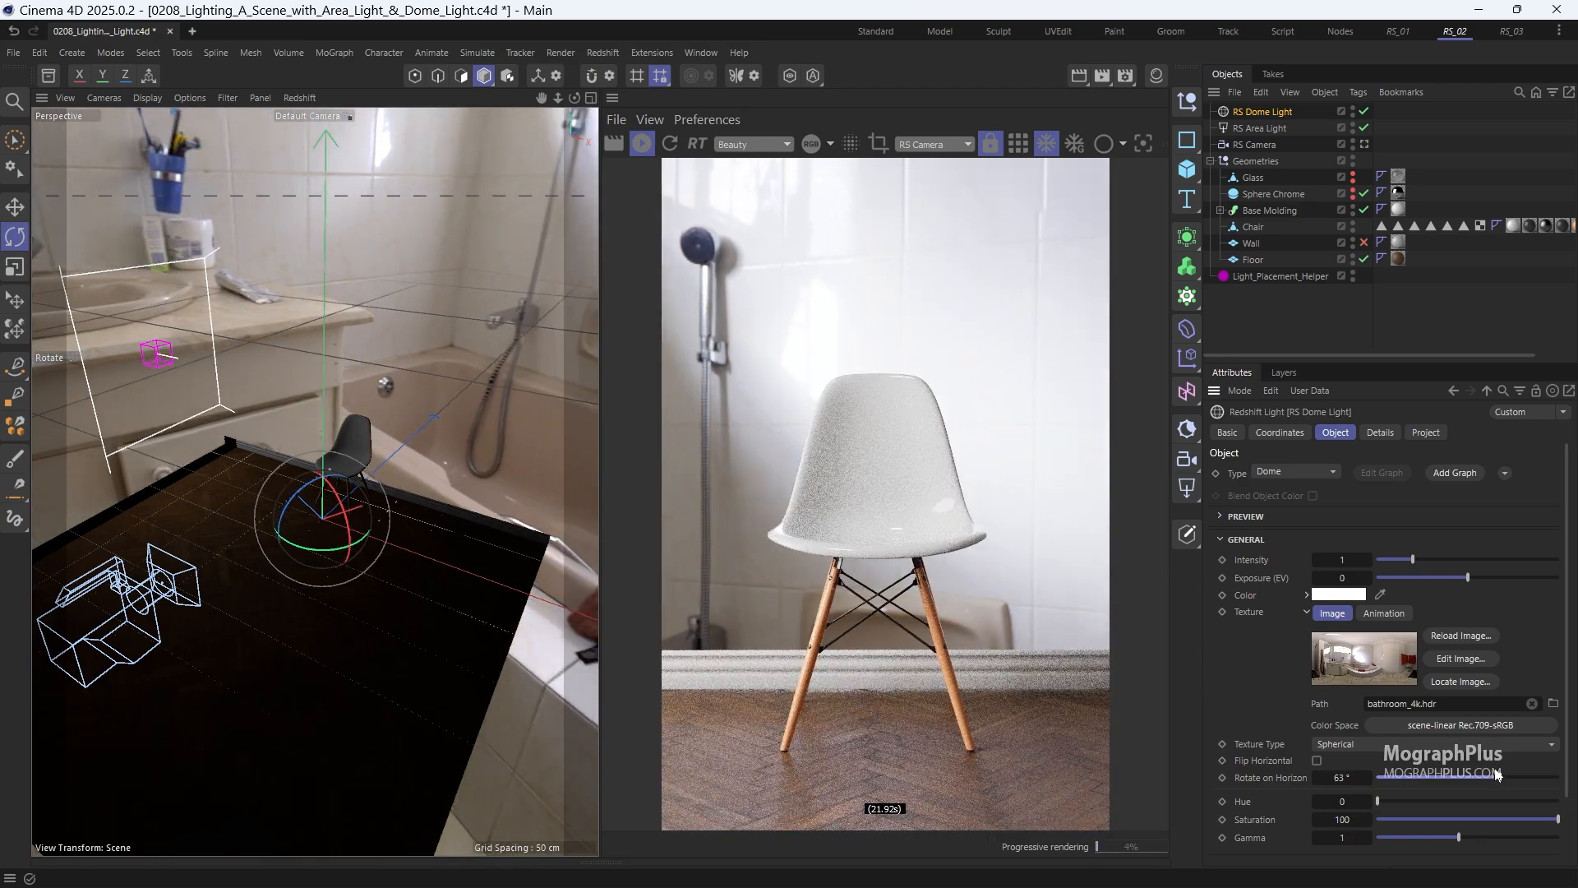
drag(1349, 777, 1319, 777)
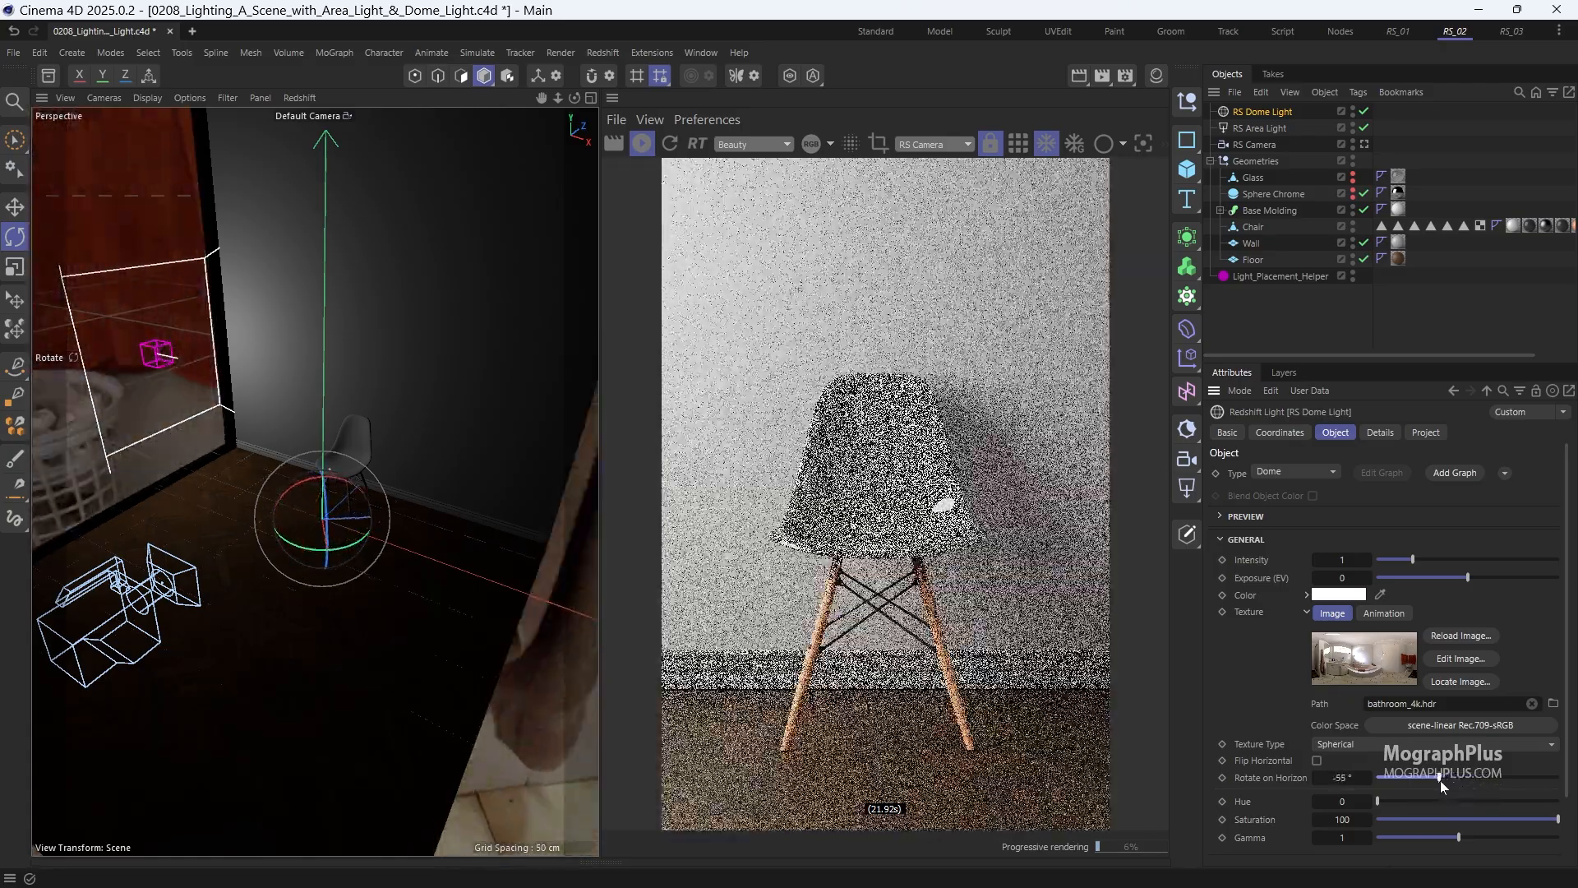
drag(1344, 777, 1430, 777)
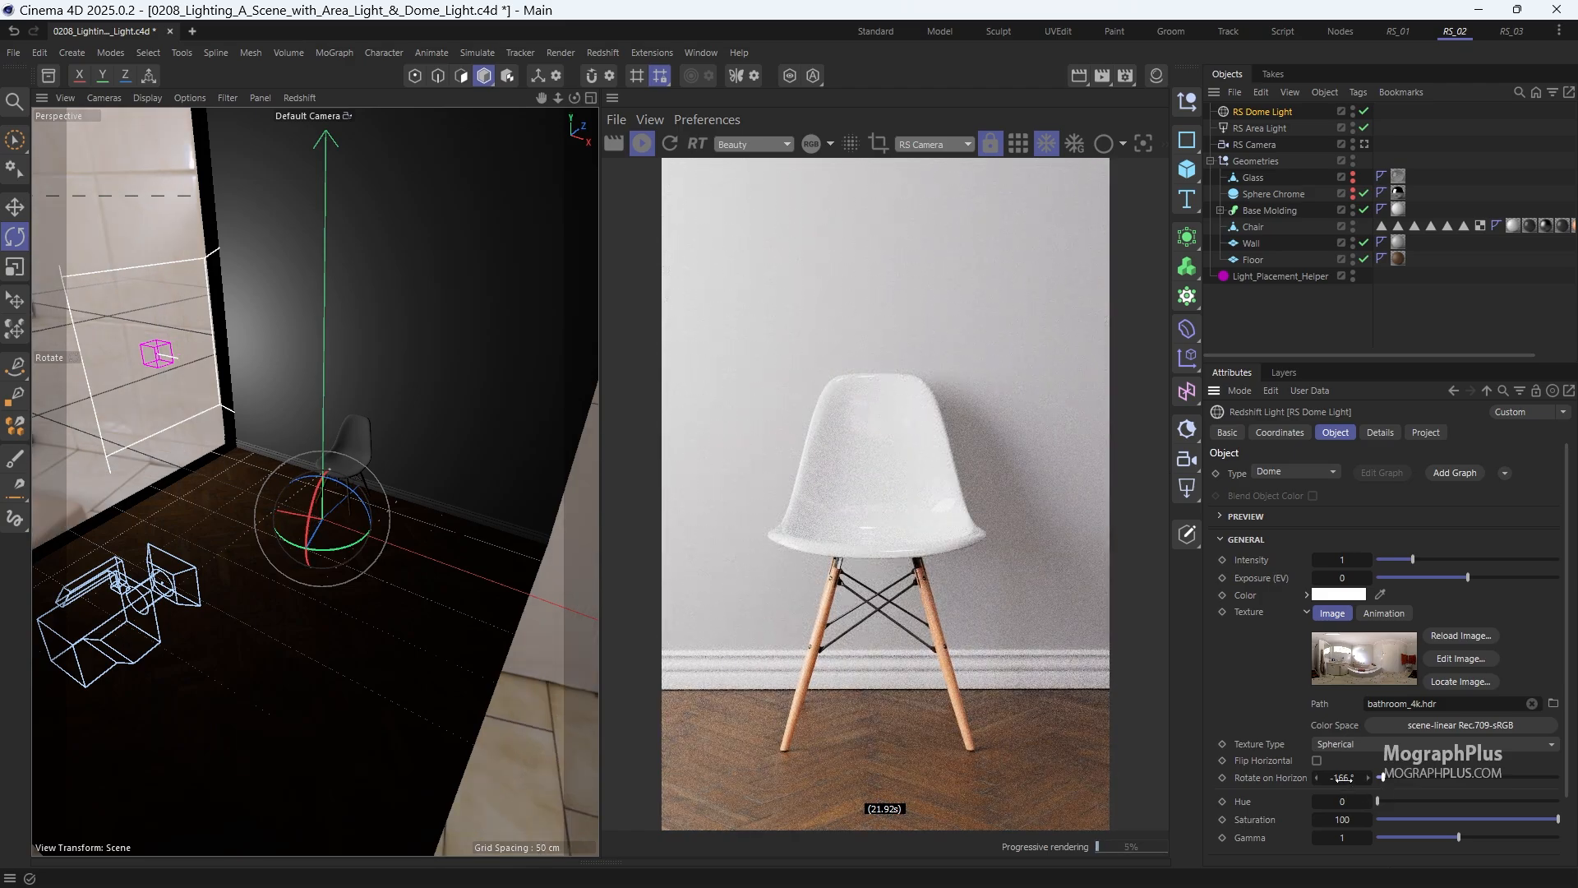
- Set the RS Dome Light's Intensity to 0.5
click(1346, 777)
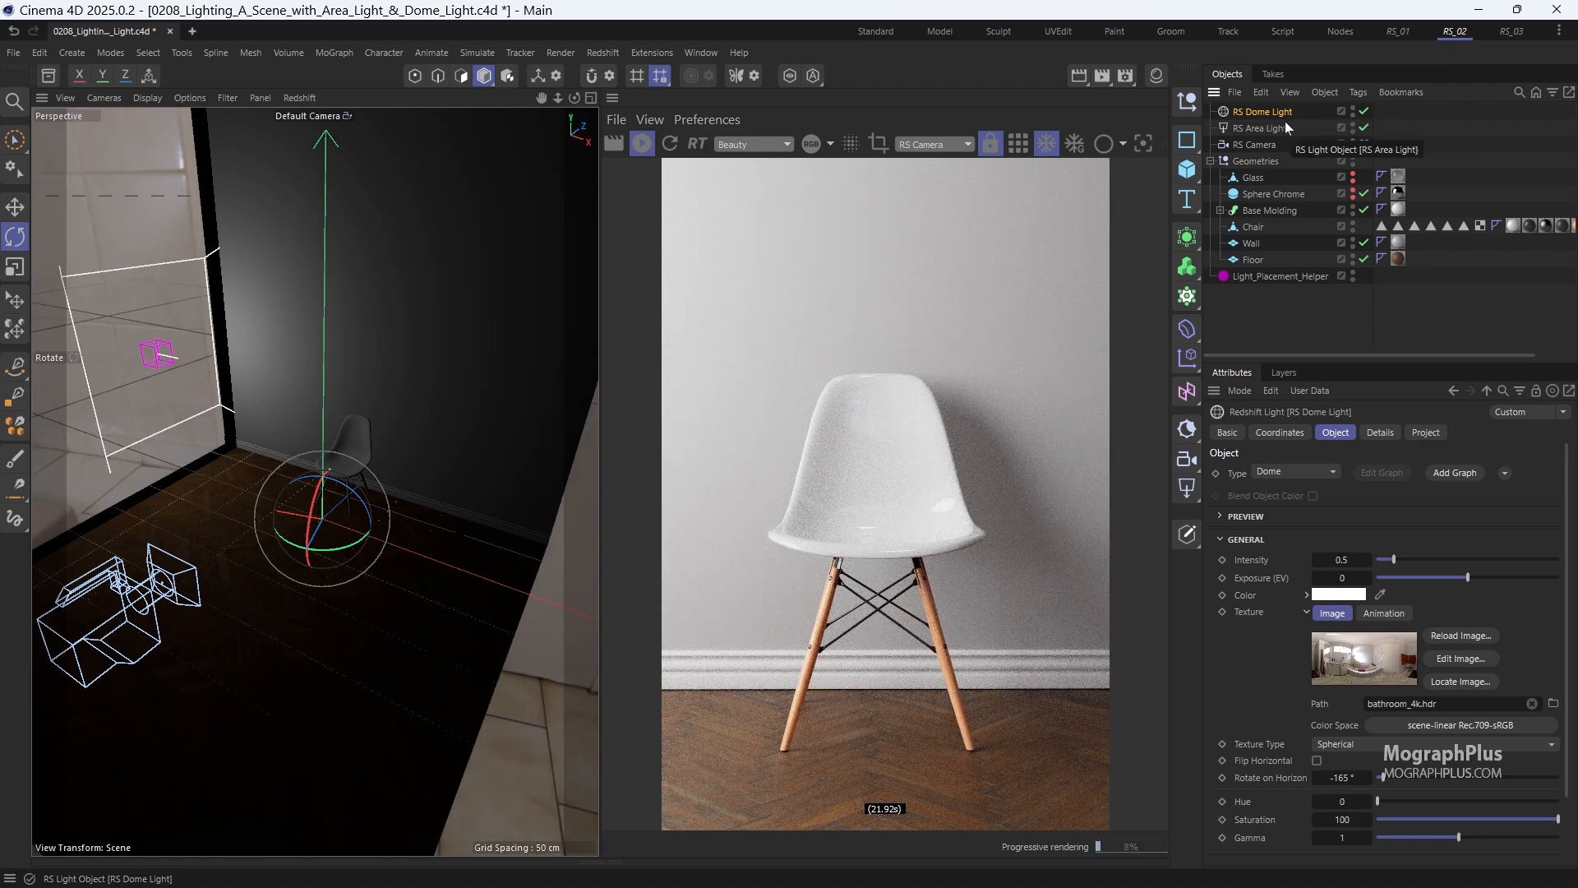
mouse_move(1310, 115)
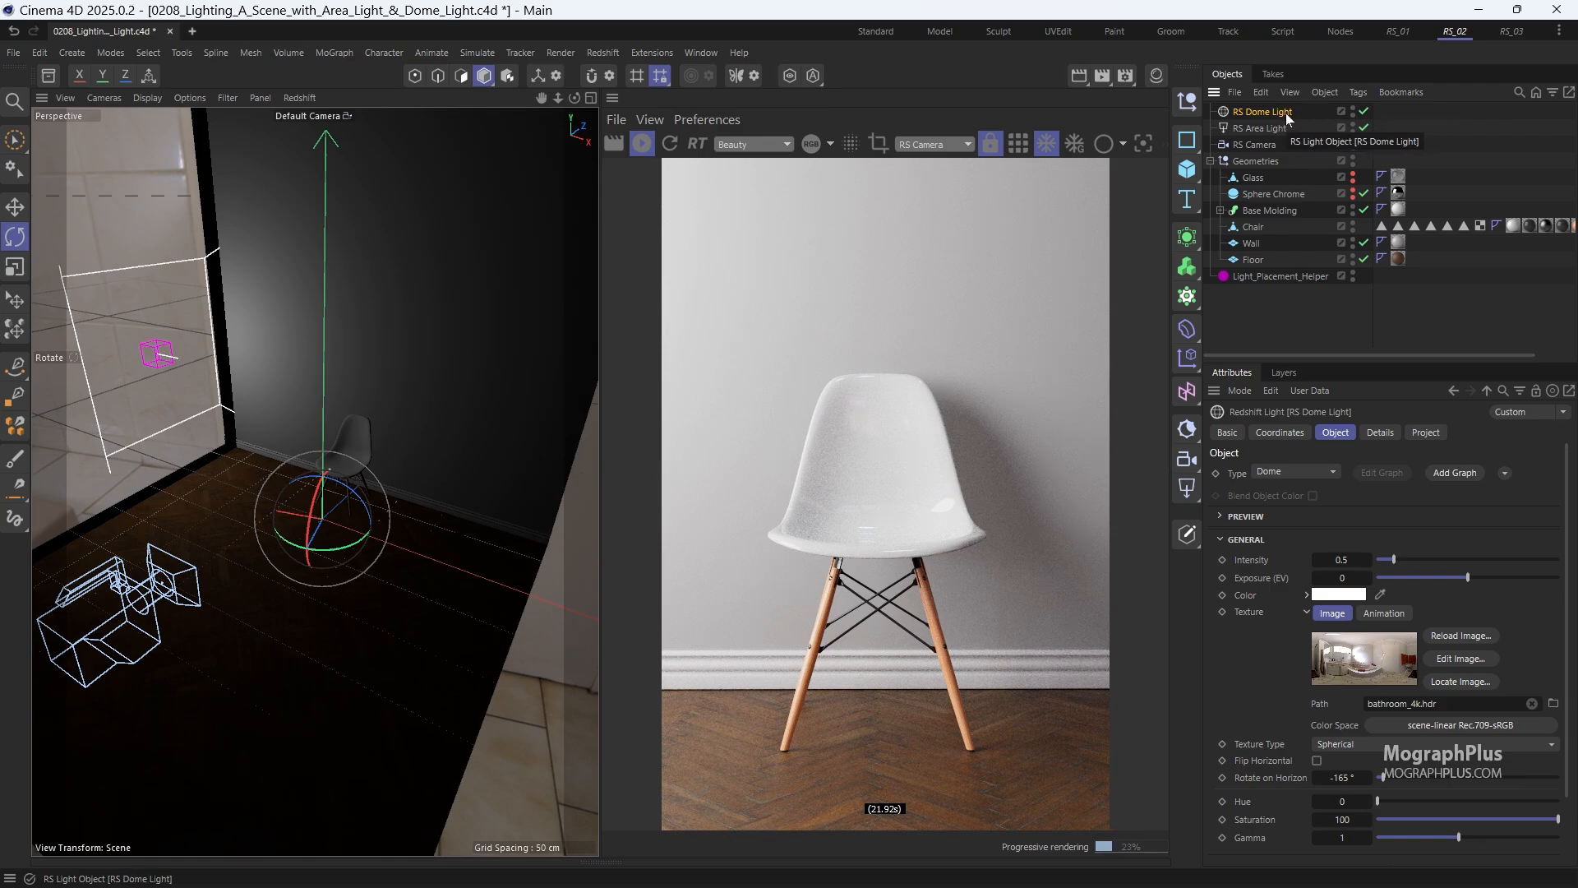
- Rename the dome lights '01 Neutral' and '02 Warm', then disable the Neutral one
double_click(1263, 112)
text( 01 Neutral)
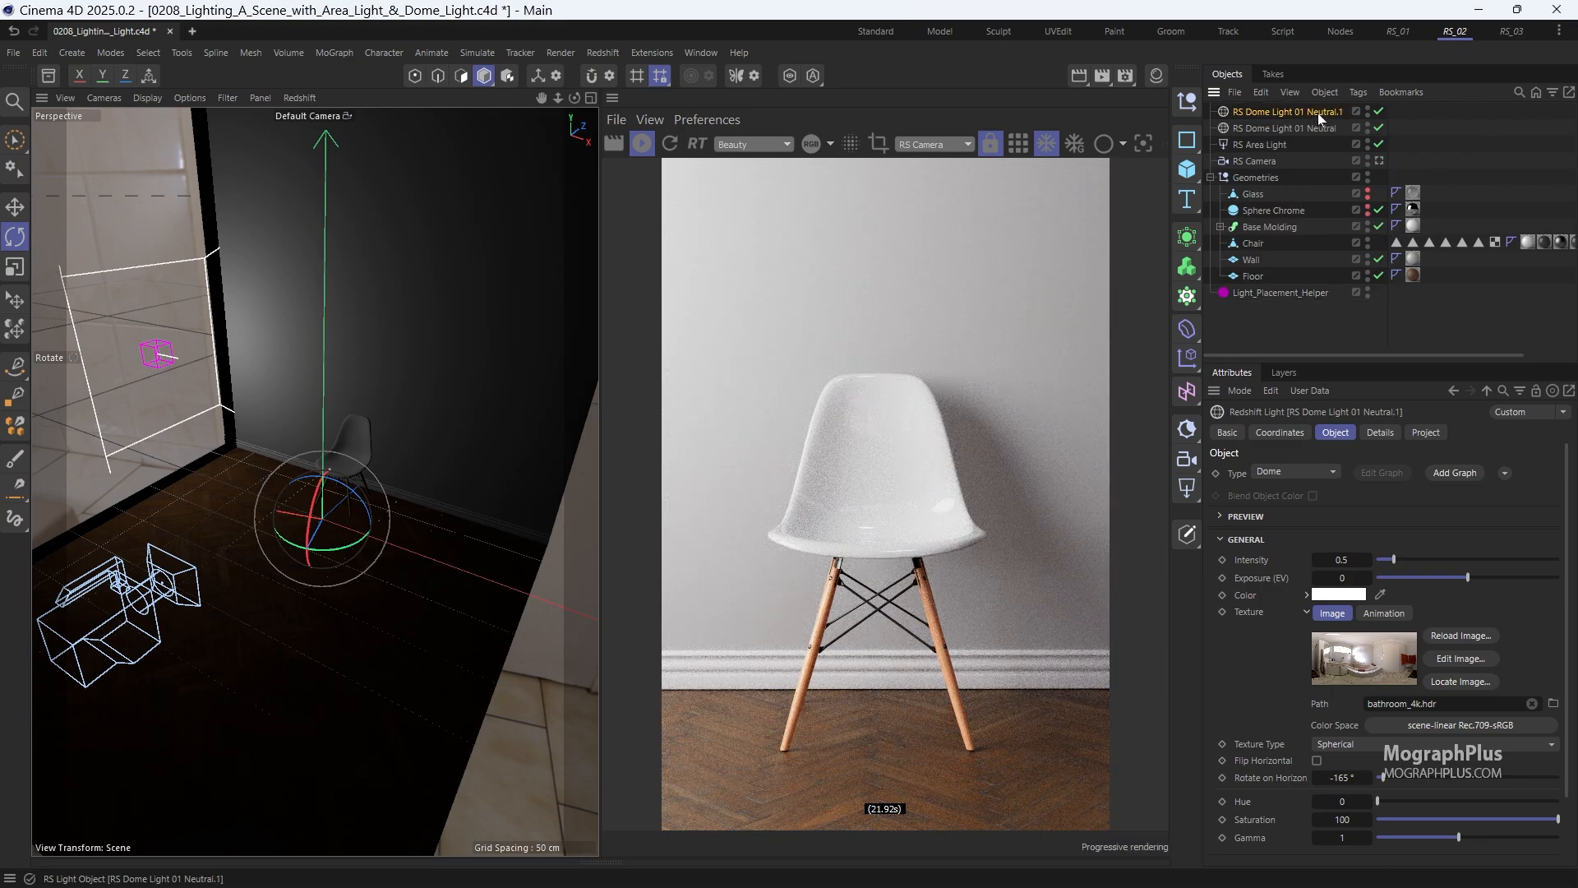
double_click(1286, 111)
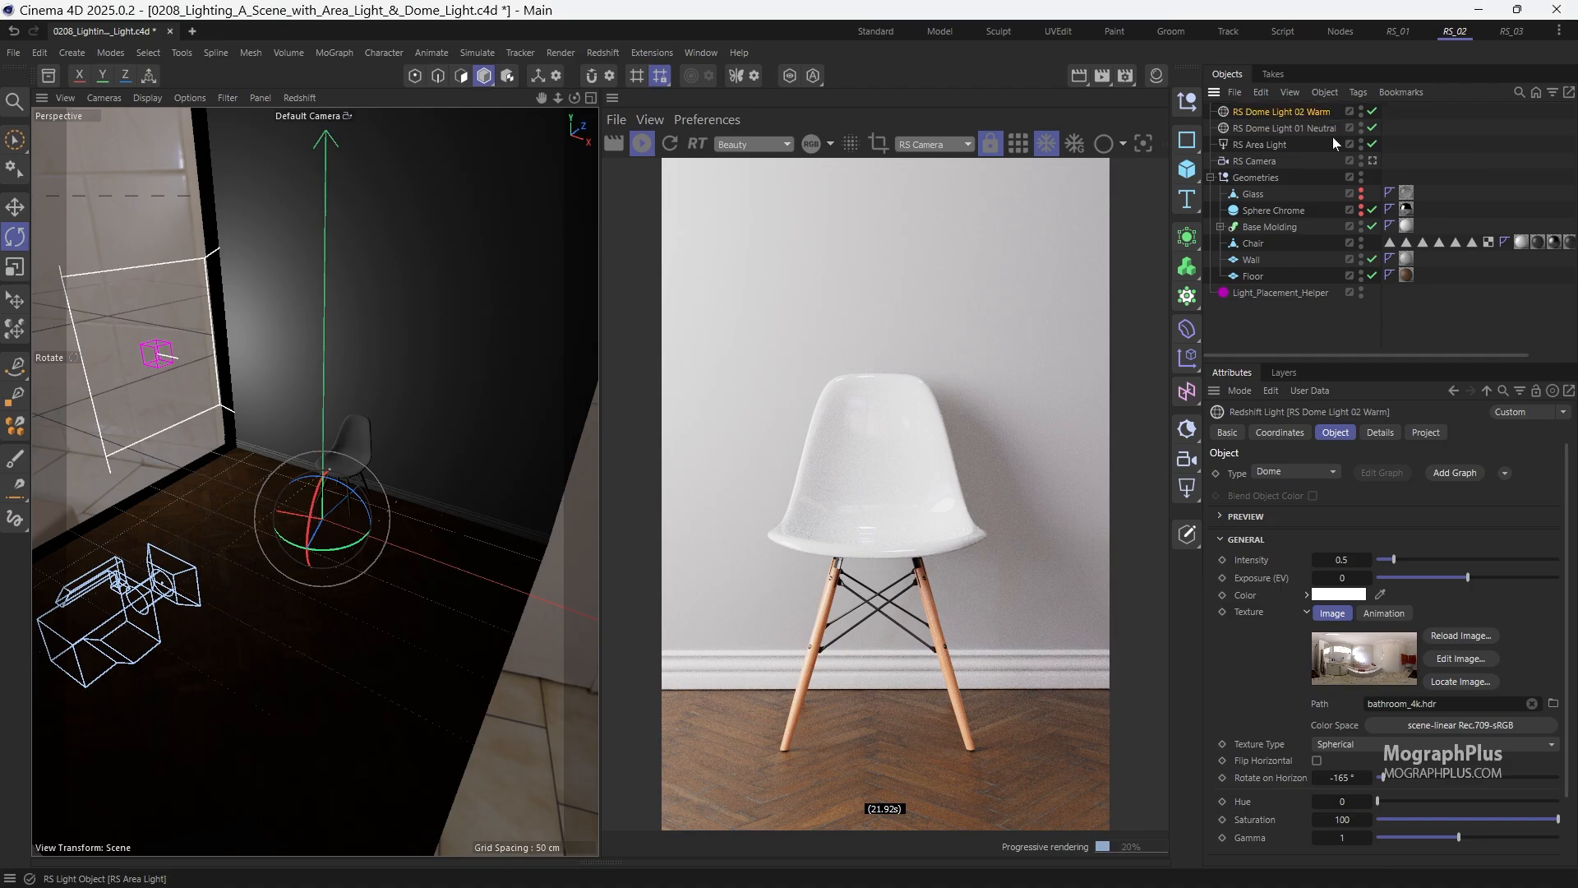
click(1372, 128)
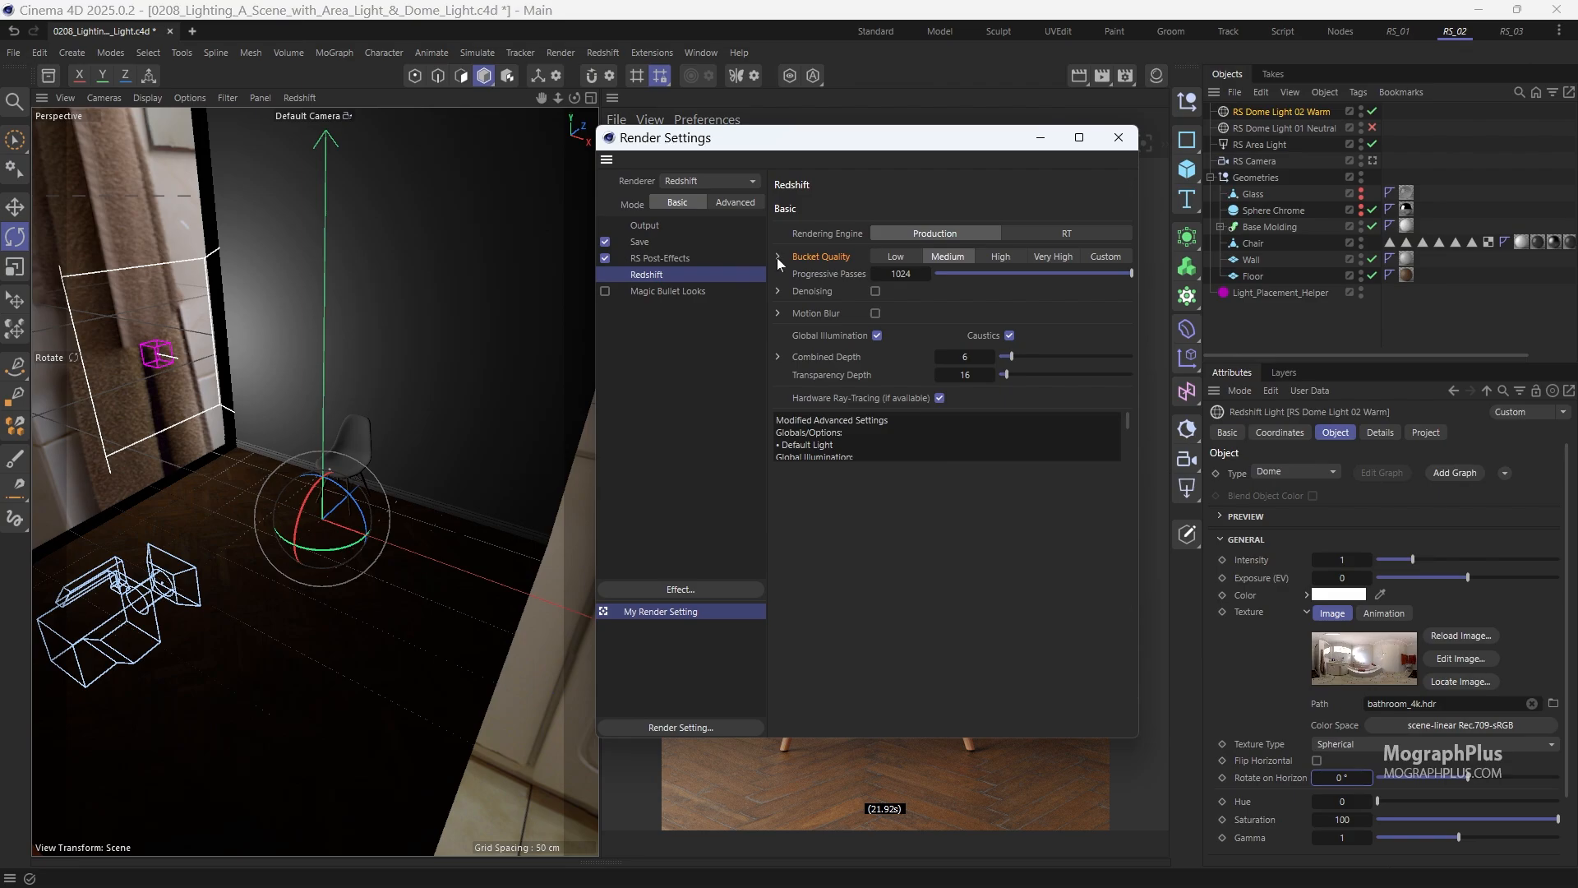
- Set Redshift Bucket Quality to High and enable OIDN denoising
click(1000, 256)
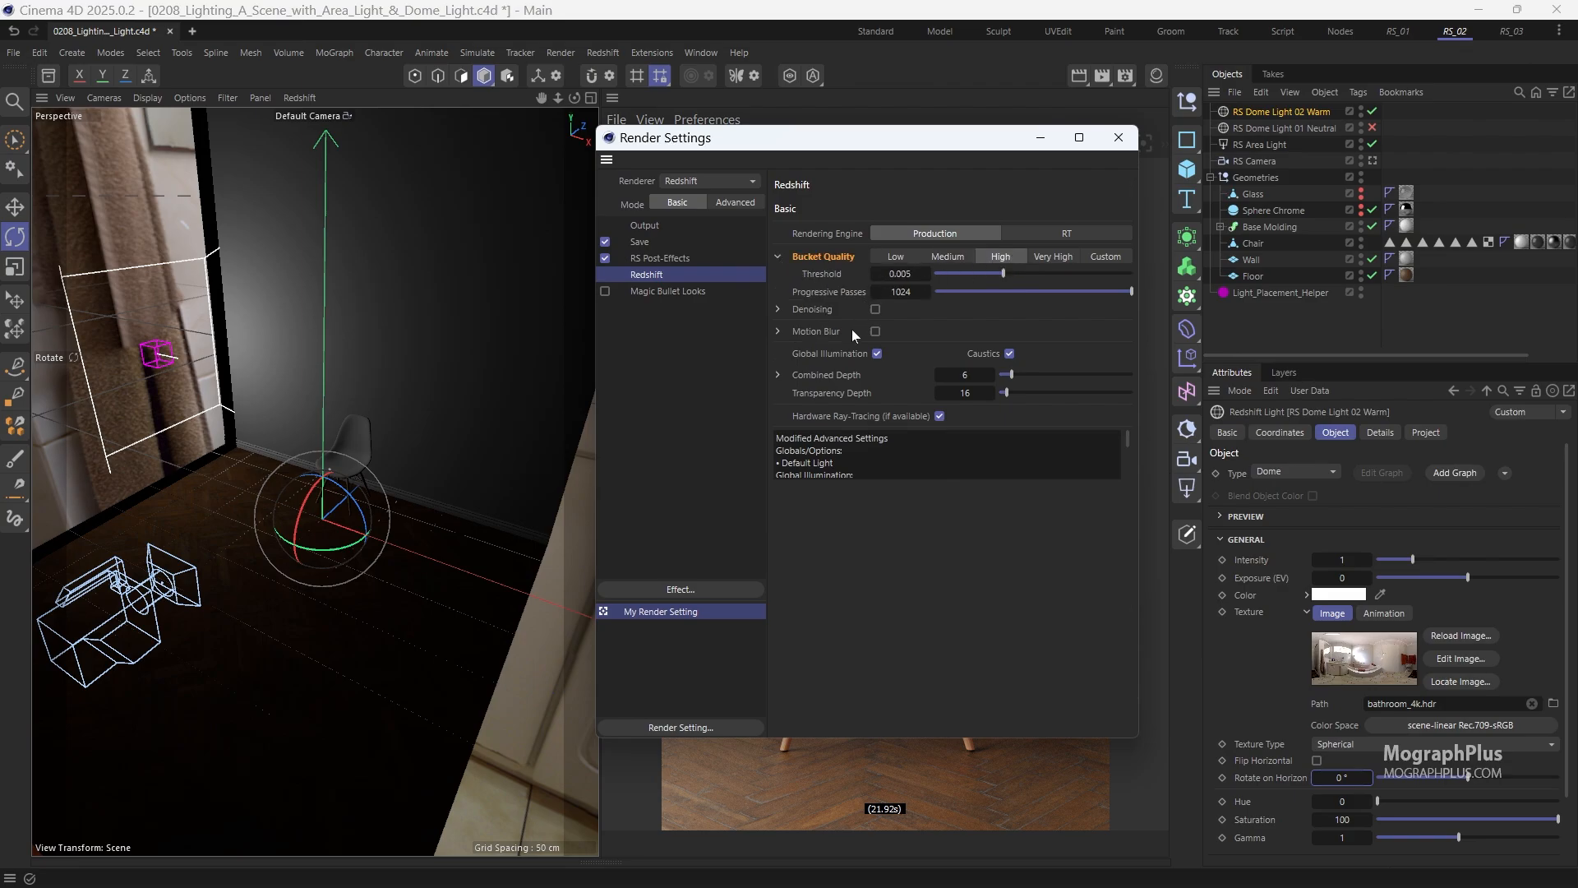
click(874, 309)
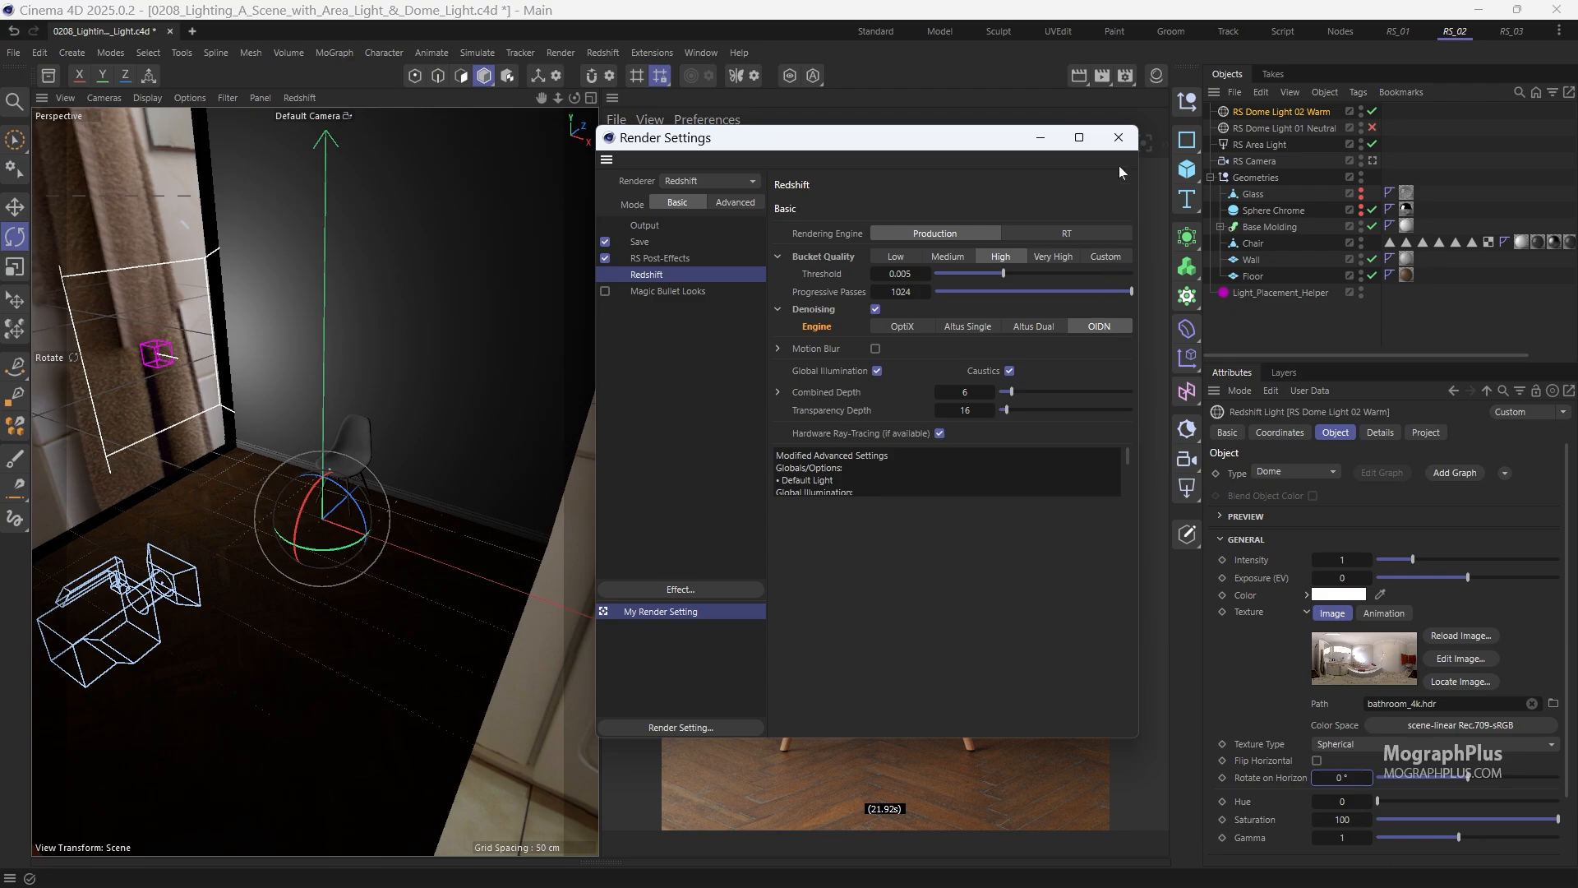
mouse_move(1117, 138)
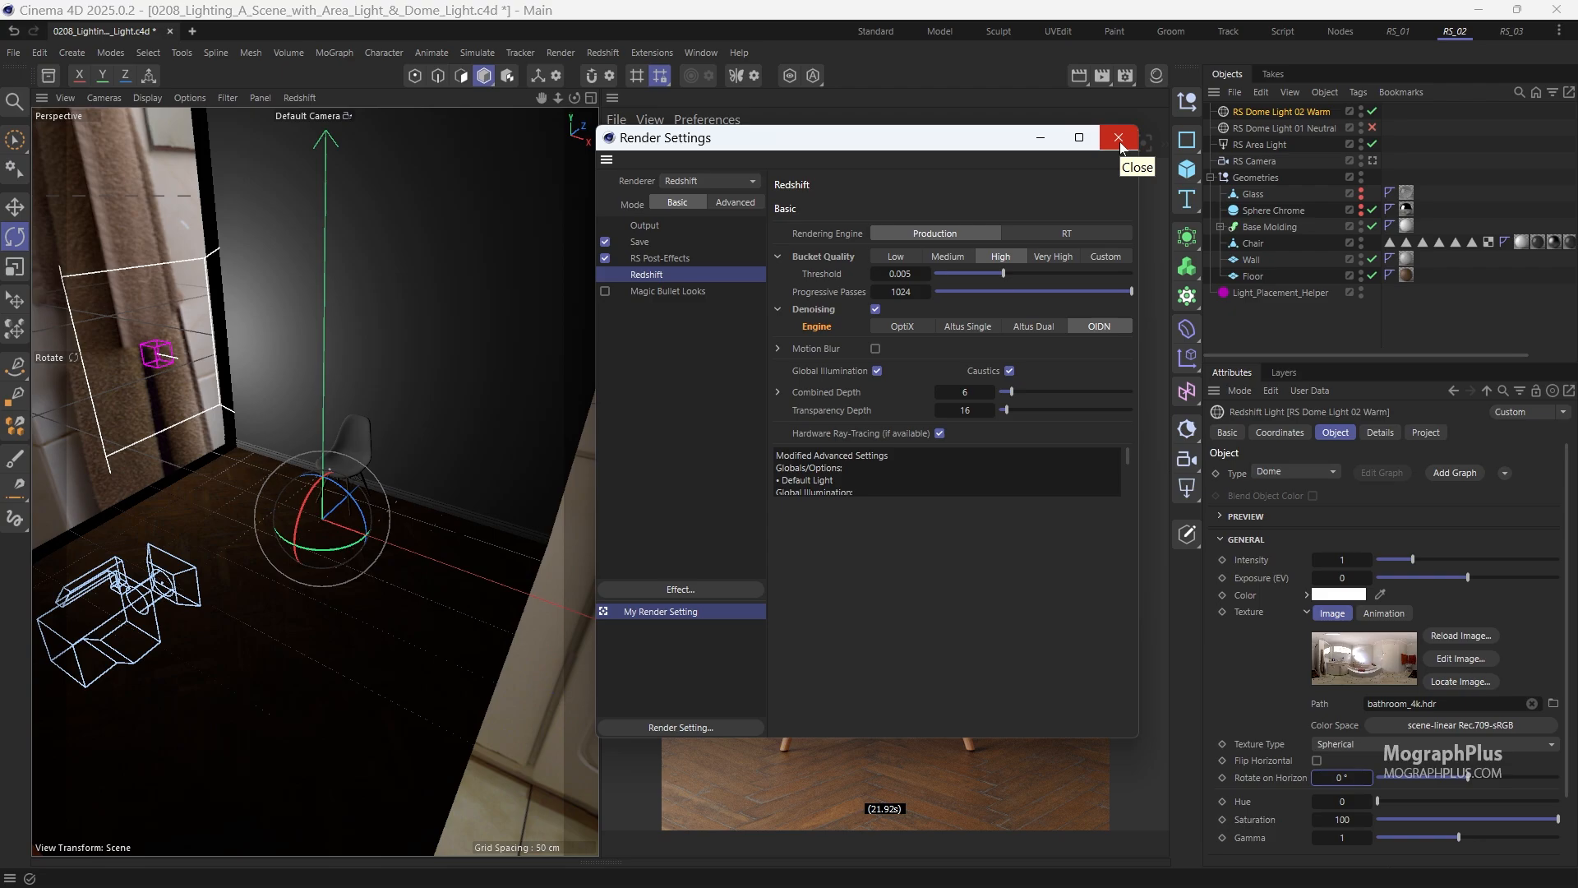
mouse_move(1120, 146)
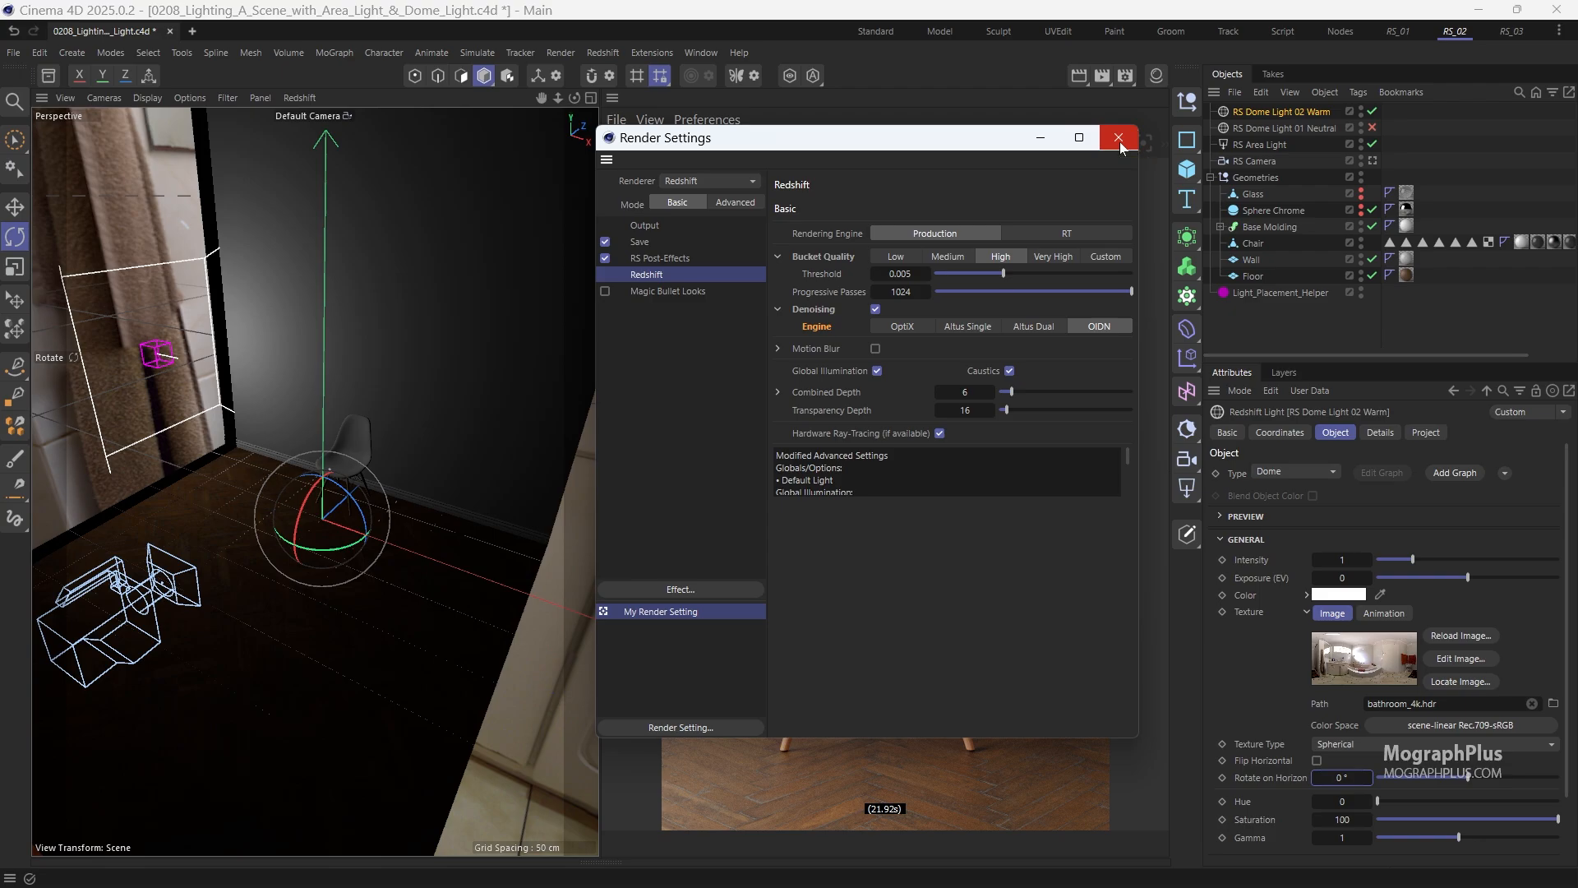
- Close Render Settings, look through RS Camera, and render the denoised chair image
click(1117, 139)
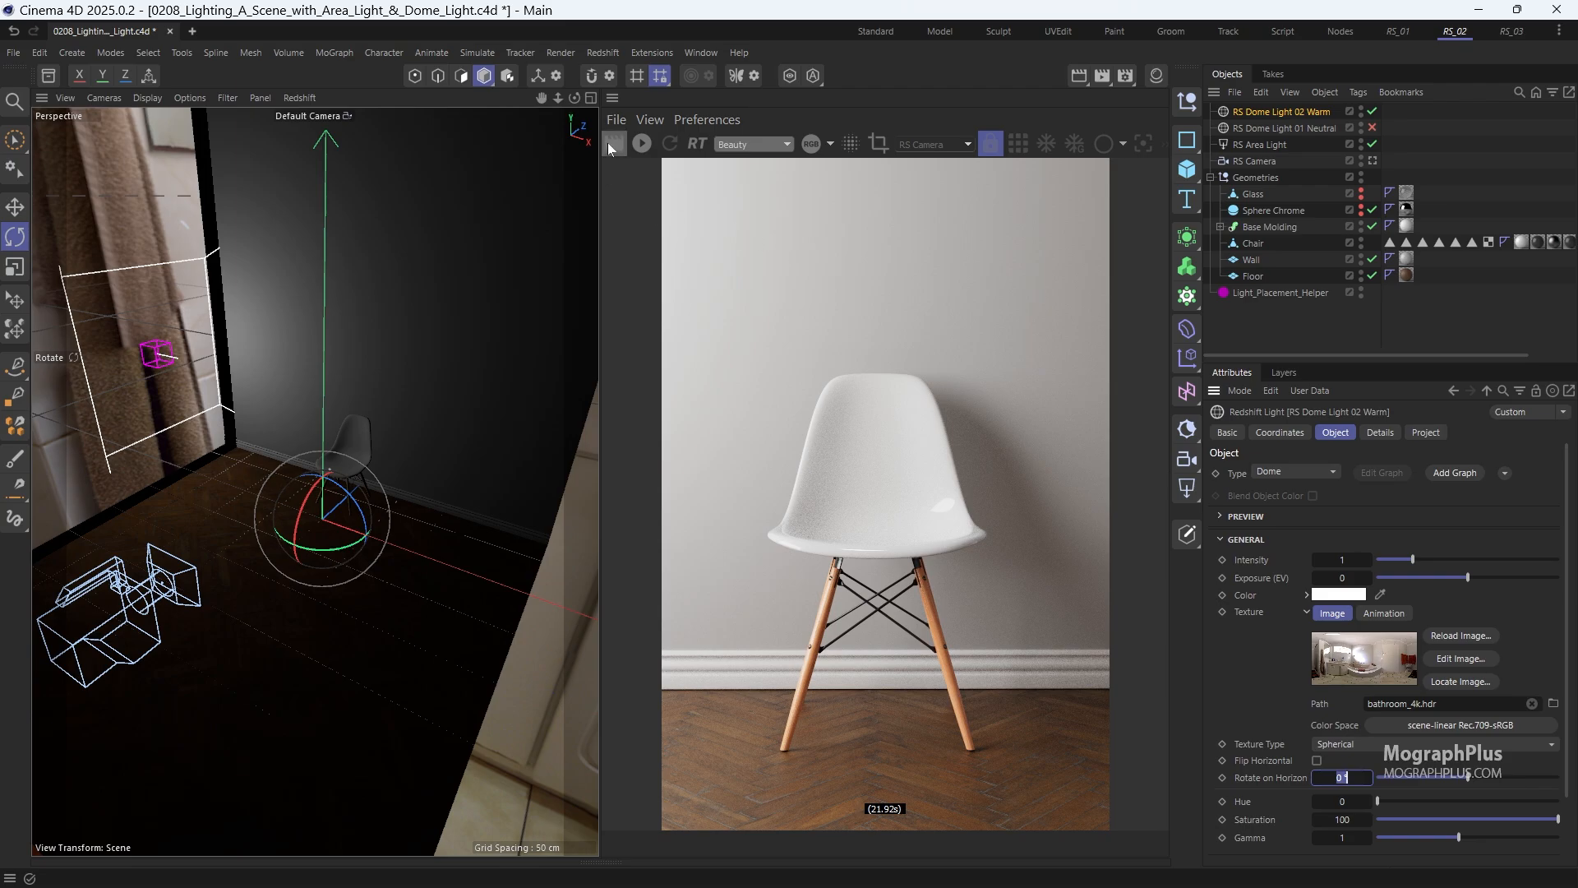
mouse_move(615, 144)
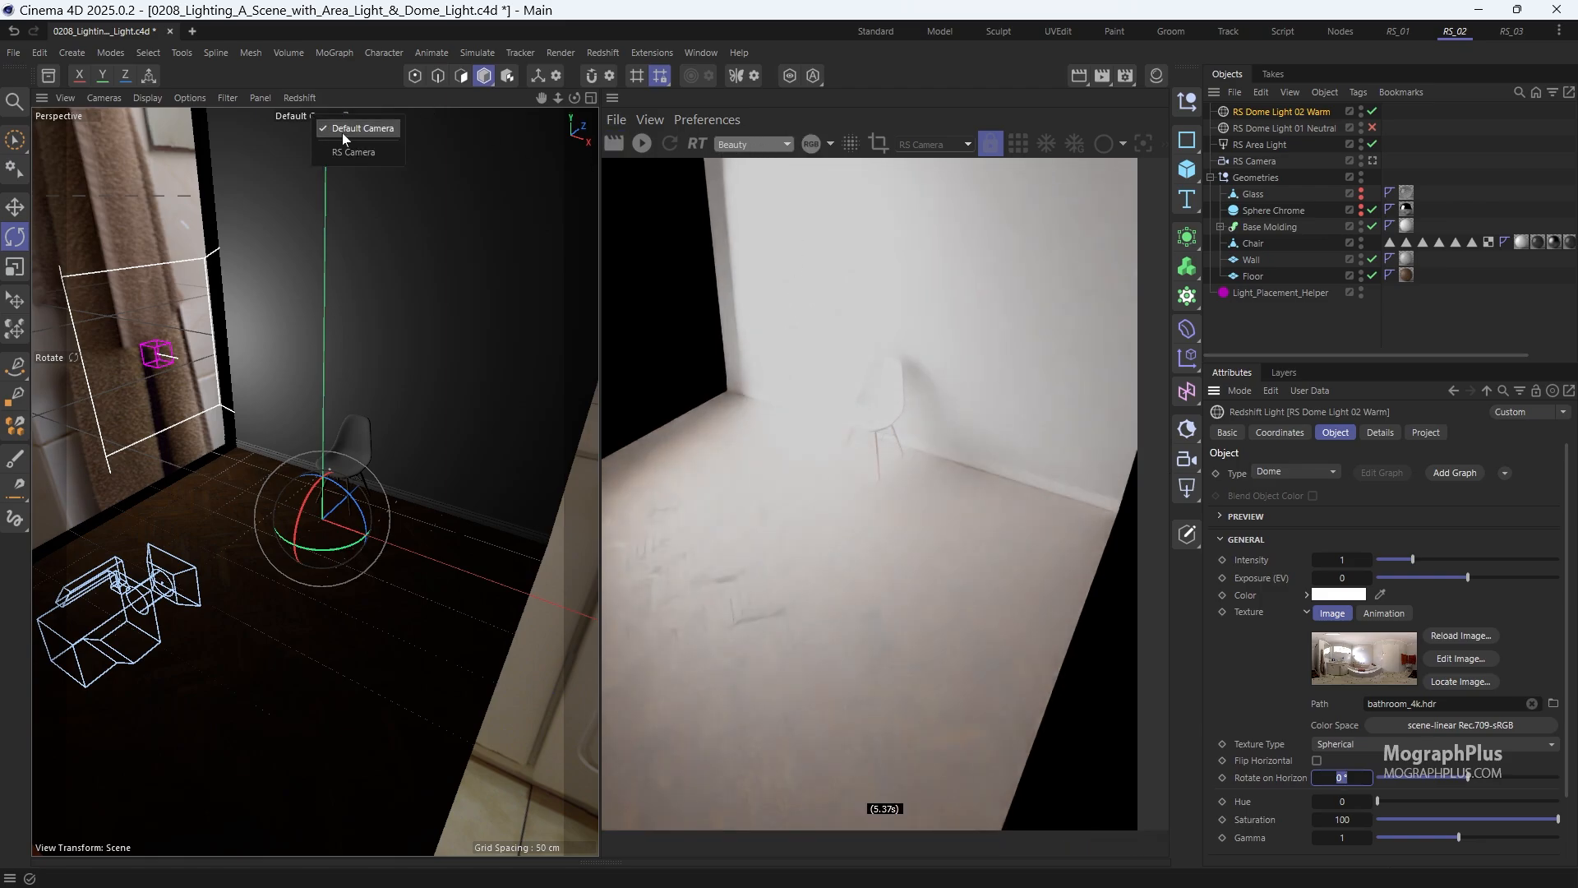
click(354, 152)
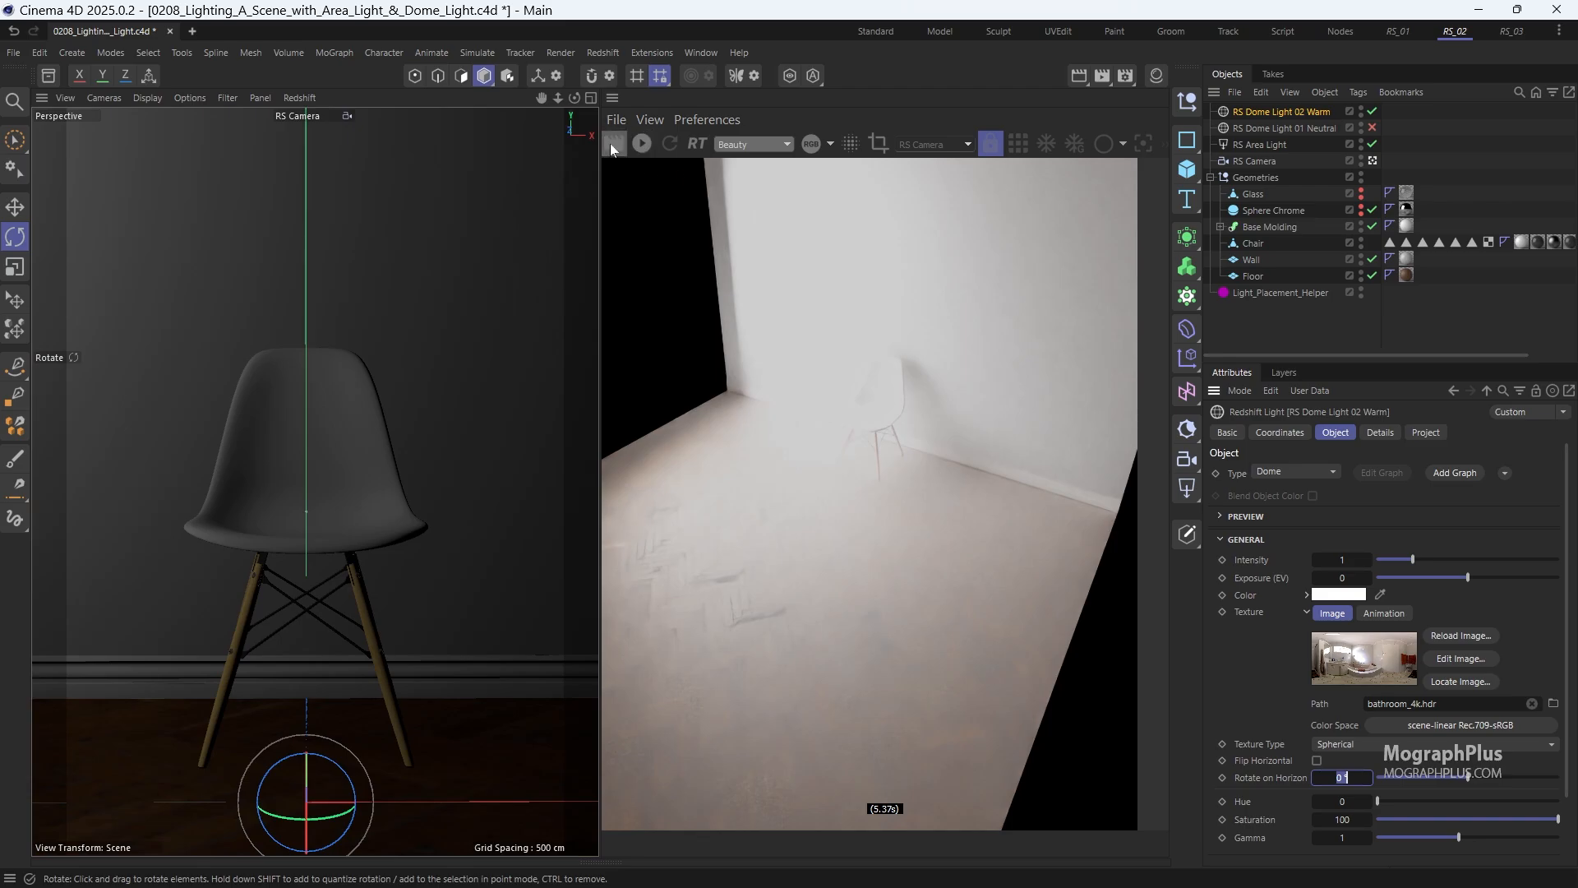
click(613, 144)
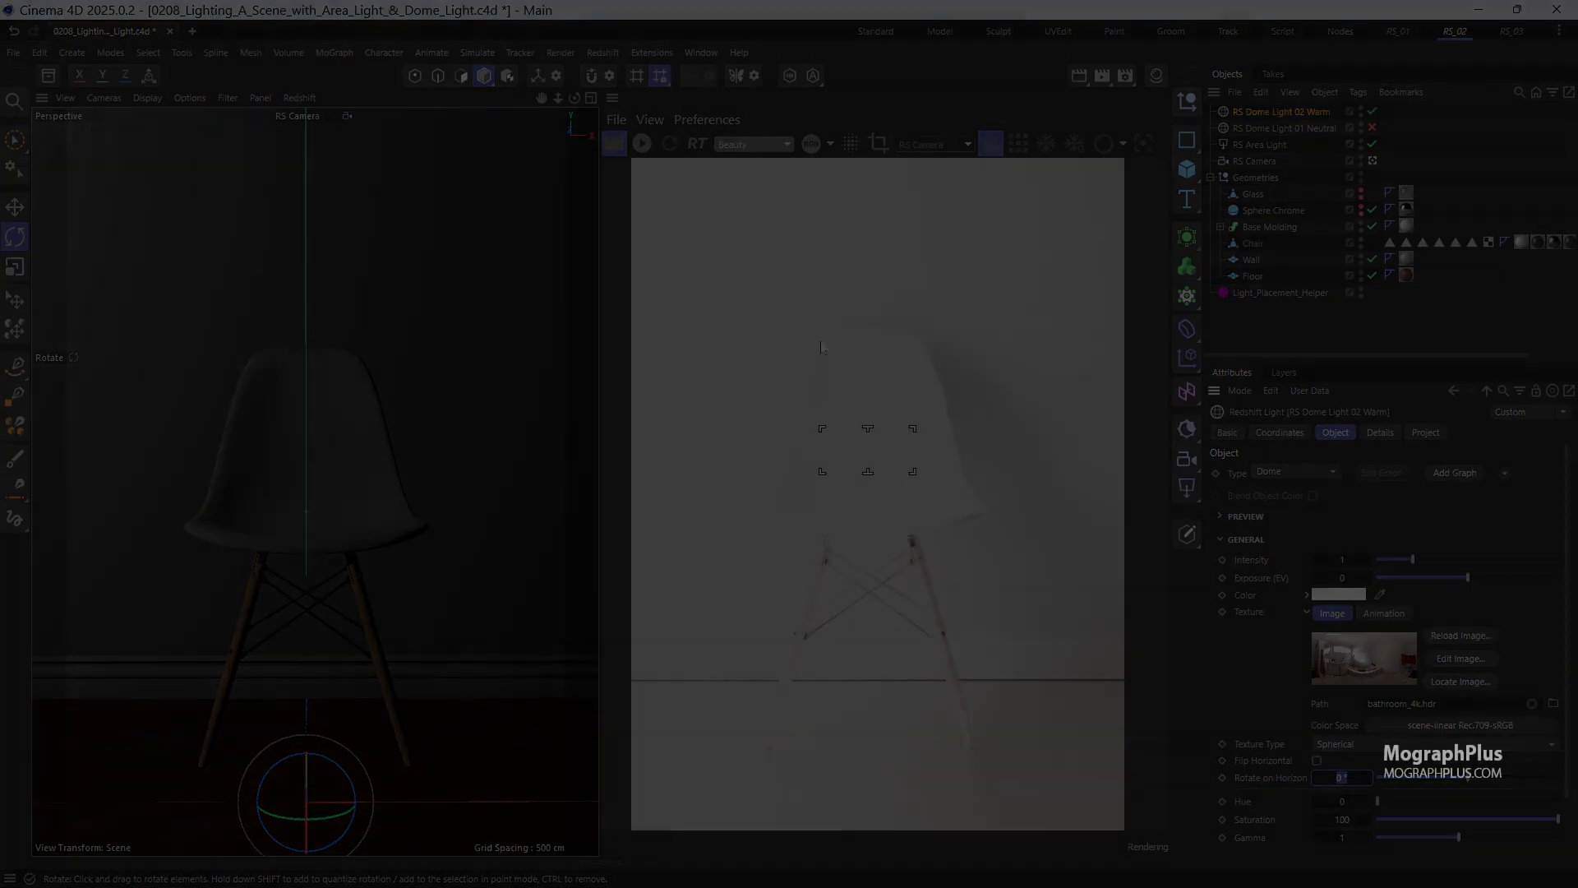
click(650, 118)
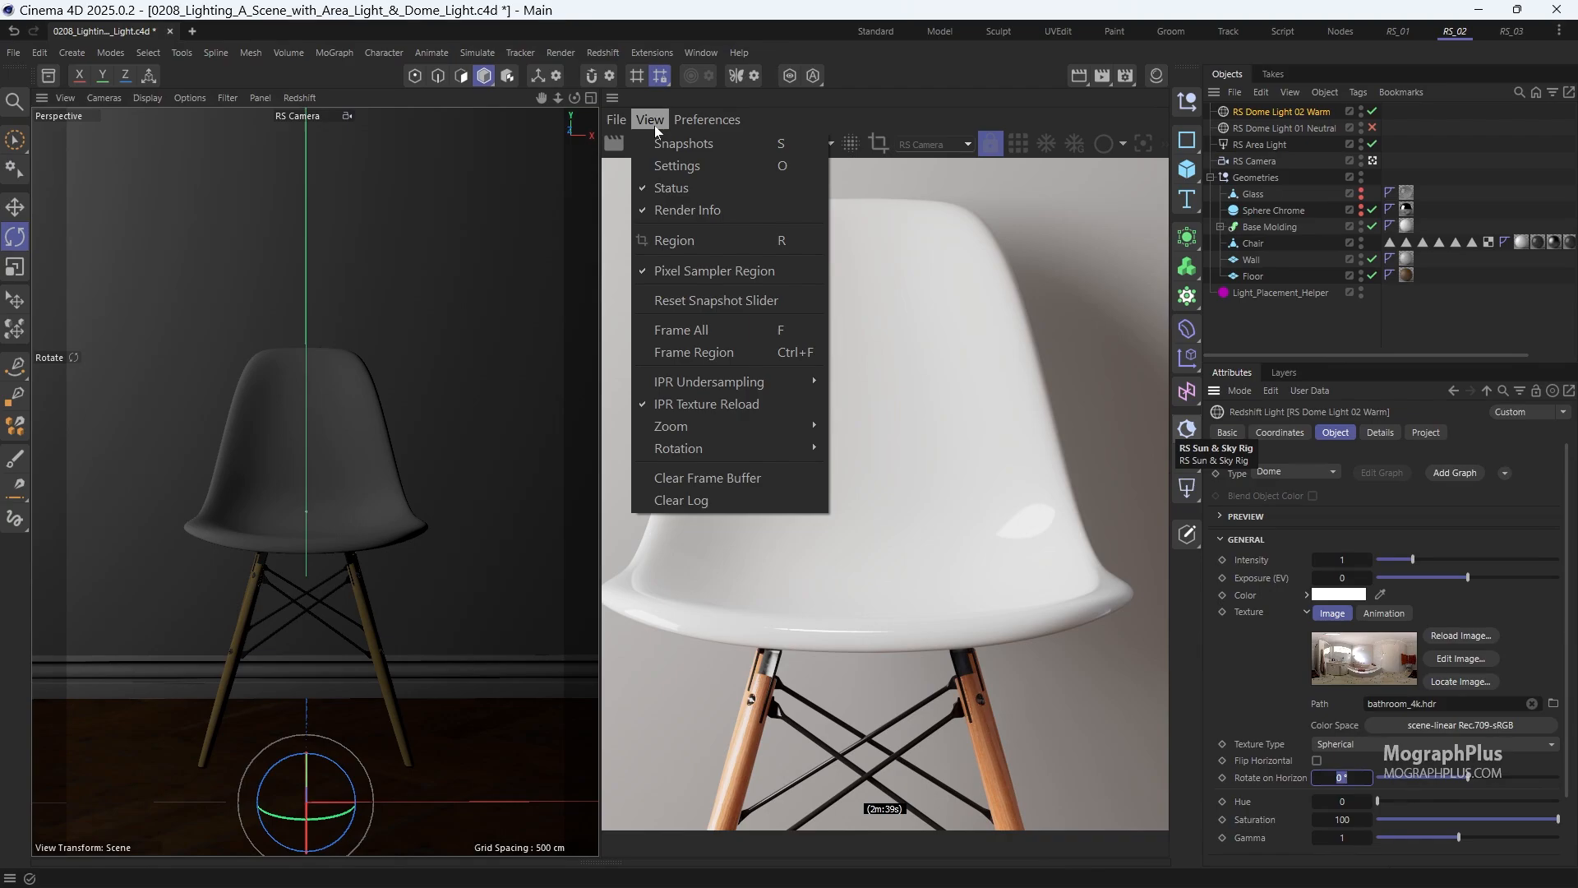
mouse_move(672, 426)
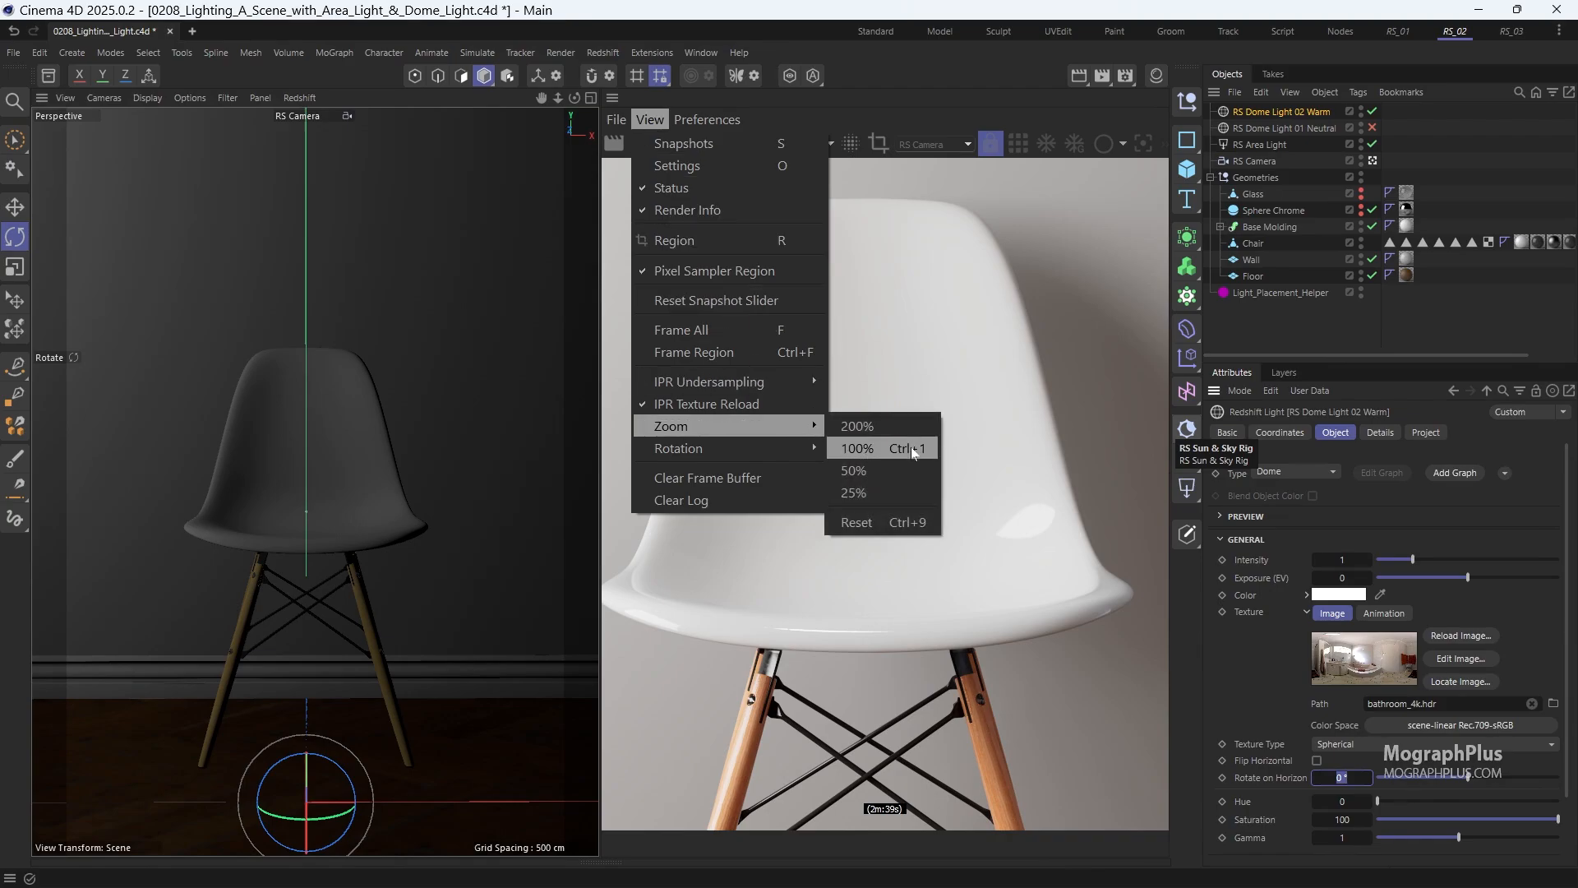
- Zoom the RenderView to the full chair image and enable the Color Controls post-effect
click(857, 448)
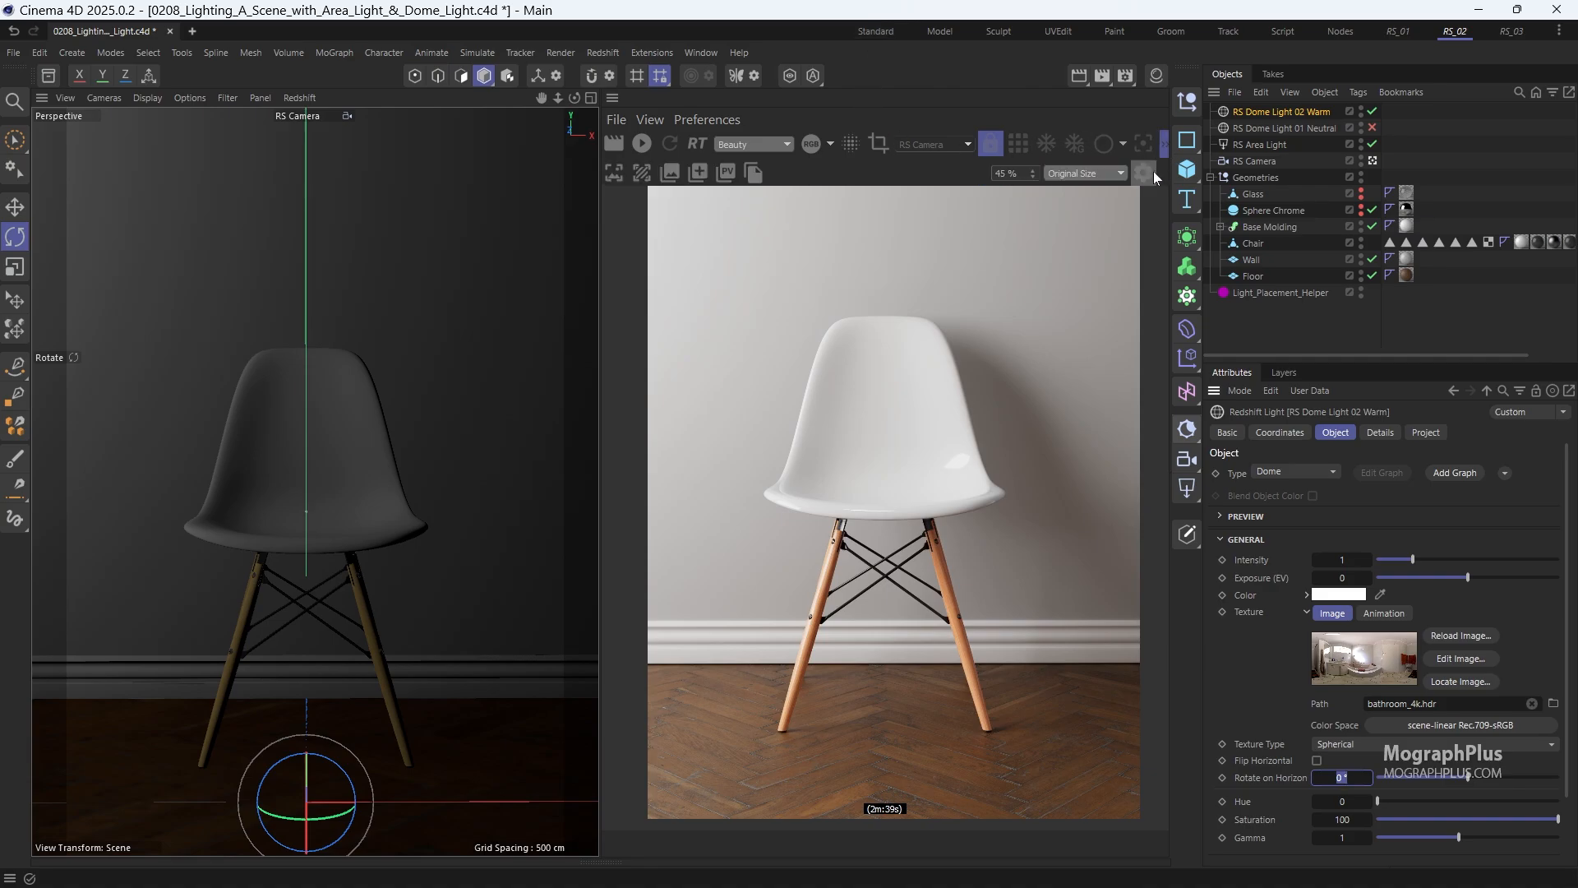
click(1143, 173)
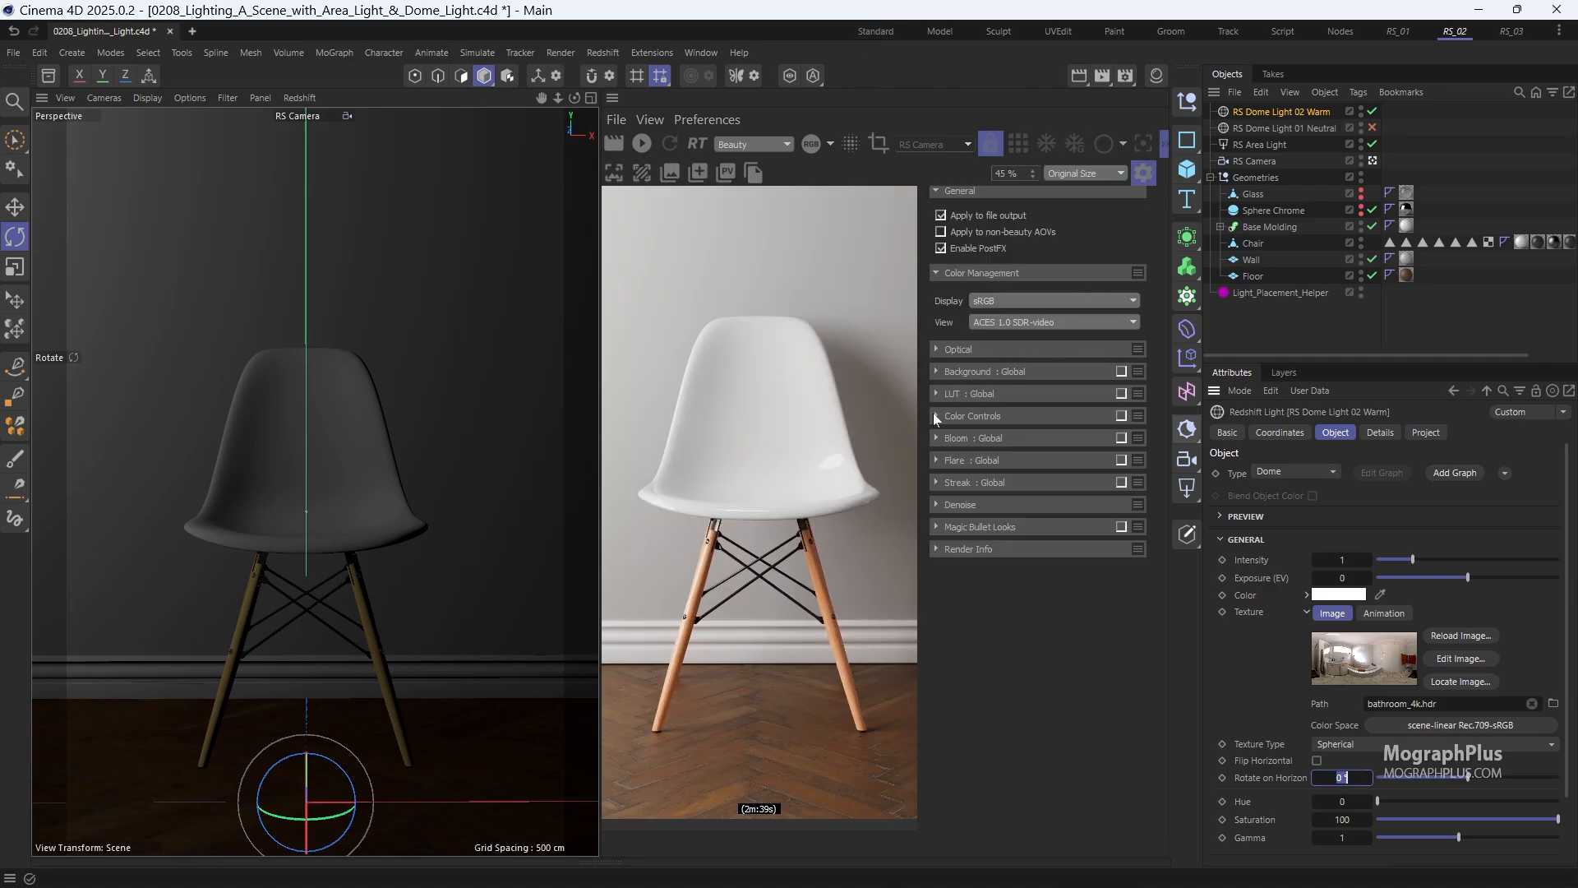
click(937, 416)
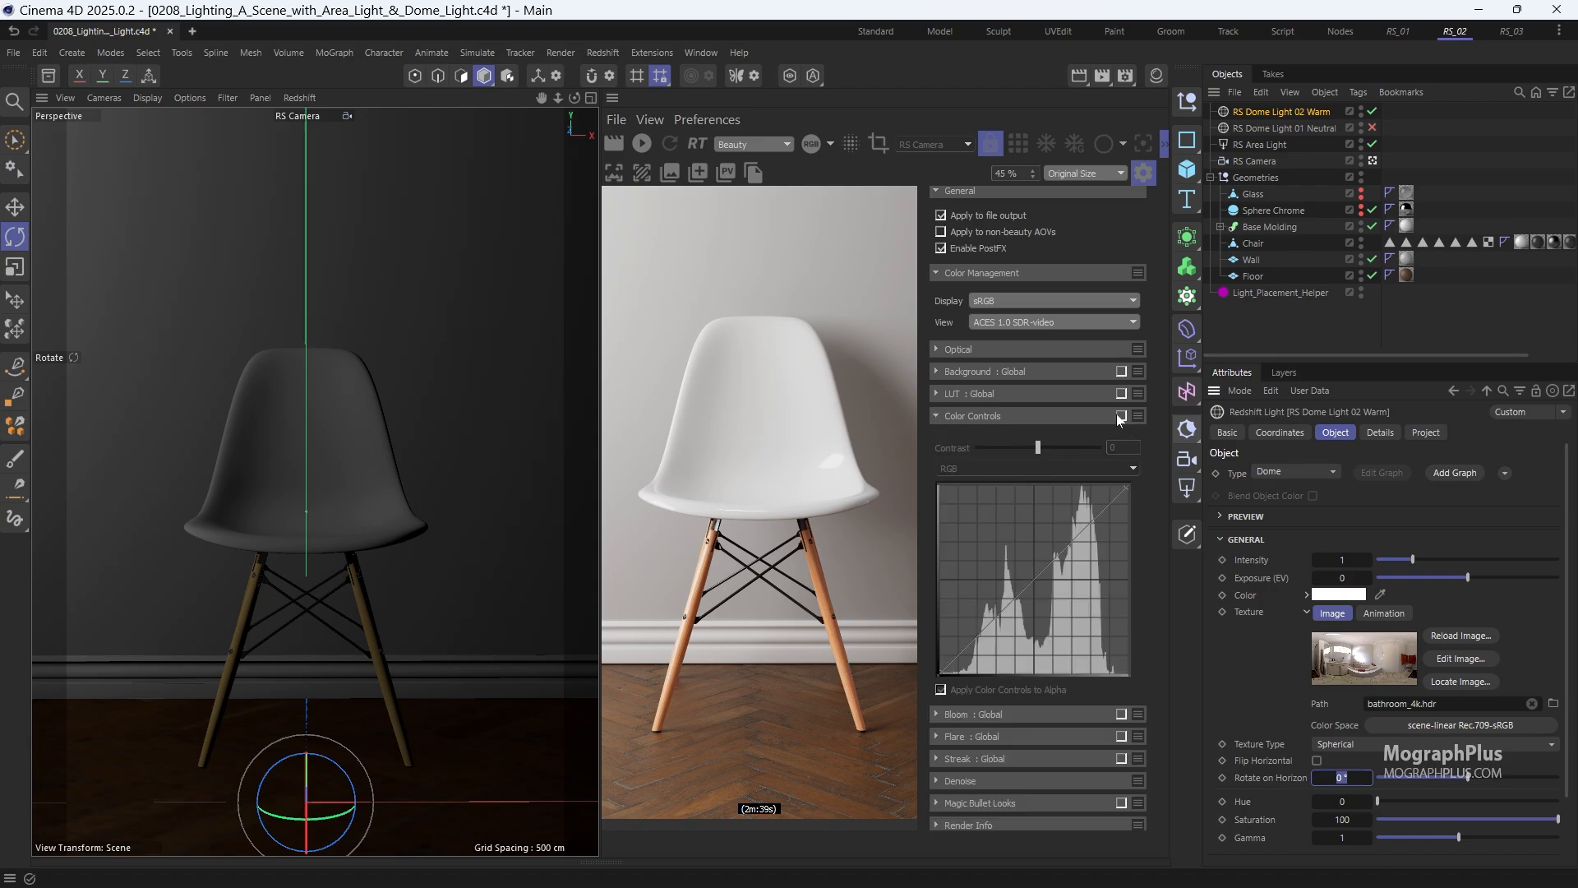
click(938, 690)
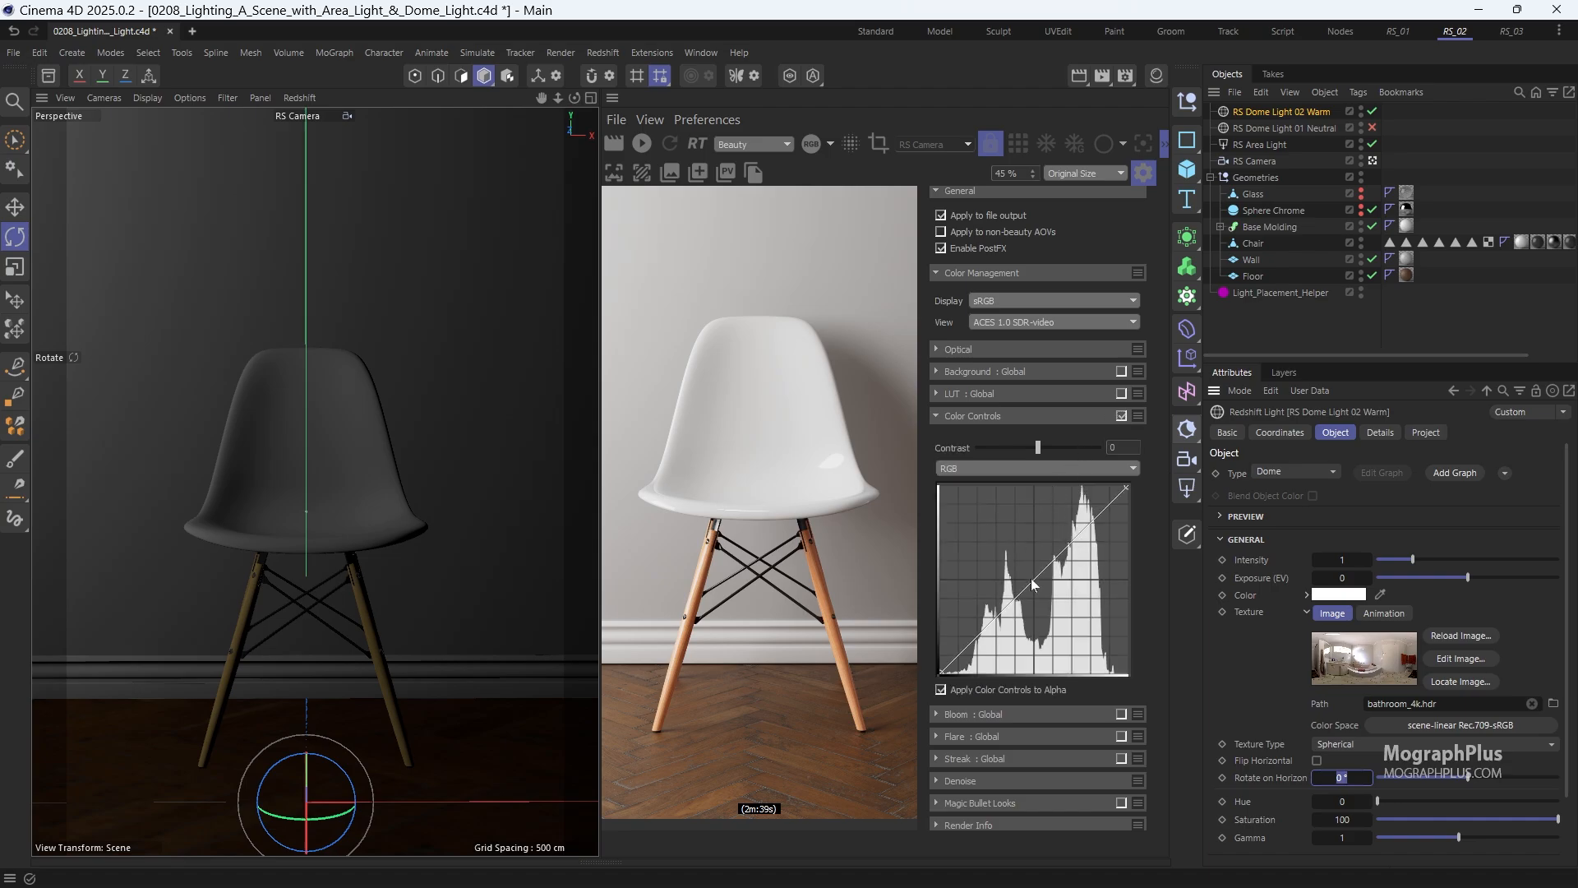
mouse_move(593, 522)
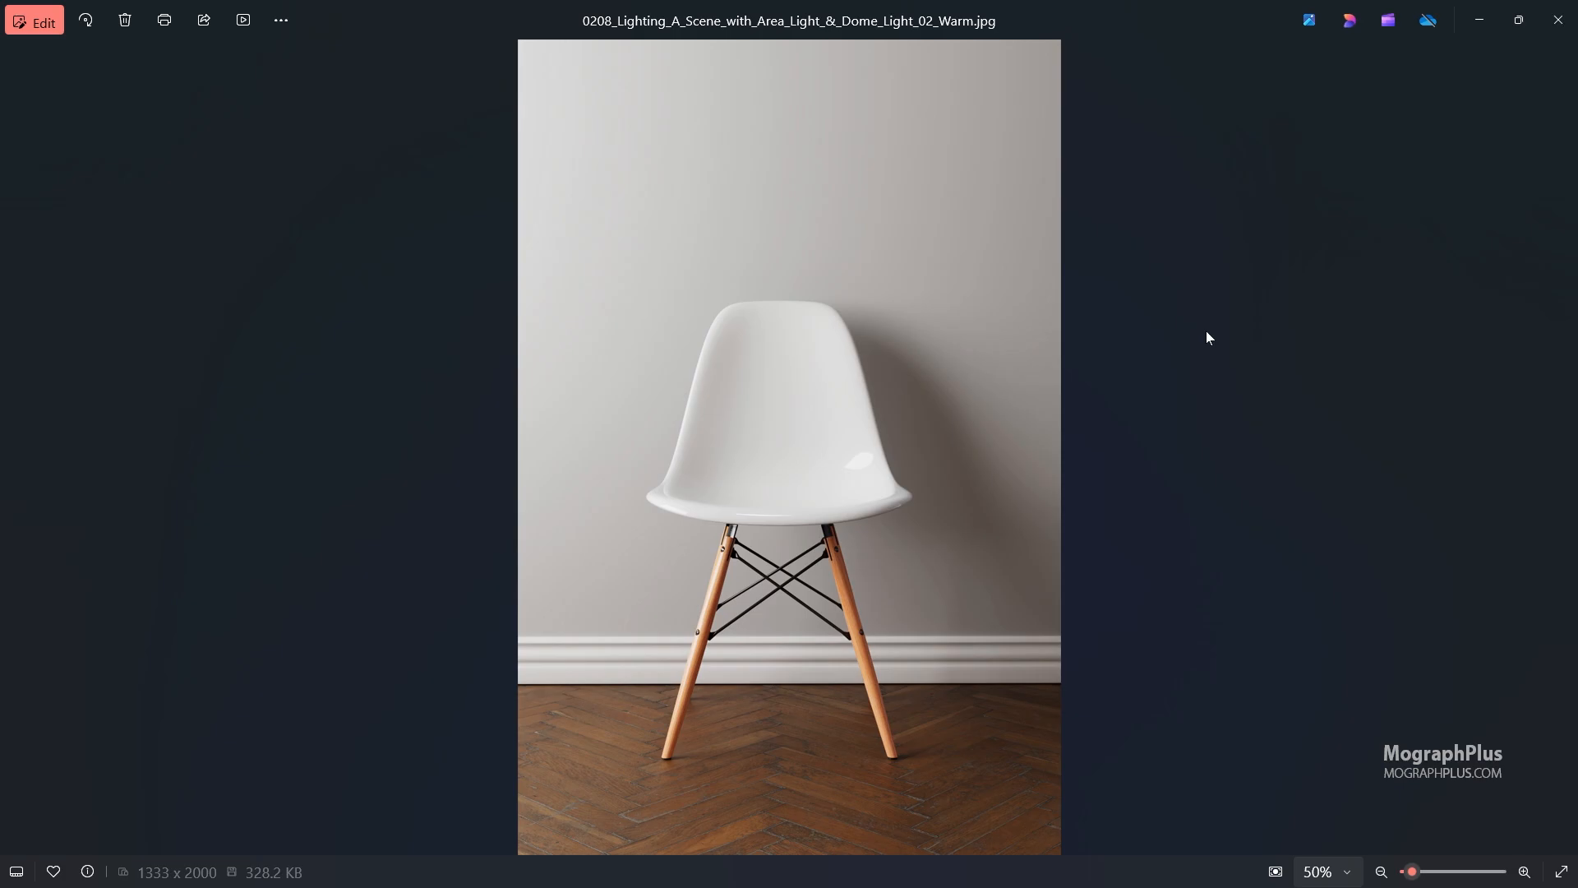
mouse_move(1097, 236)
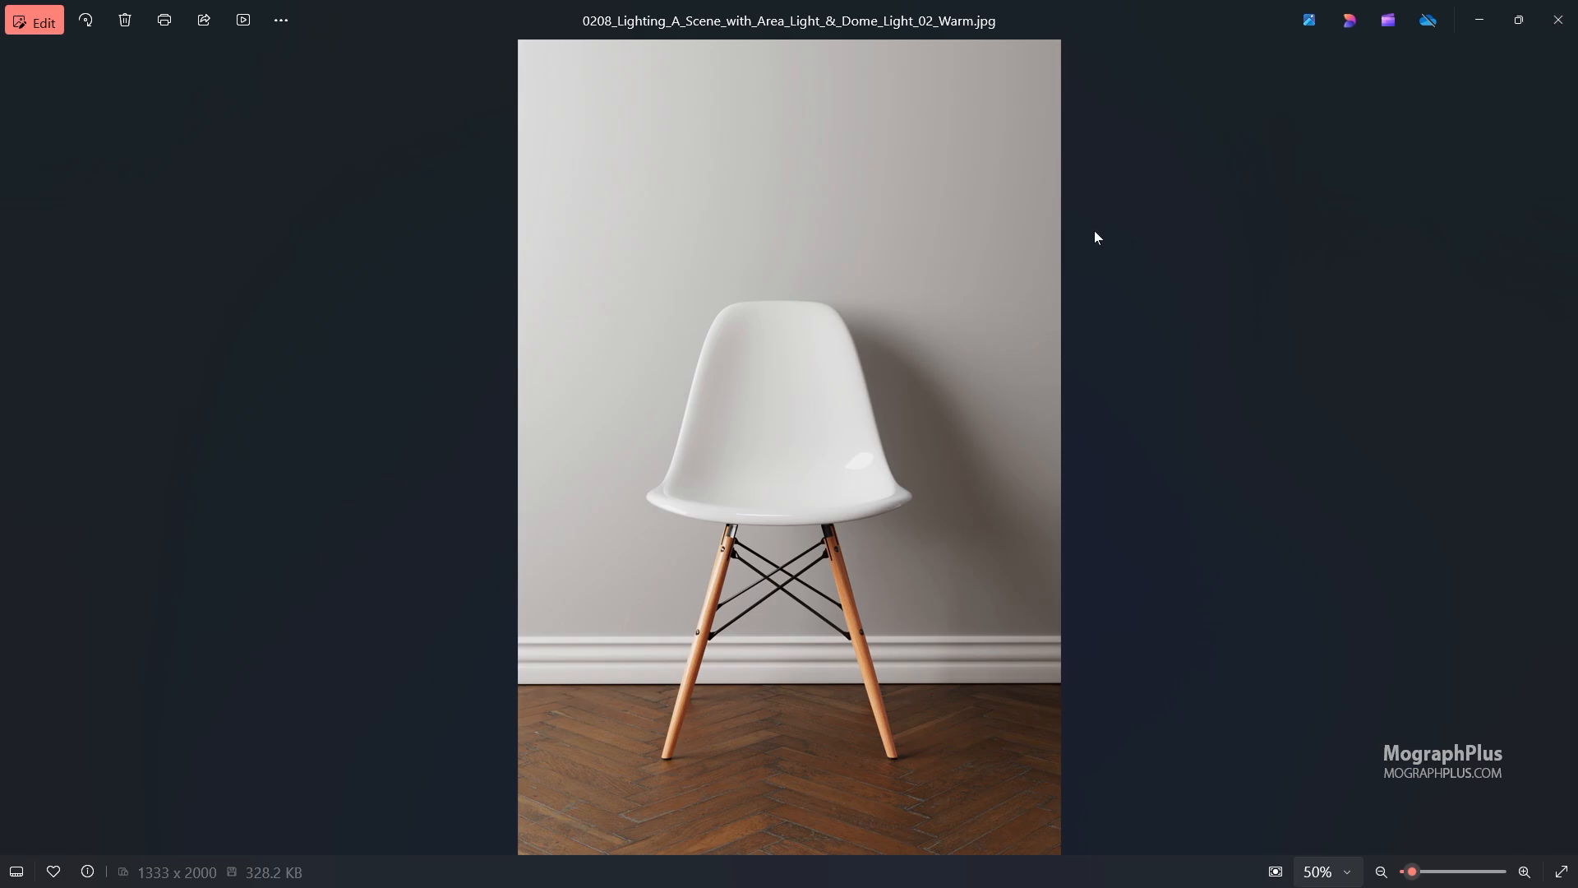